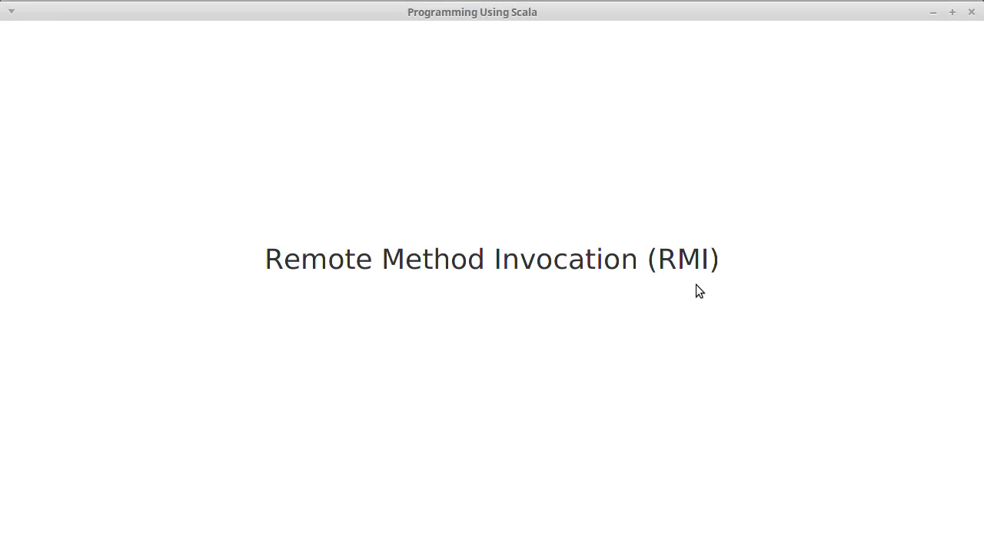
{"action": "mouse_move", "coordinate": [695, 301]}
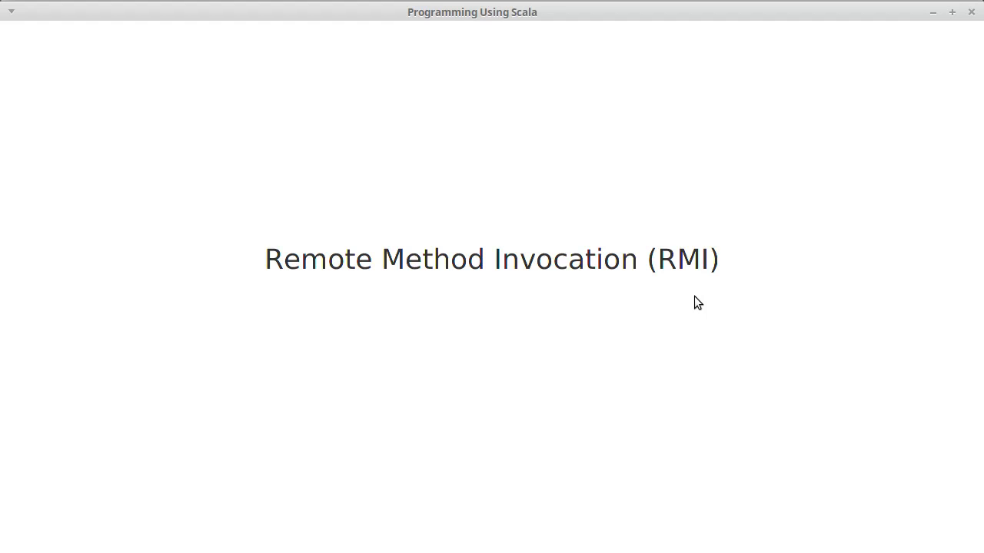
{"action": "mouse_move", "coordinate": [473, 301]}
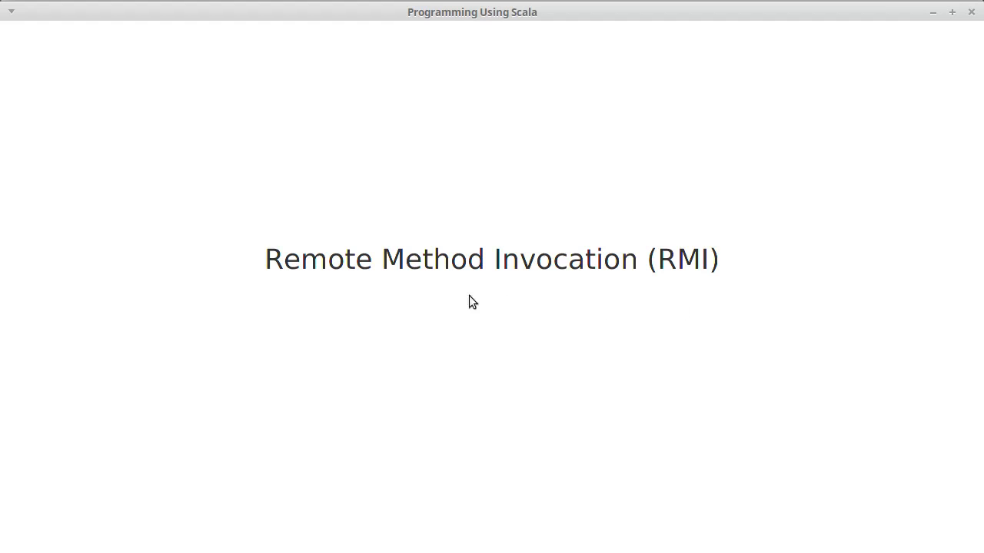
{"action": "mouse_move", "coordinate": [400, 298]}
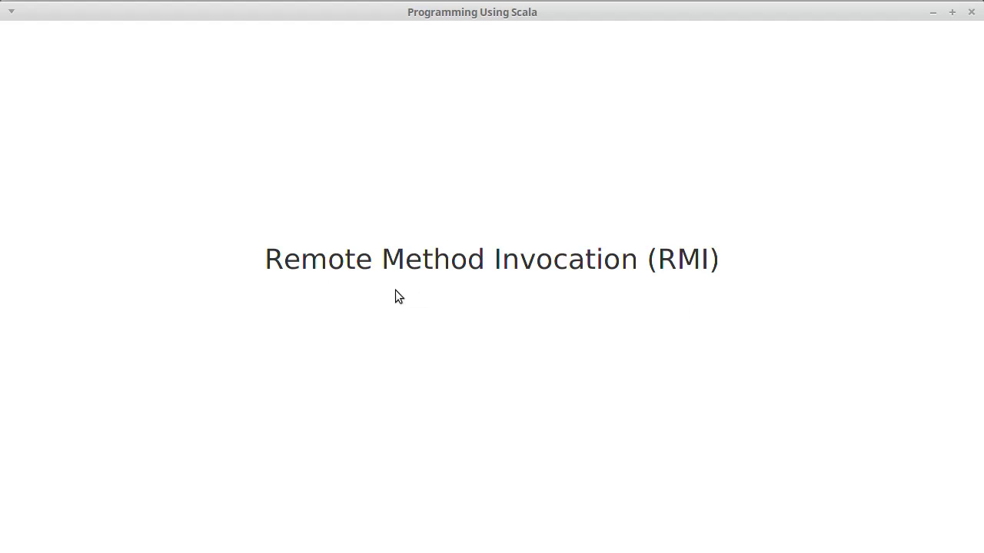
{"action": "mouse_move", "coordinate": [449, 300]}
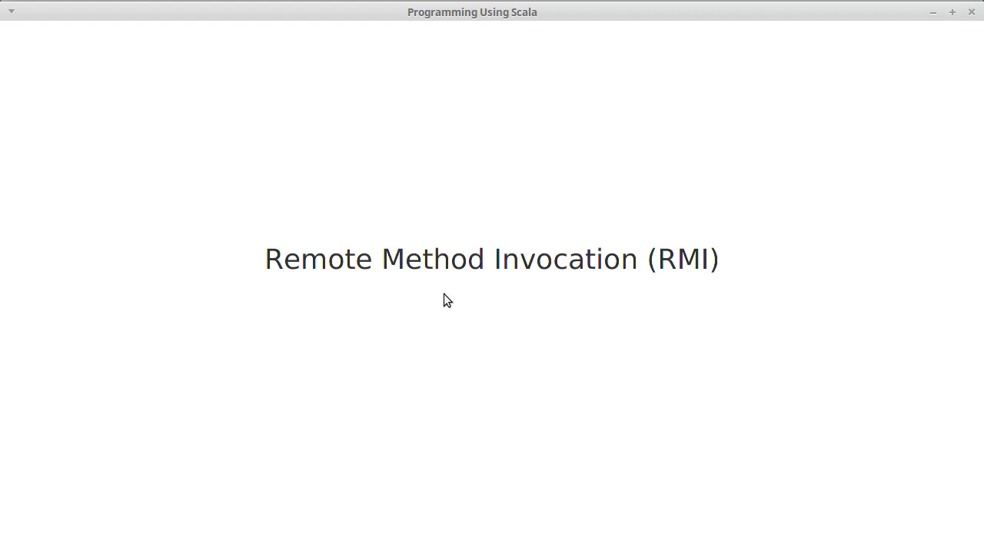
{"action": "mouse_move", "coordinate": [545, 331]}
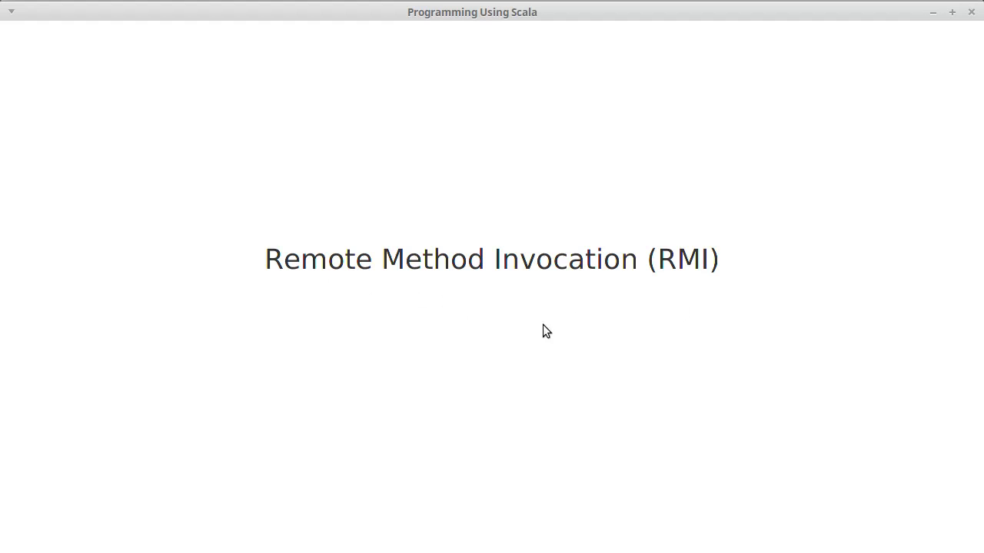
{"action": "mouse_move", "coordinate": [319, 281]}
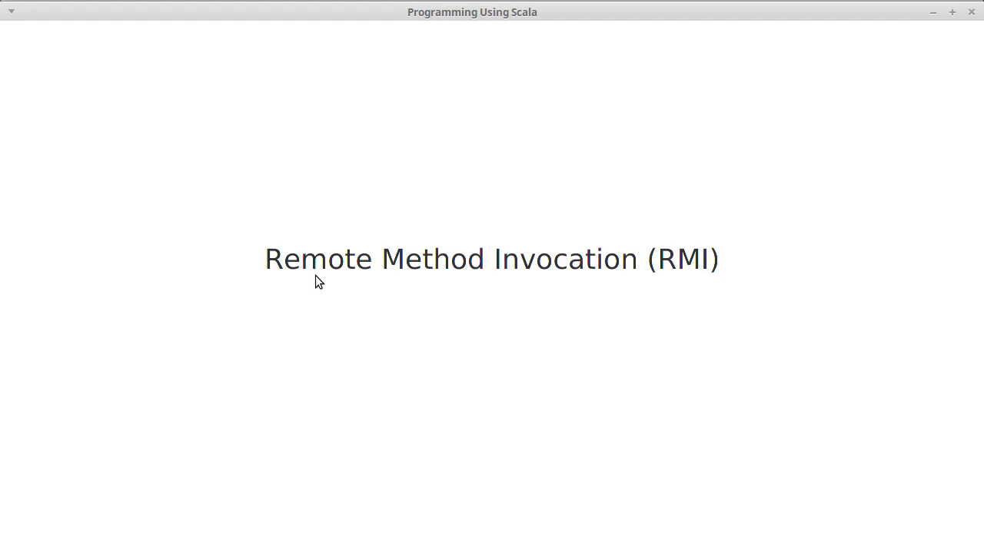
{"action": "mouse_move", "coordinate": [873, 54]}
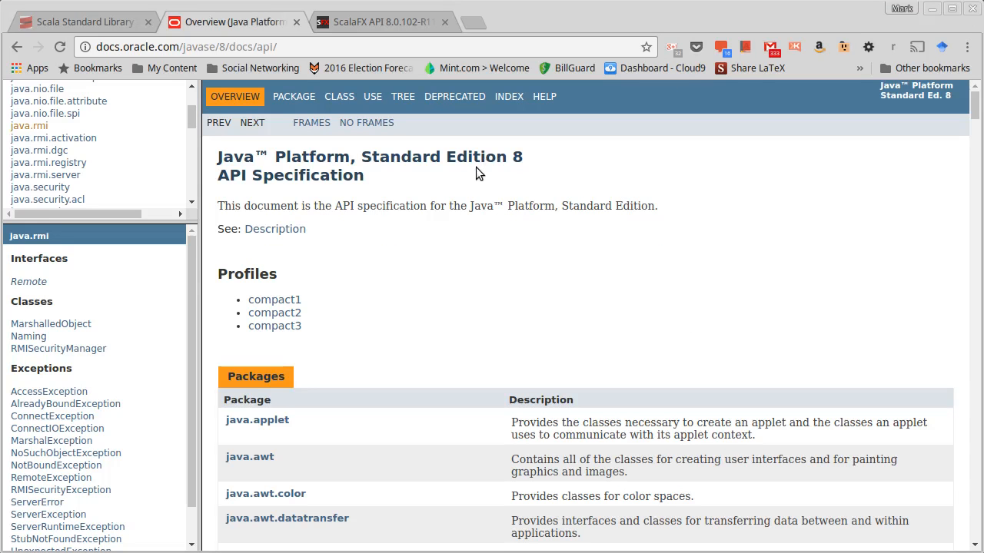
{"action": "mouse_move", "coordinate": [29, 126]}
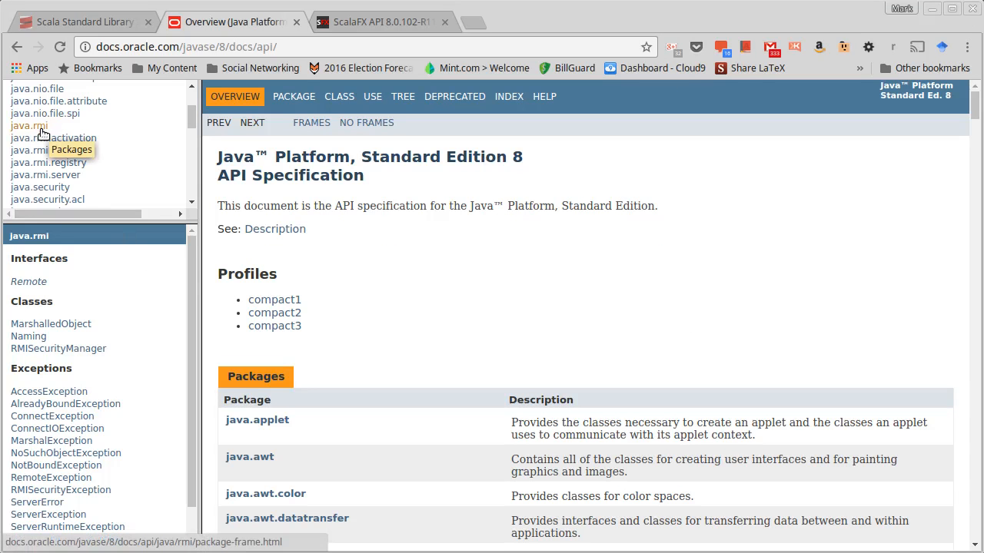
{"action": "mouse_move", "coordinate": [89, 188]}
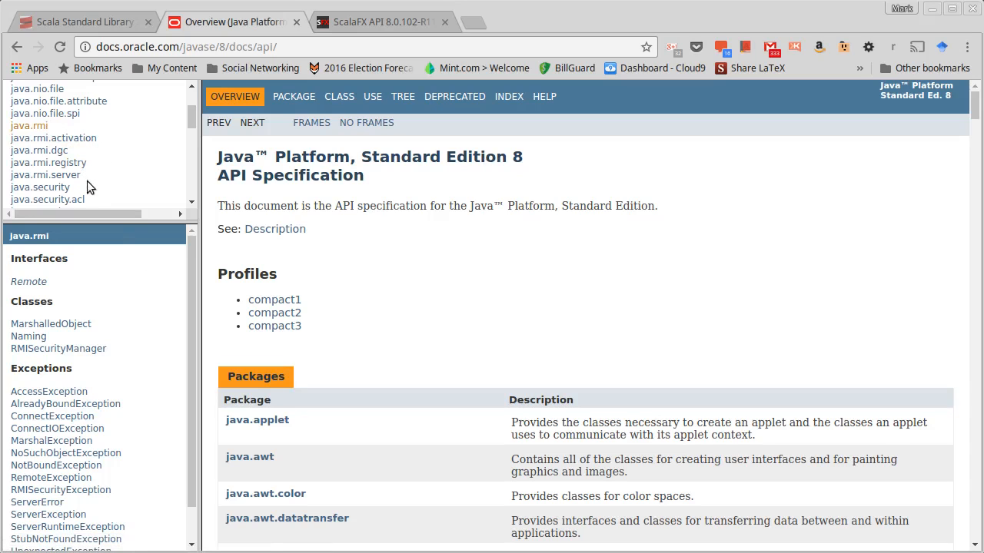
{"action": "mouse_move", "coordinate": [332, 291]}
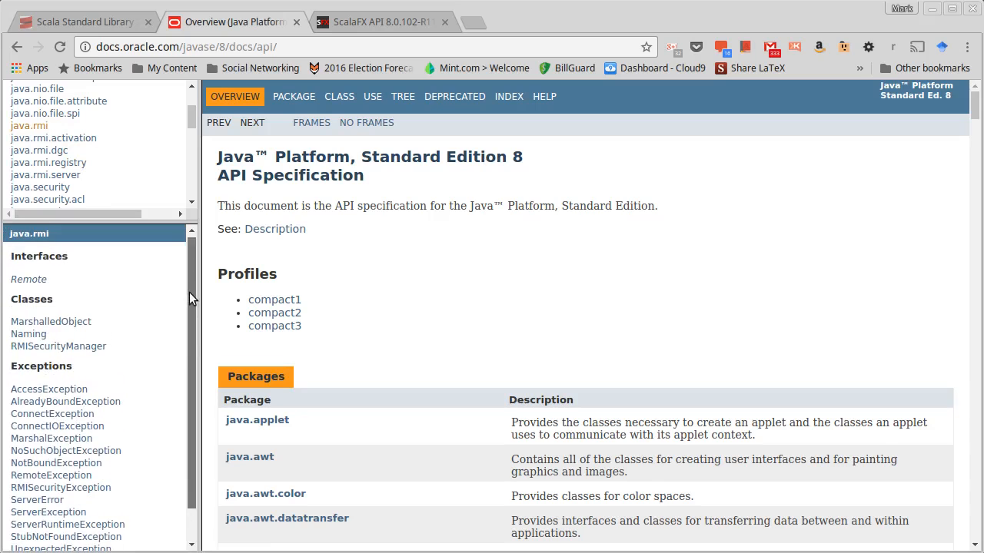
{"action": "mouse_move", "coordinate": [356, 310]}
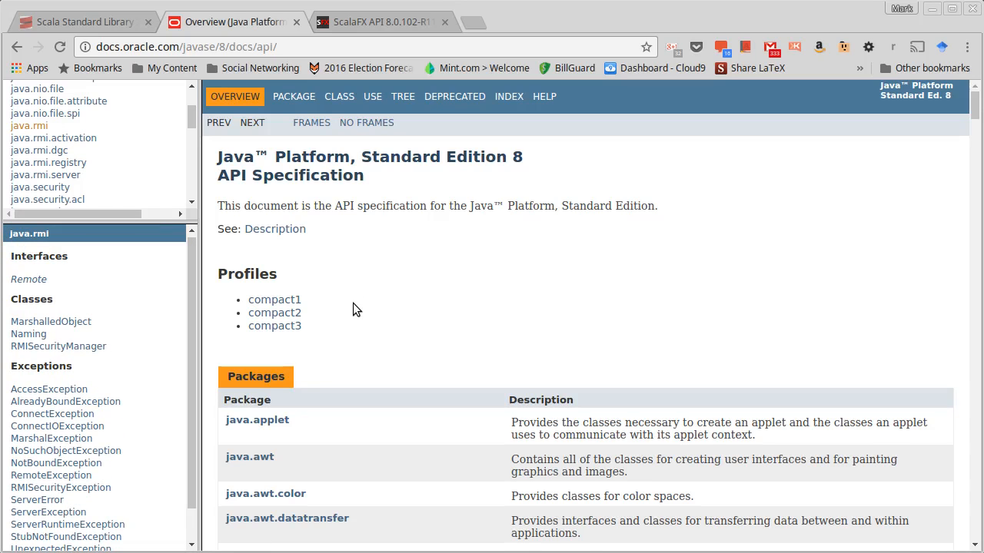
{"action": "mouse_move", "coordinate": [916, 34]}
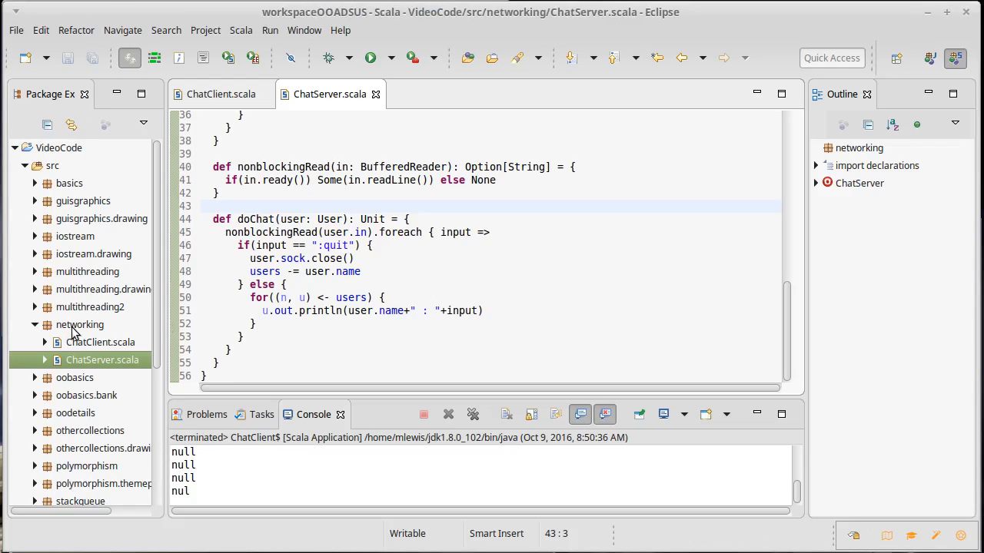
Create a new Scala object RMIChatClient in the networking package via New > Scala Object.
{"action": "right_click", "coordinate": [79, 325]}
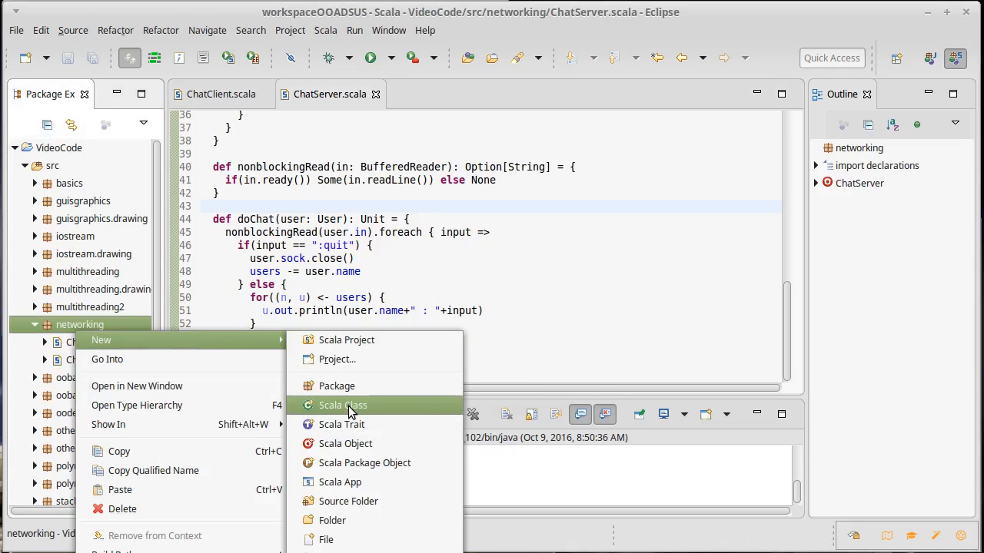
{"action": "mouse_move", "coordinate": [350, 482]}
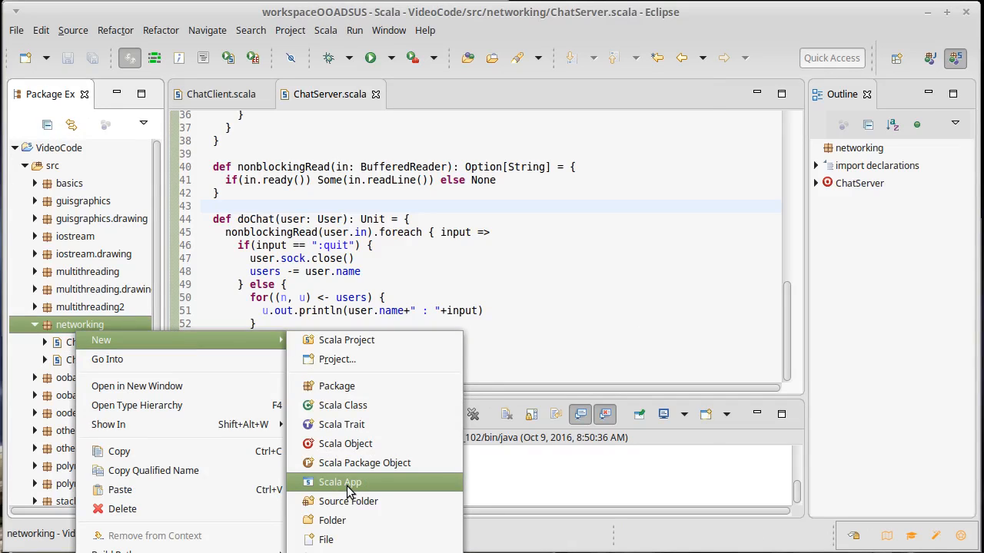
{"action": "left_click", "coordinate": [340, 483]}
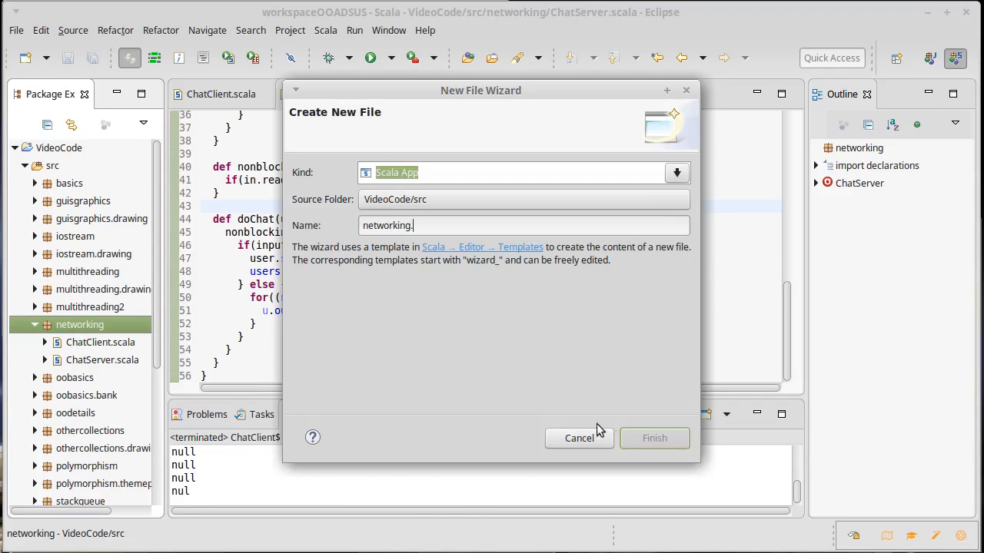
{"action": "right_click", "coordinate": [80, 324]}
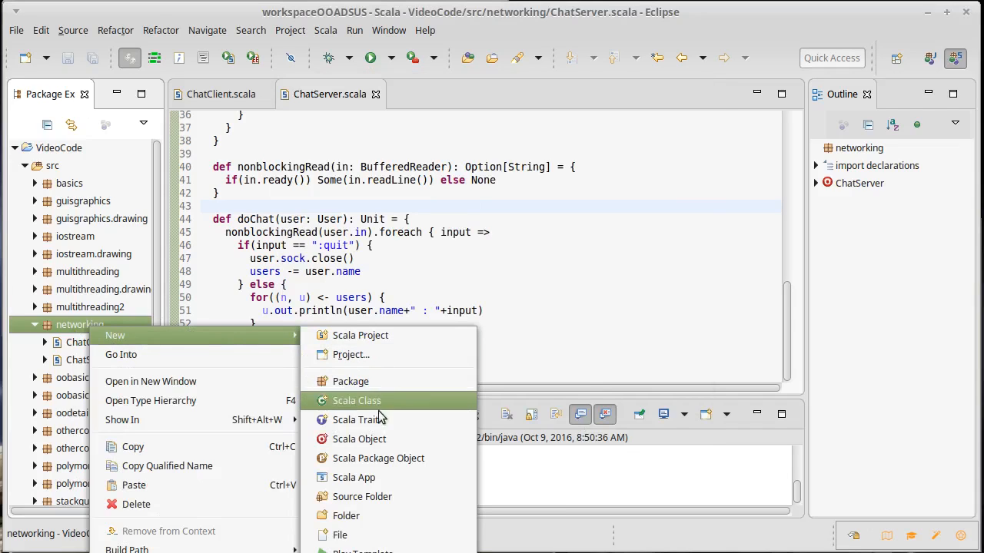
{"action": "left_click", "coordinate": [359, 440]}
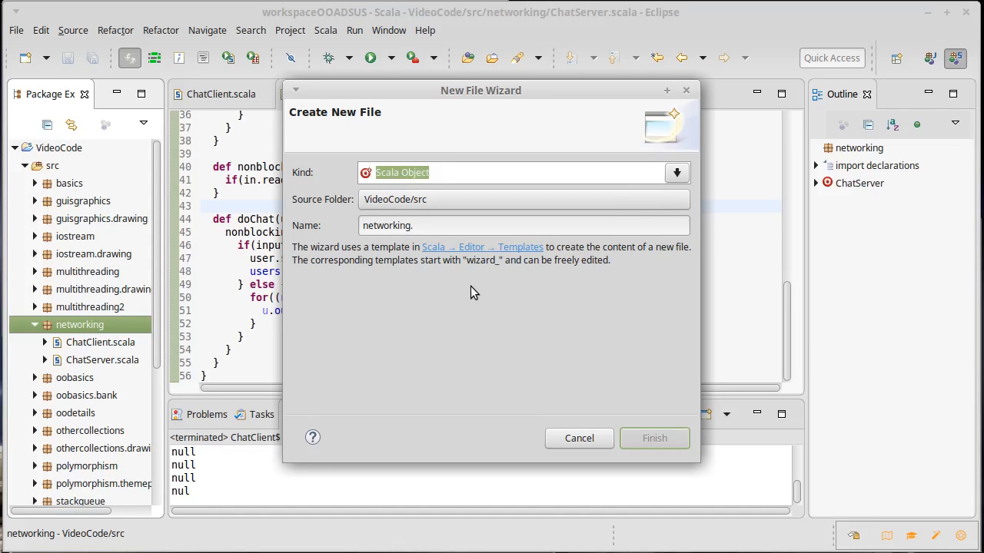
{"action": "left_click", "coordinate": [523, 224]}
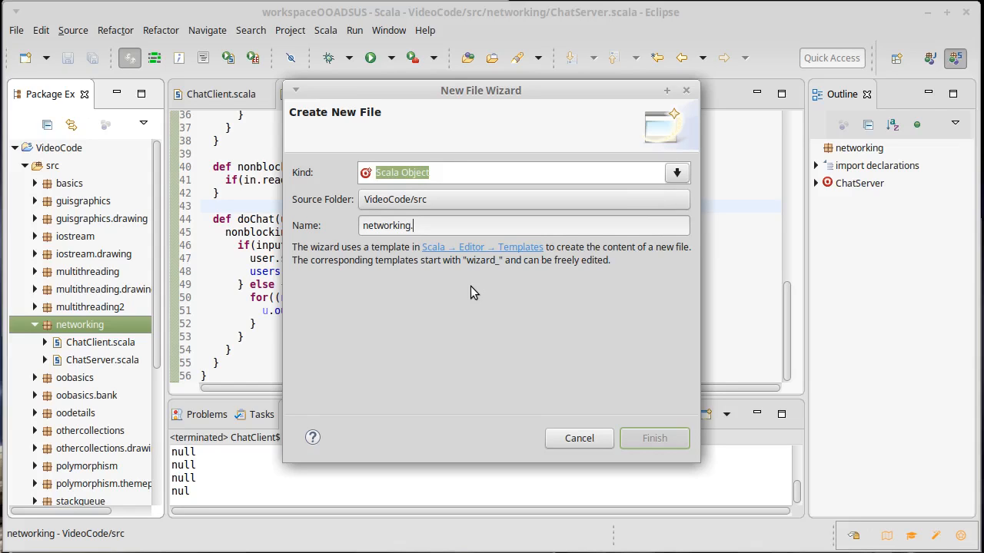
{"action": "type", "text": "RMI"}
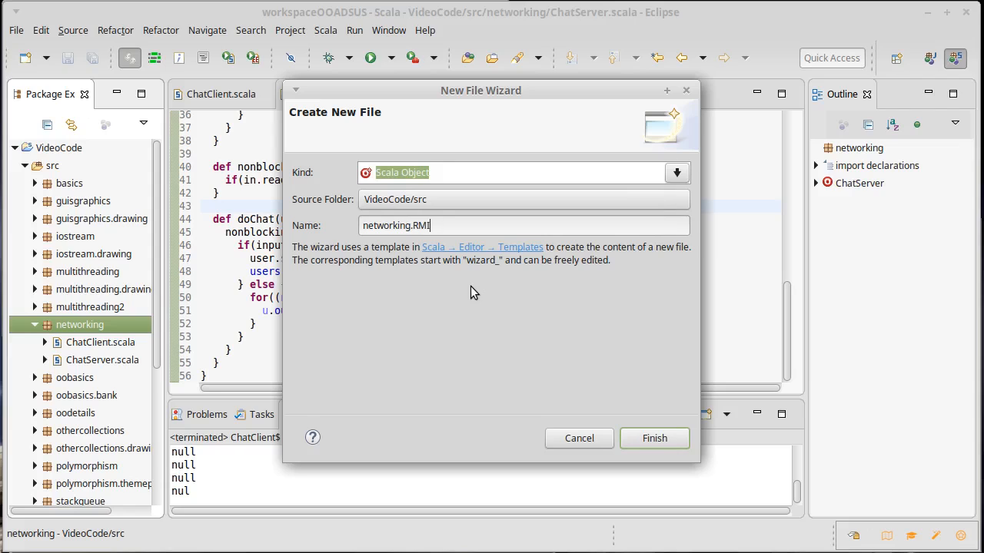
{"action": "type", "text": "Chat"}
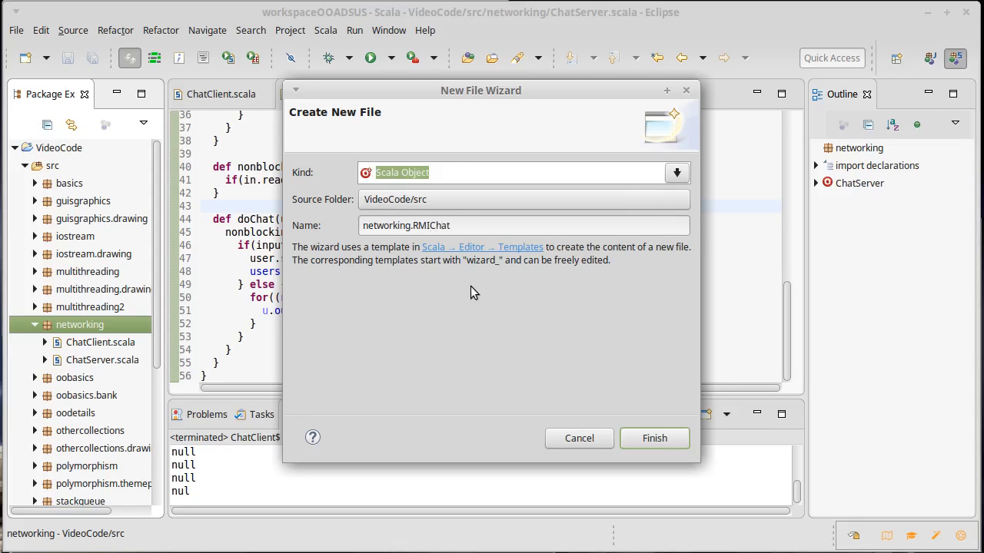
{"action": "type", "text": "Li"}
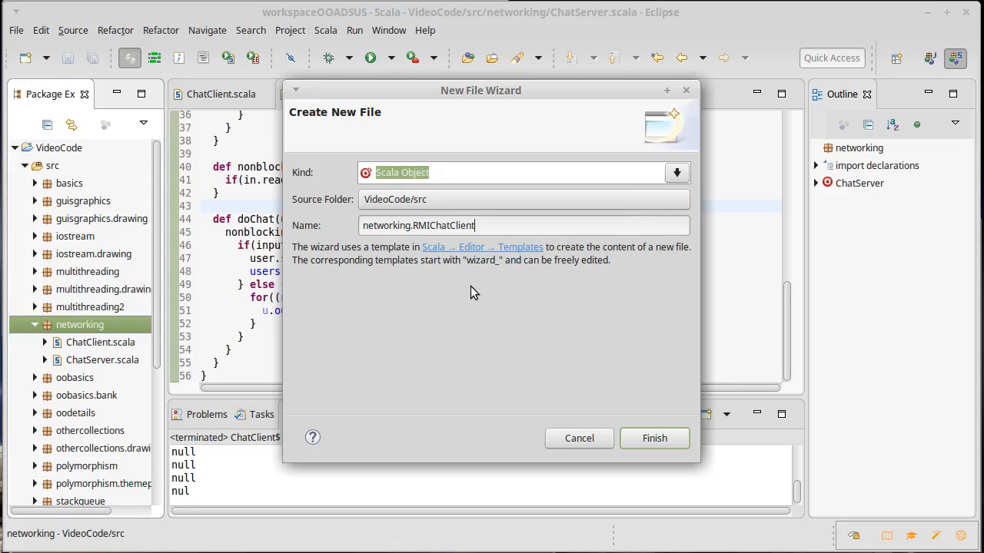
{"action": "left_click", "coordinate": [655, 438]}
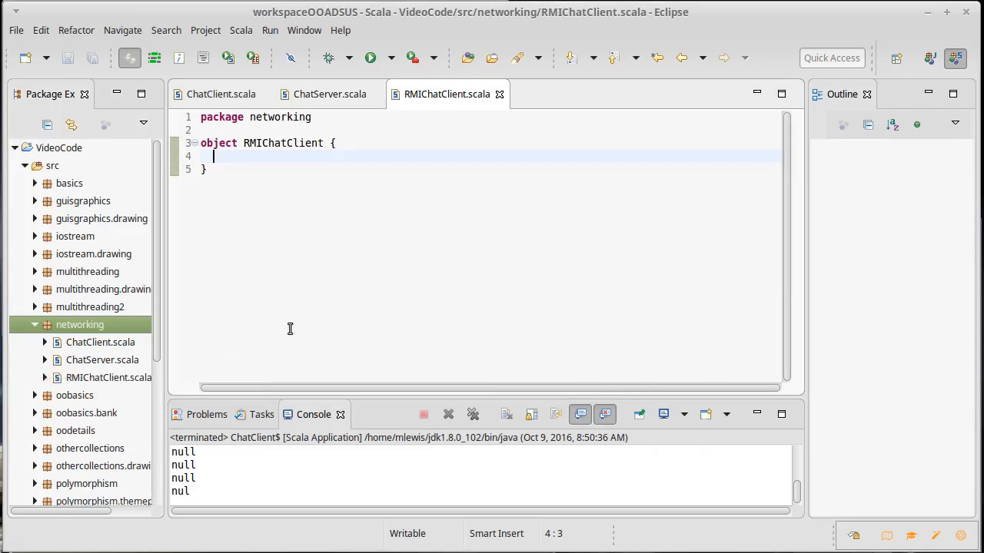
Create a second Scala object, RMIChatServer, in the networking package.
{"action": "left_click", "coordinate": [89, 307]}
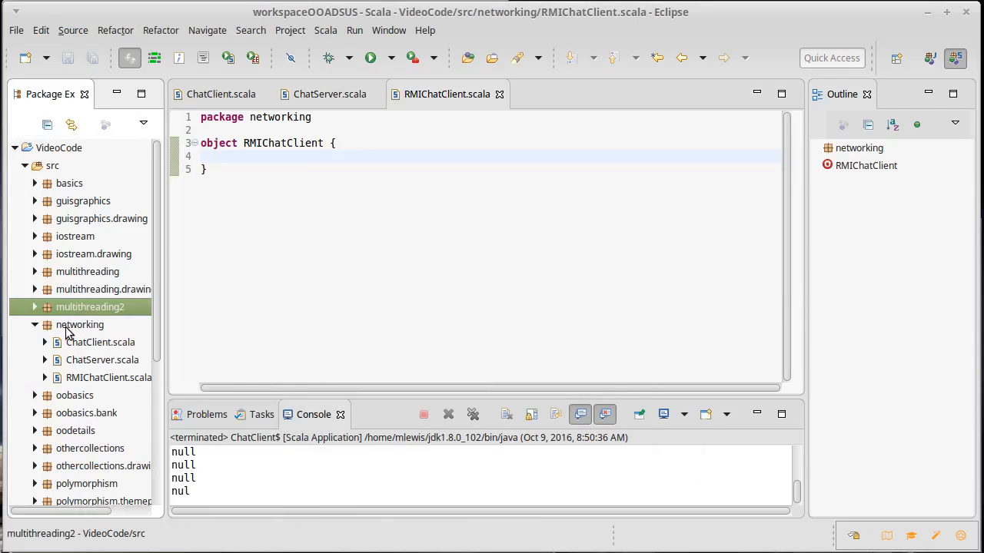
{"action": "right_click", "coordinate": [80, 325]}
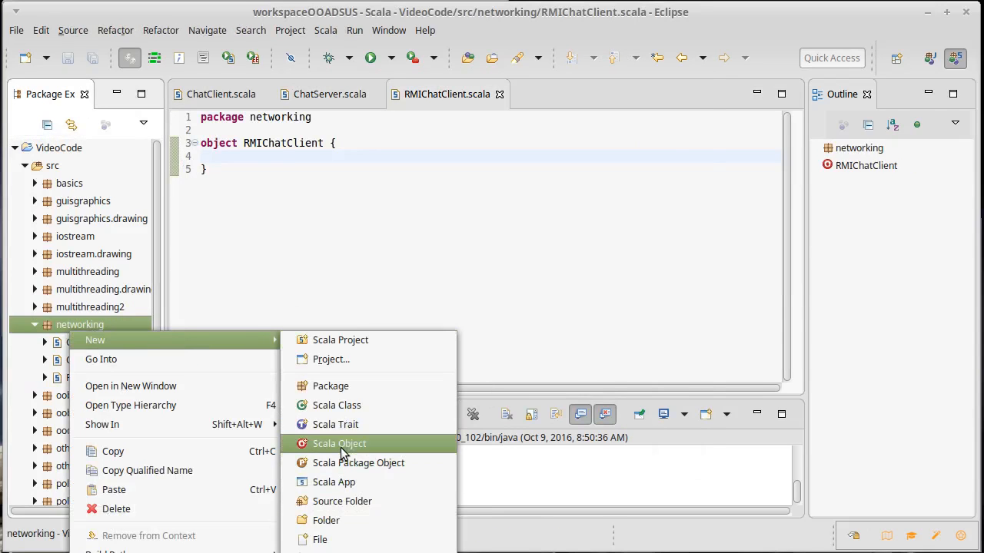
{"action": "left_click", "coordinate": [340, 443]}
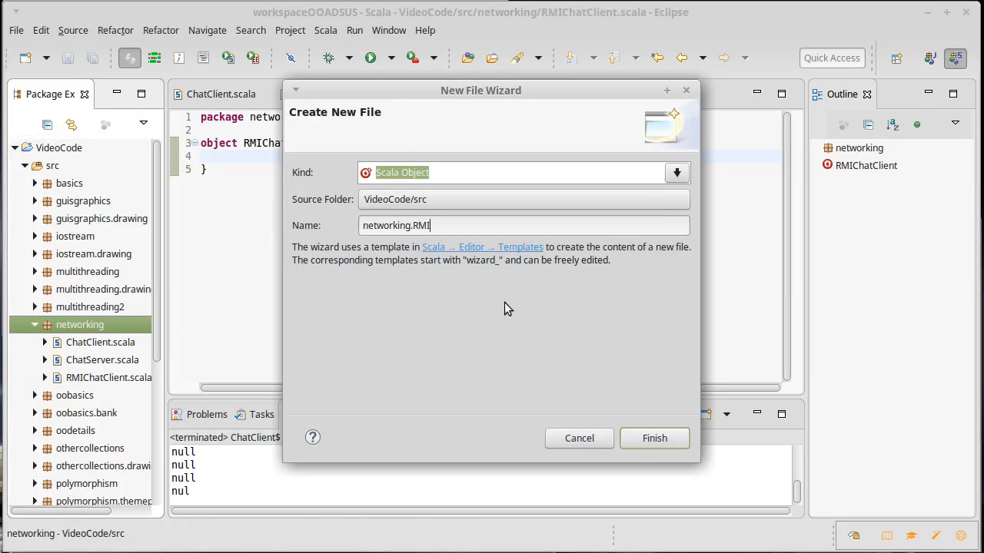
{"action": "type", "text": "Chat"}
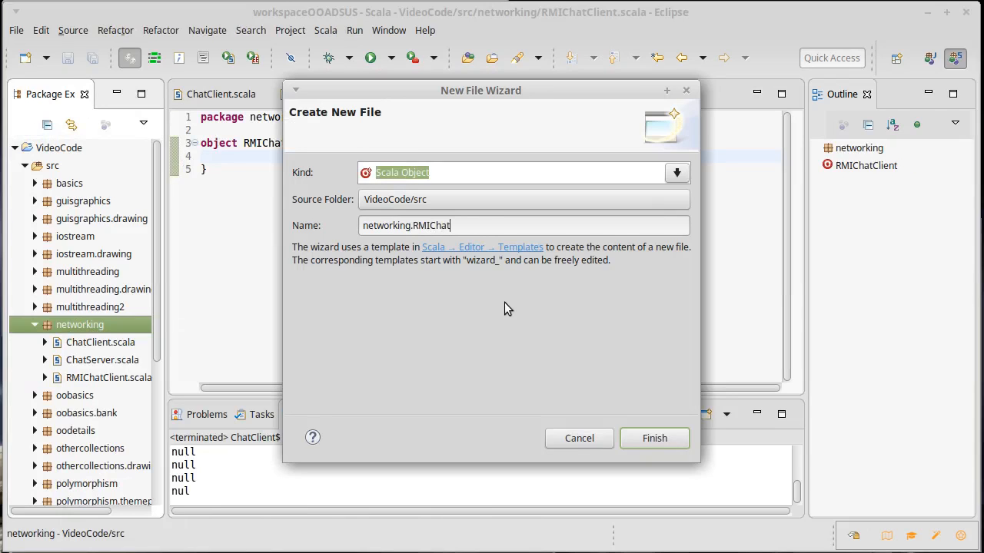
{"action": "left_click", "coordinate": [655, 438]}
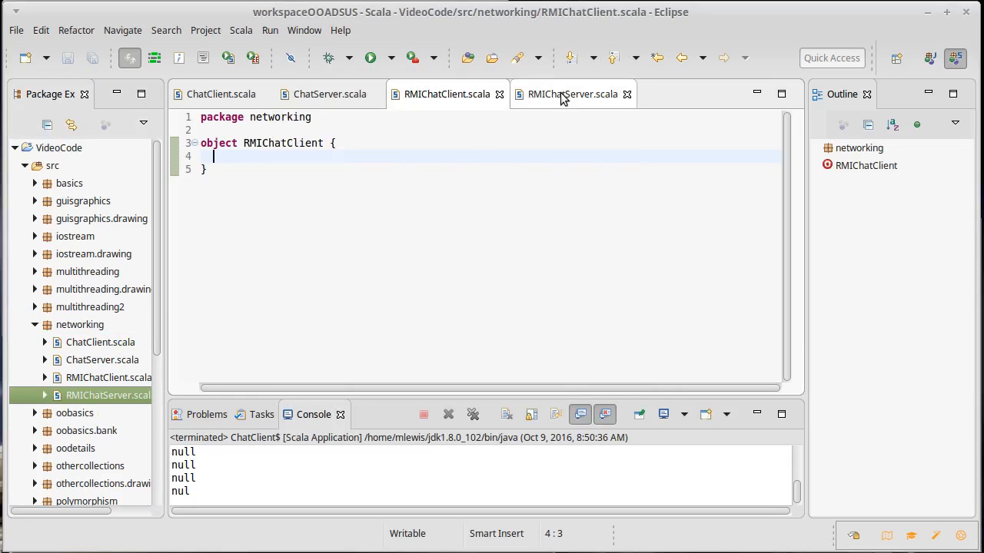
View the empty RMIChatServer object, then bring the RMIChatClient file back for editing.
{"action": "left_click", "coordinate": [571, 94]}
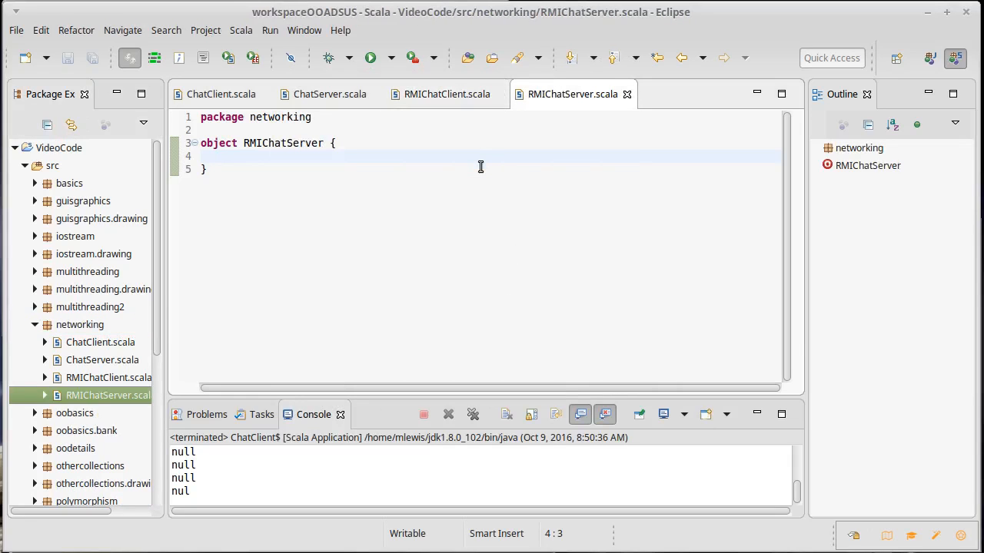
{"action": "left_click", "coordinate": [223, 157]}
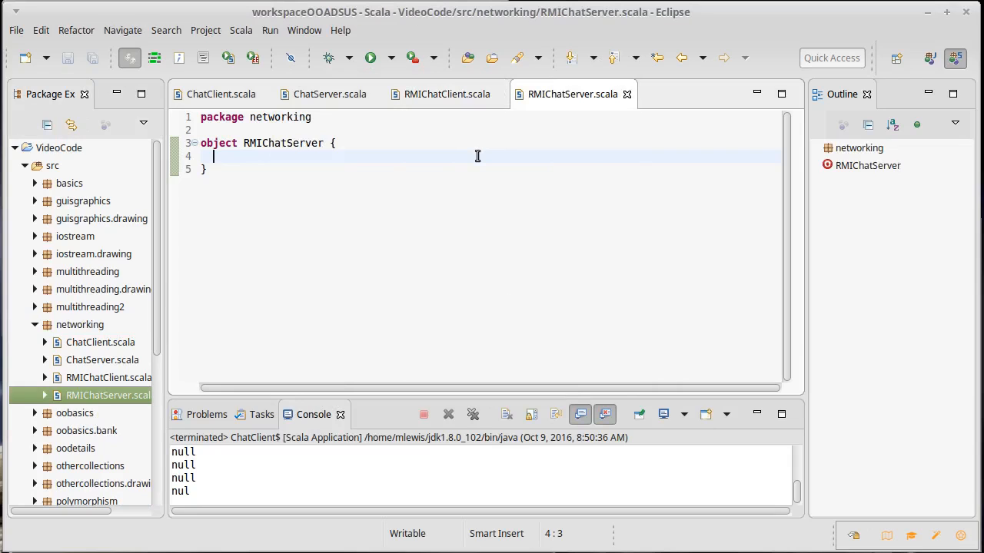
{"action": "left_click", "coordinate": [446, 94]}
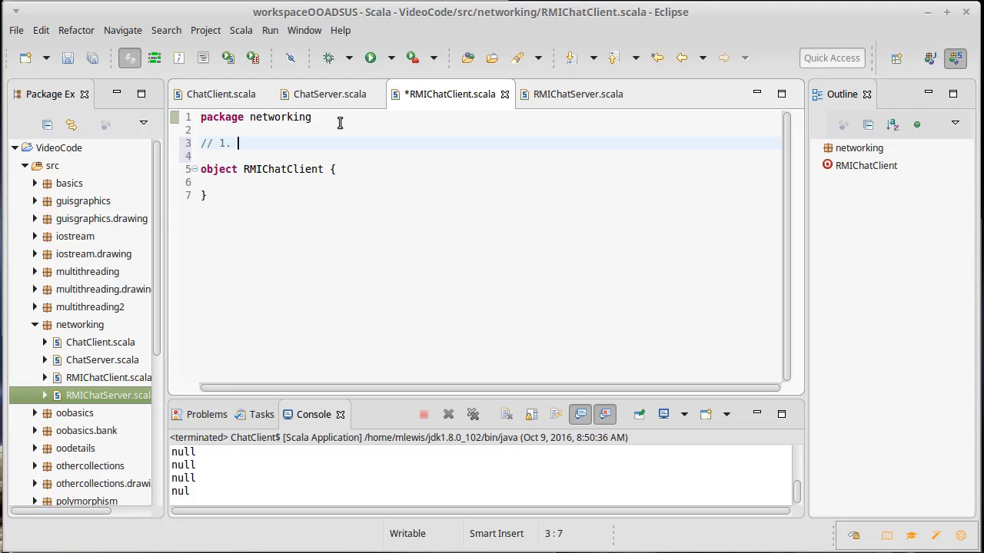
Write the step comment "1. Make remote interfaces (as traits)" above the client object.
{"action": "type", "text": "Make remote interfaces"}
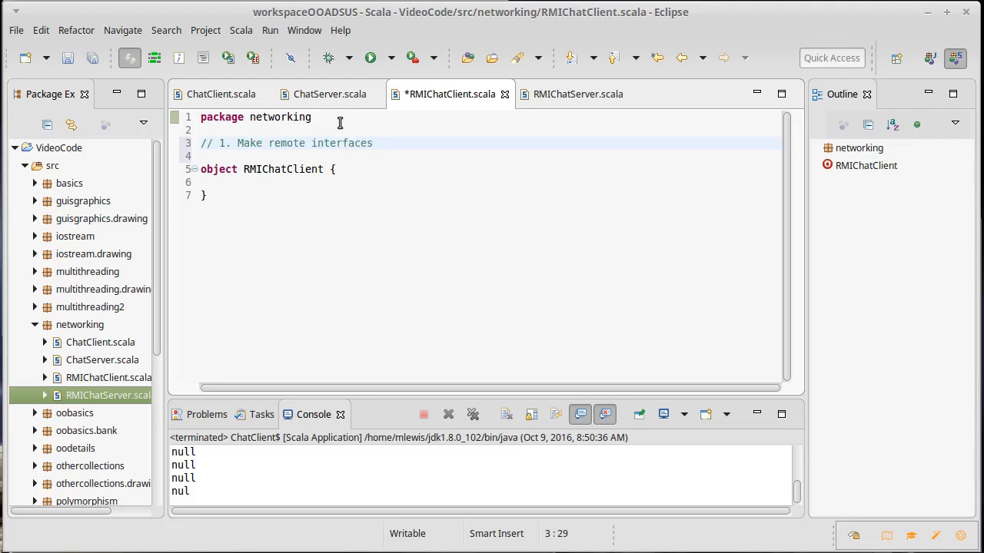
{"action": "type", "text": "("}
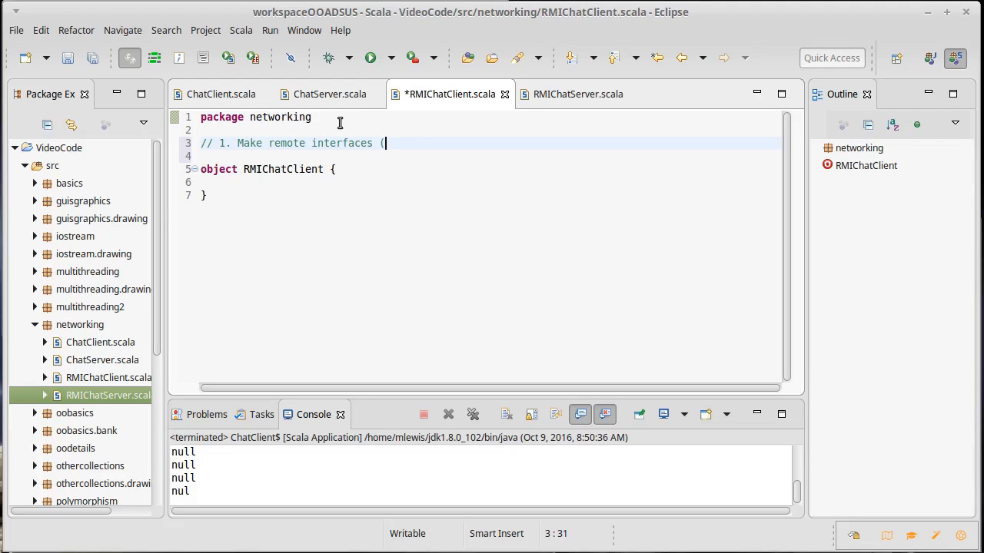
{"action": "type", "text": "as tr"}
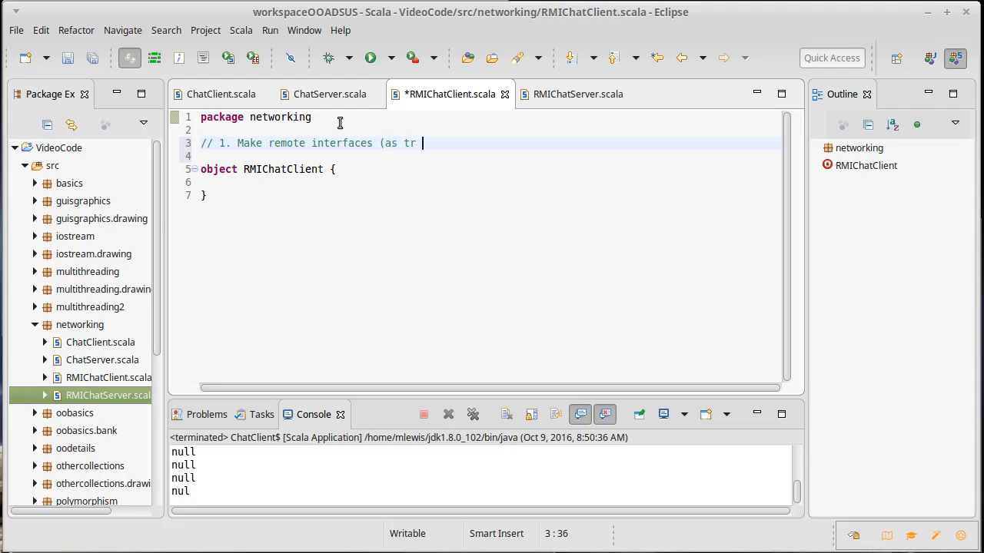
{"action": "type", "text": "aits)"}
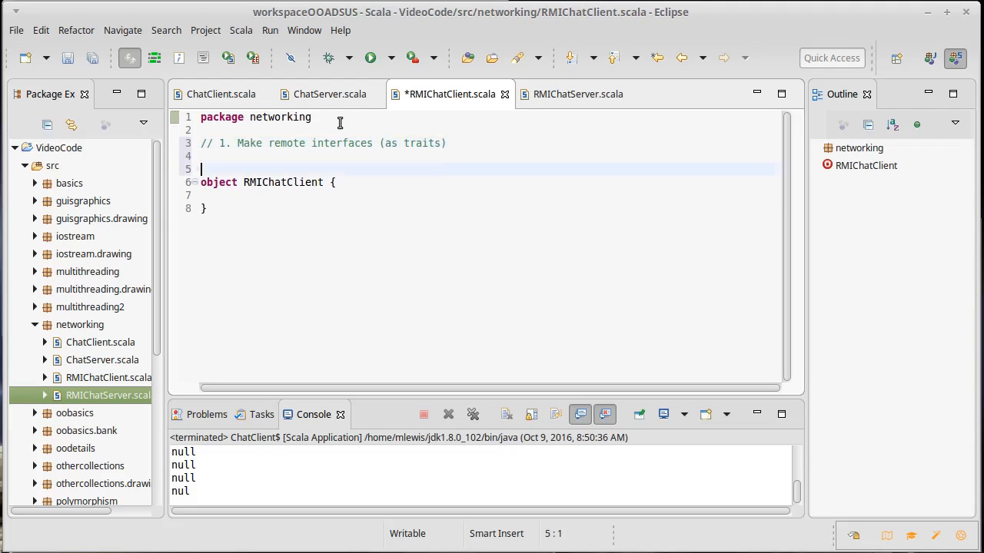
{"action": "key", "text": "Return"}
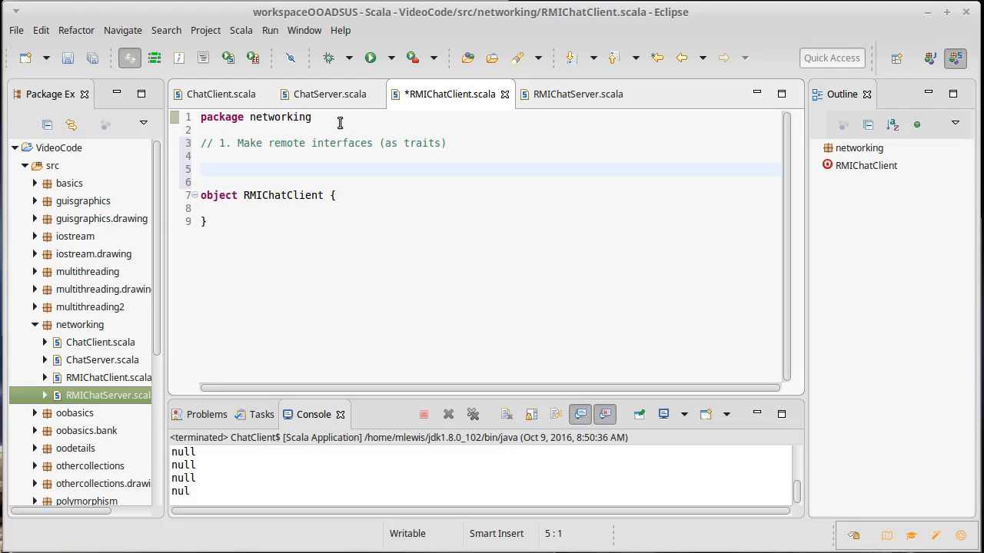
{"action": "type", "text": "@rem"}
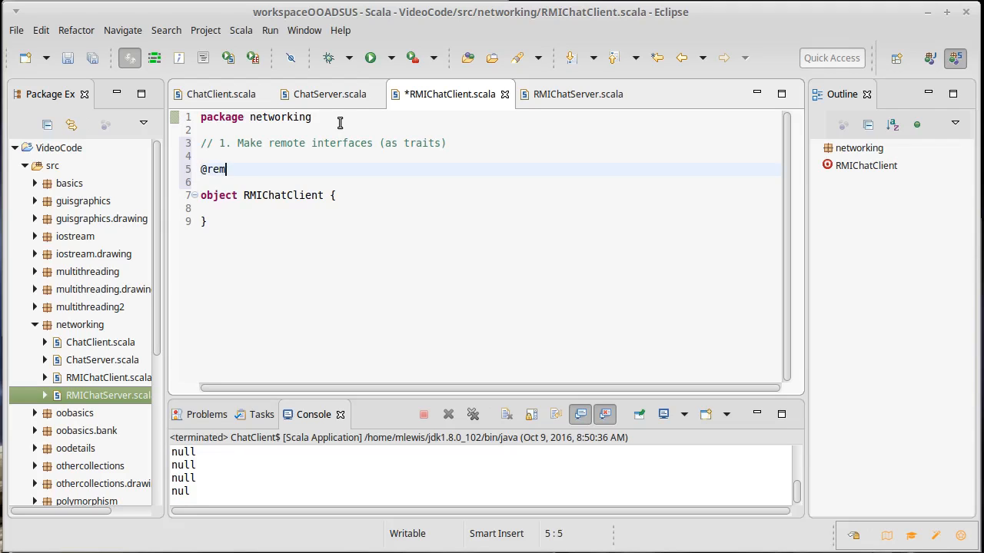
{"action": "type", "text": "ote"}
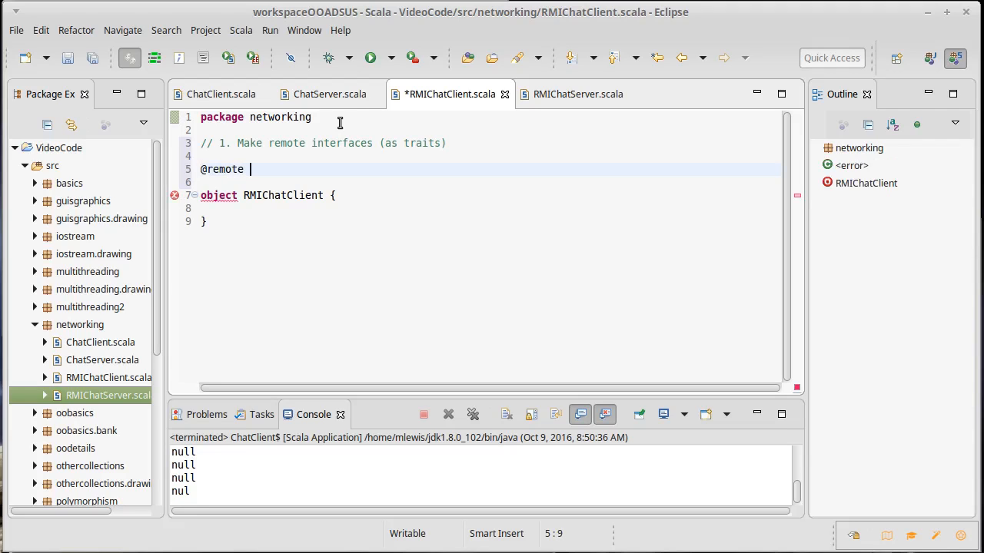
{"action": "type", "text": "trait"}
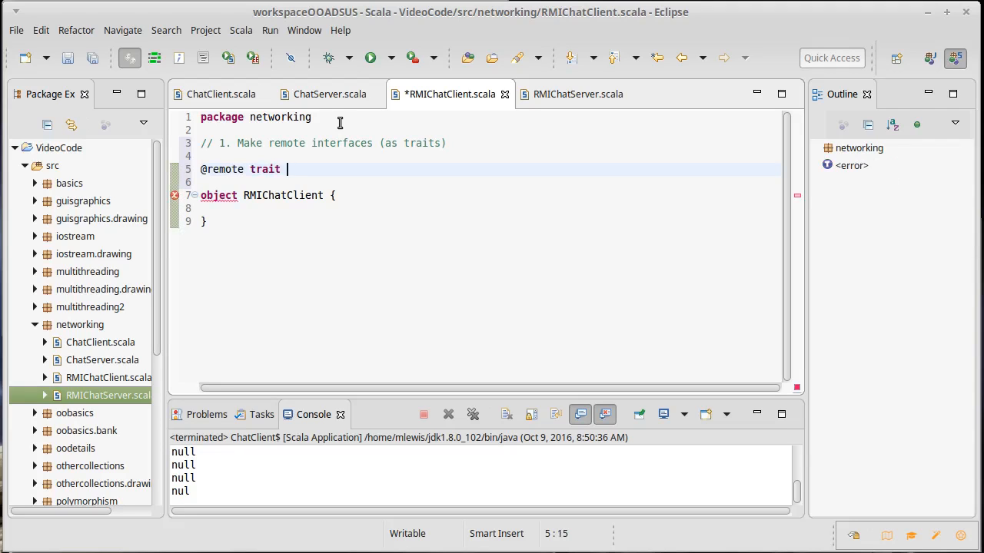
{"action": "type", "text": "RemoteClient {"}
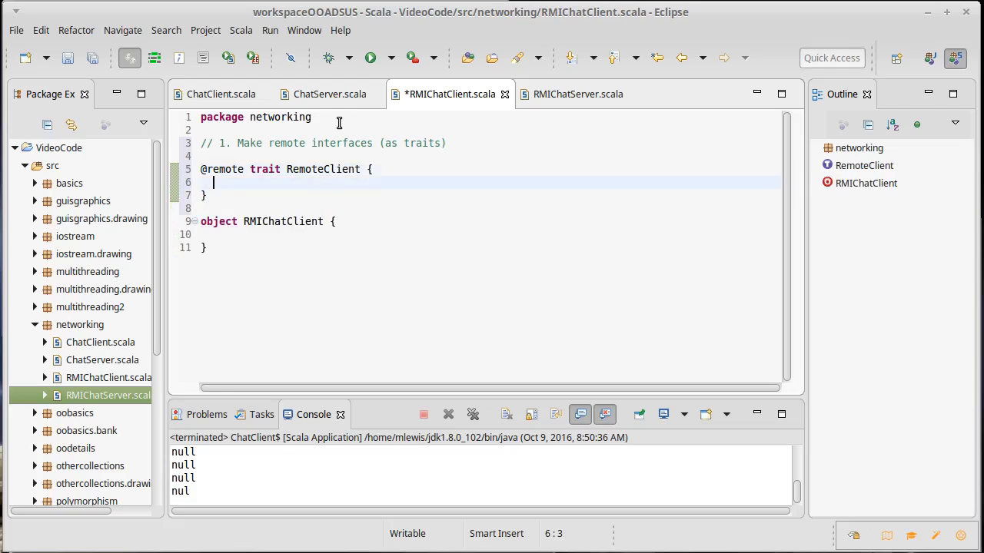
{"action": "left_click", "coordinate": [571, 94]}
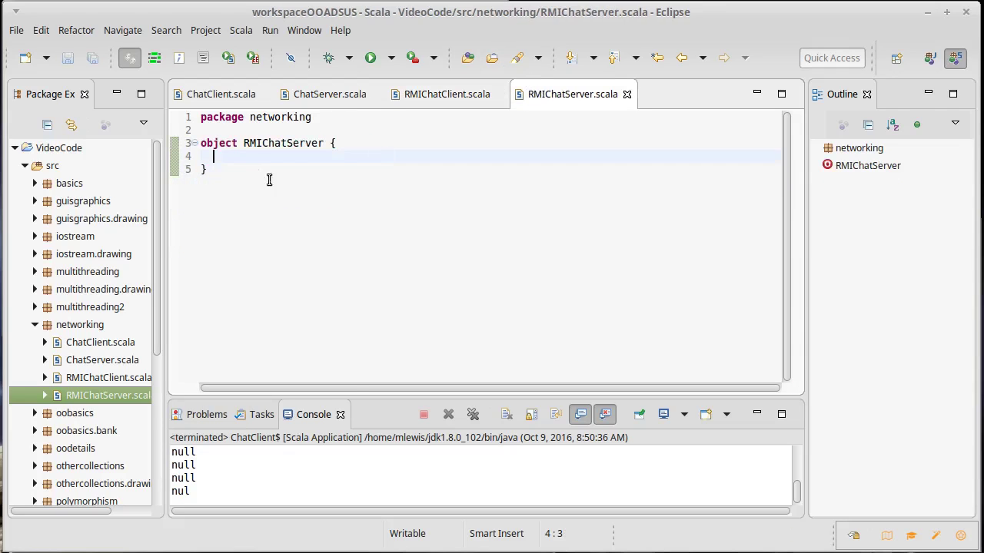
{"action": "key", "text": "Return"}
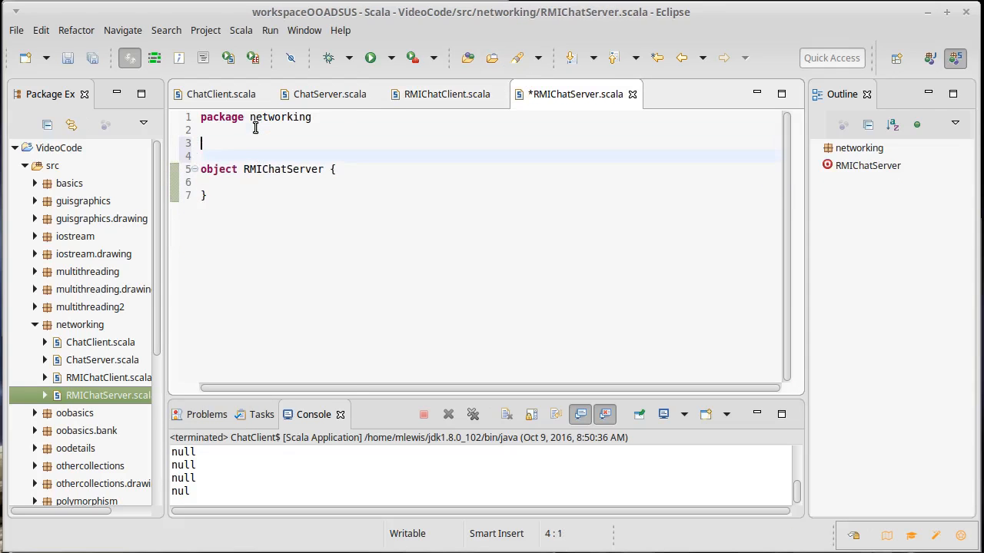
{"action": "type", "text": "@remote"}
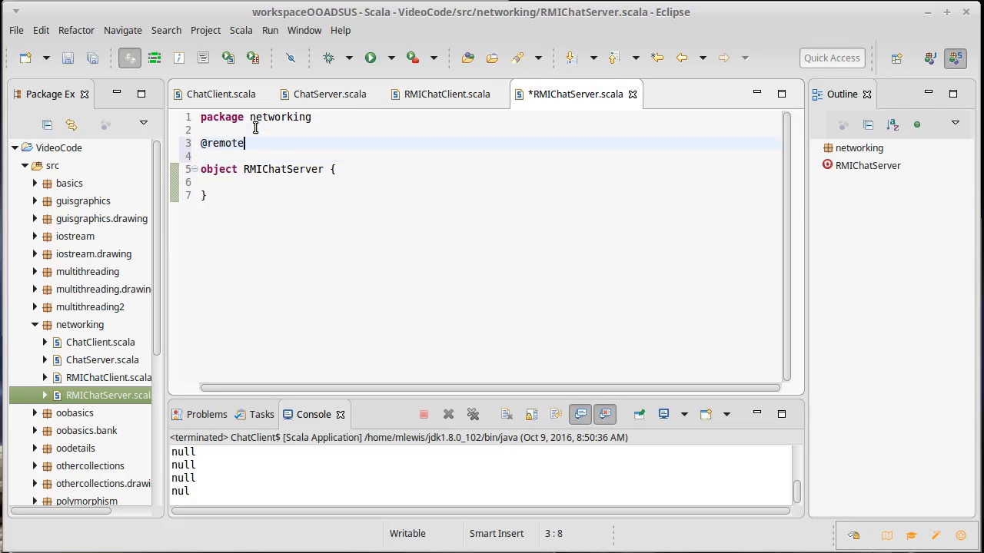
{"action": "type", "text": "trait"}
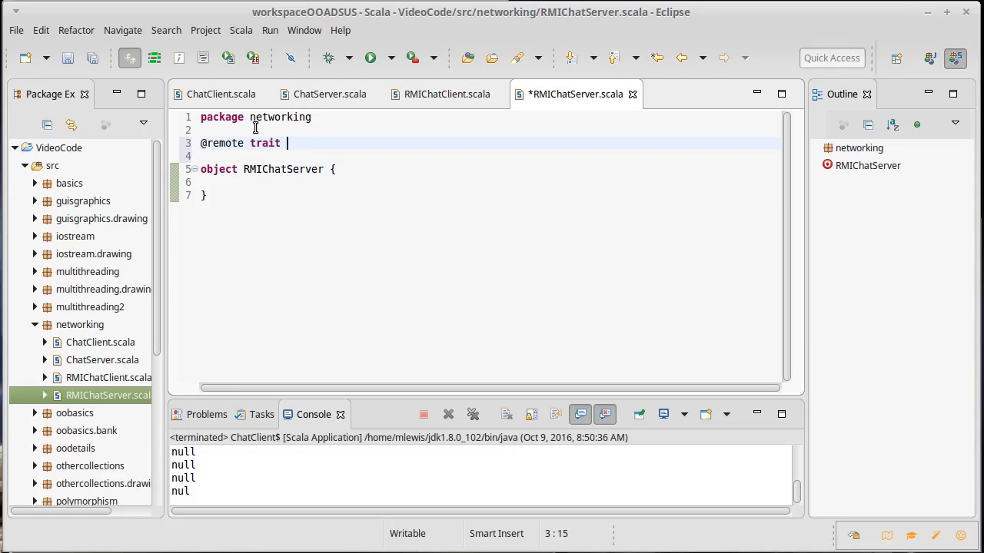
{"action": "type", "text": "RemoteServer {"}
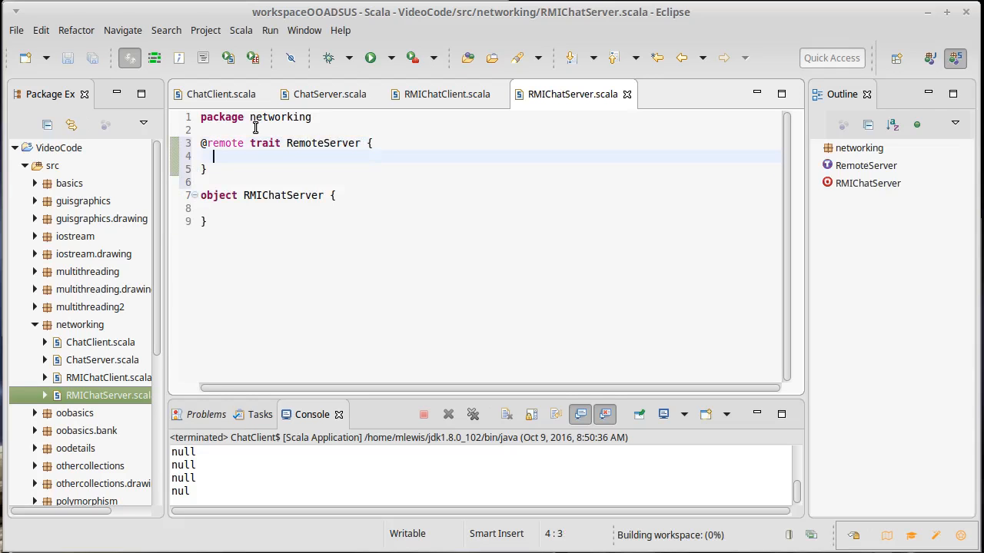
{"action": "left_click", "coordinate": [446, 94]}
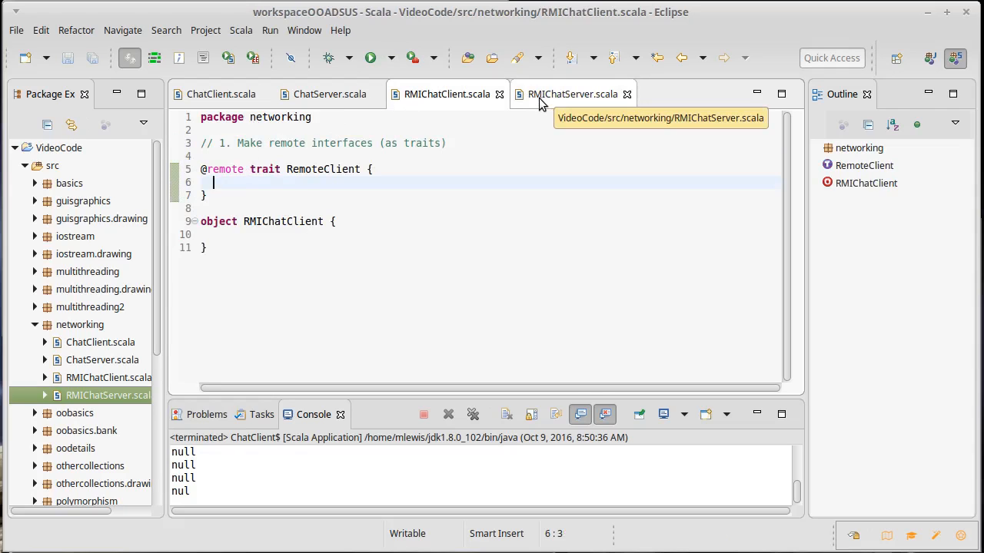
{"action": "mouse_move", "coordinate": [249, 185]}
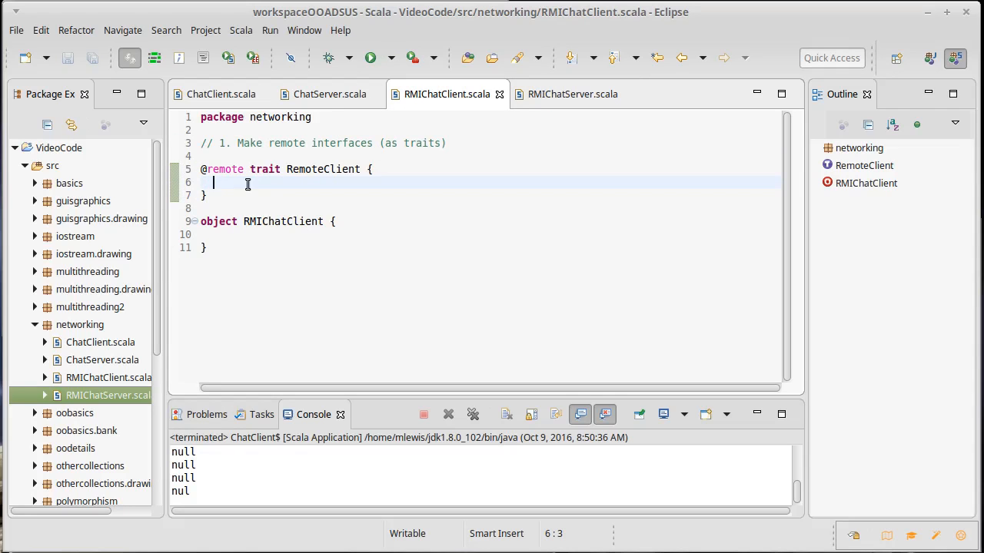
{"action": "mouse_move", "coordinate": [307, 181]}
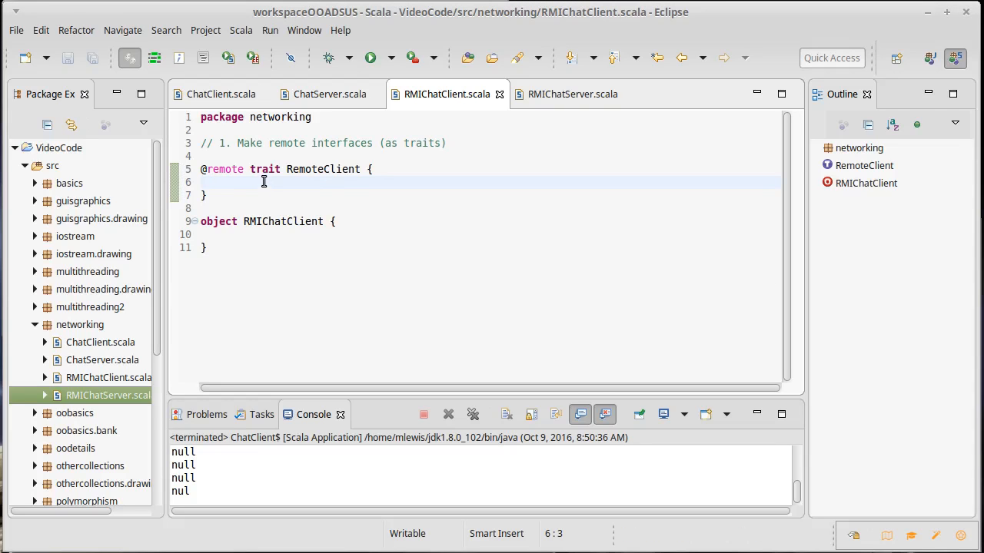
Declare def name: String inside the RemoteClient trait.
{"action": "left_click", "coordinate": [213, 181]}
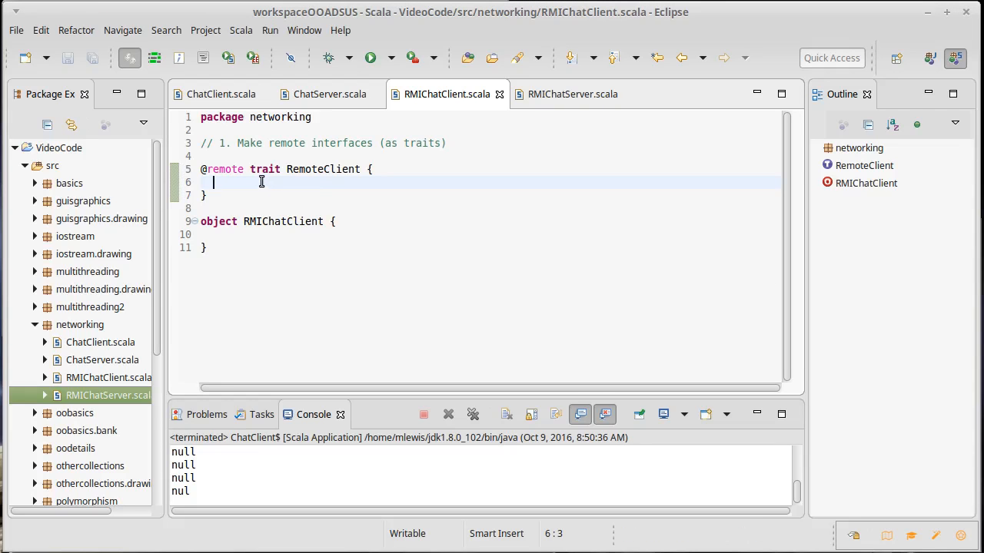
{"action": "type", "text": "def name: String"}
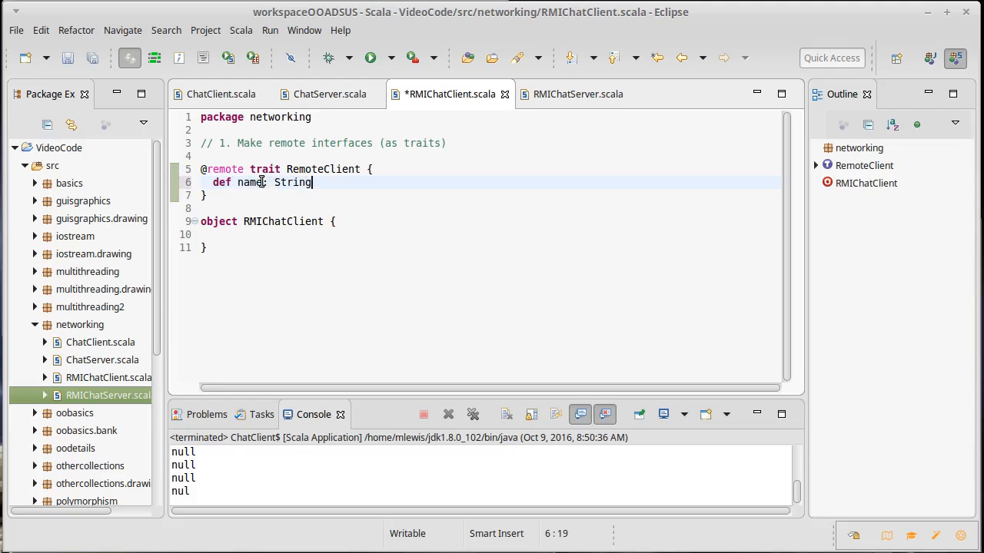
{"action": "key", "text": "Return"}
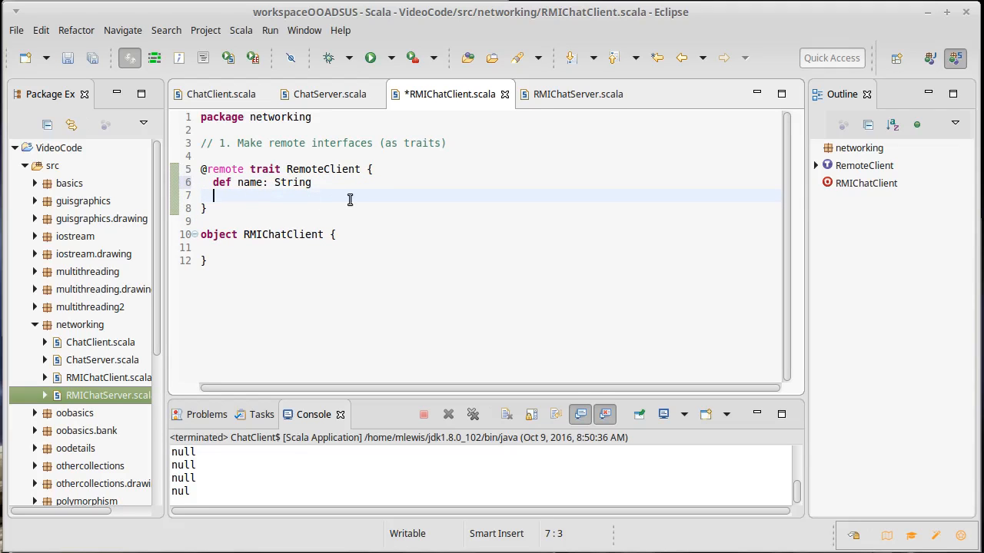
Declare def message(sender: RemoteClient, text: String): Unit in RemoteClient.
{"action": "type", "text": "d"}
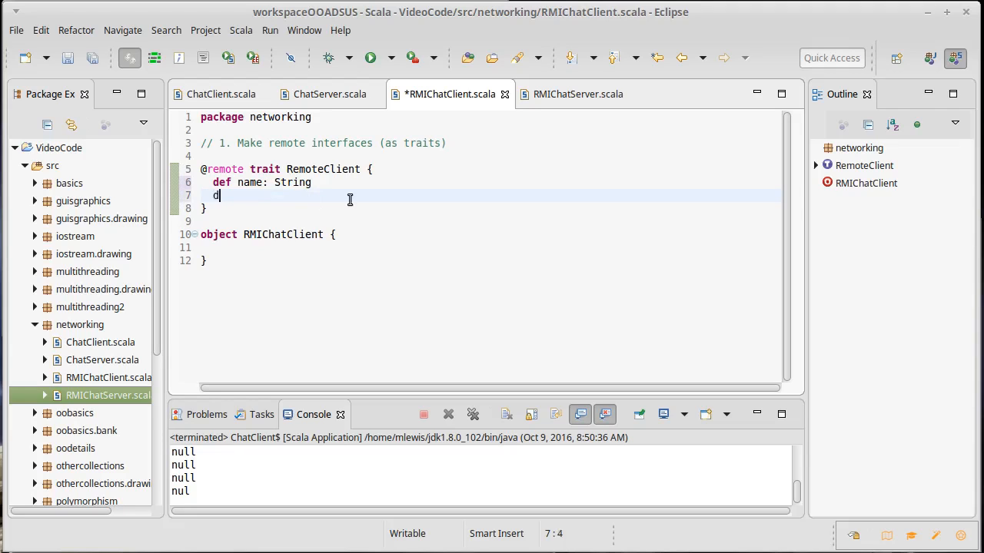
{"action": "type", "text": "ef message"}
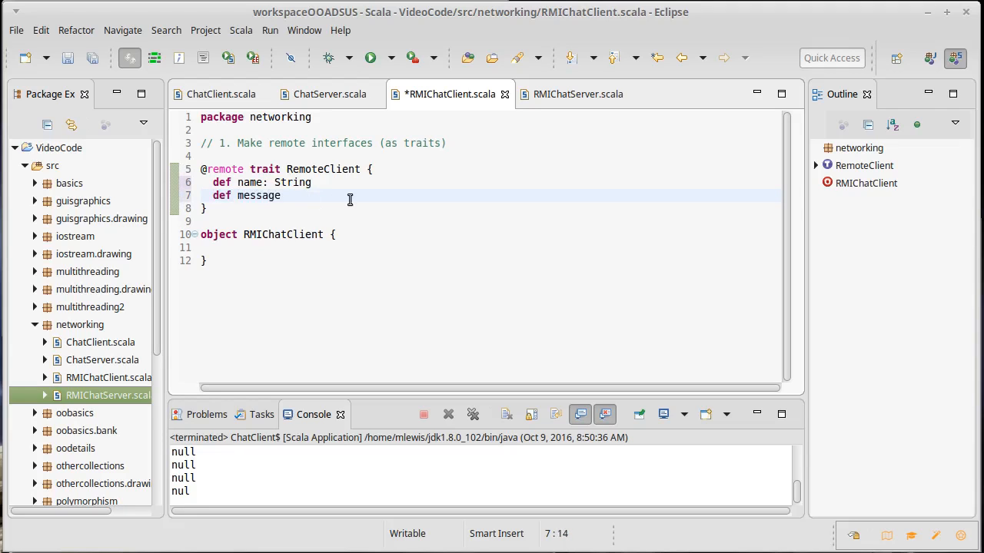
{"action": "type", "text": "("}
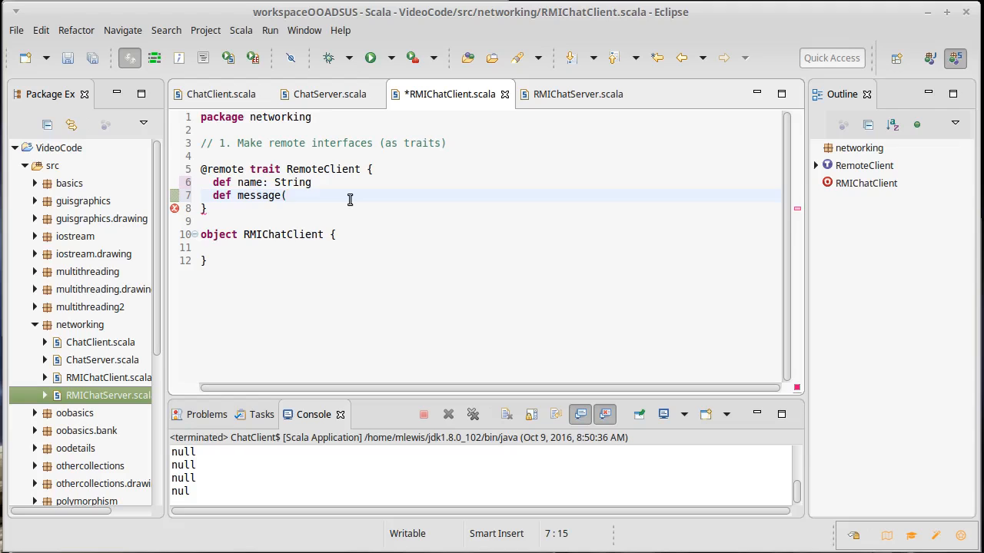
{"action": "type", "text": "s"}
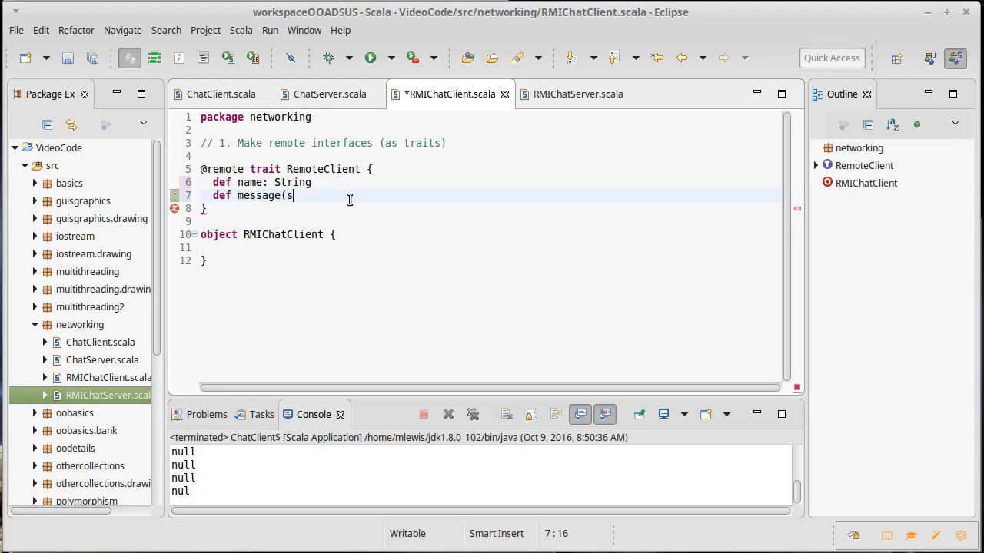
{"action": "type", "text": "ender:"}
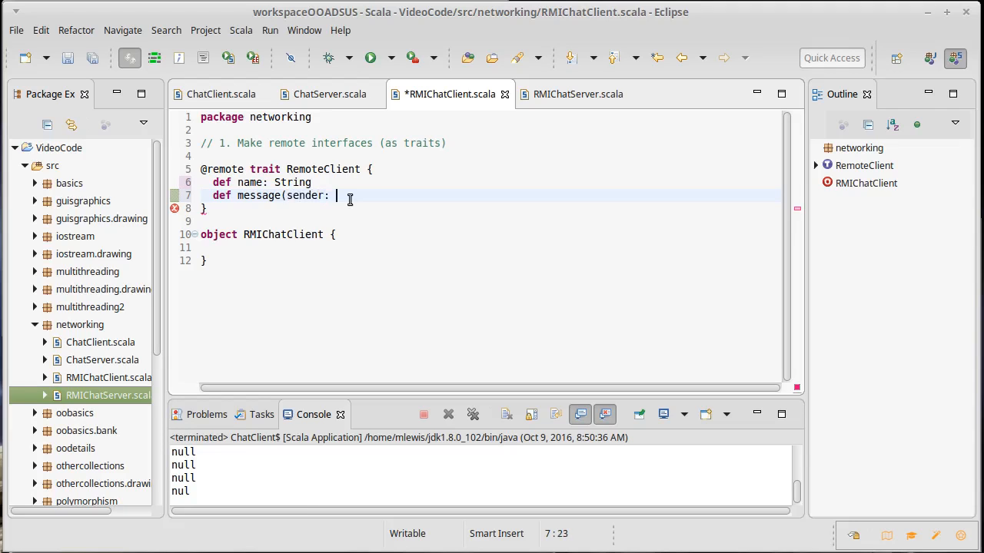
{"action": "type", "text": "RemoteCl"}
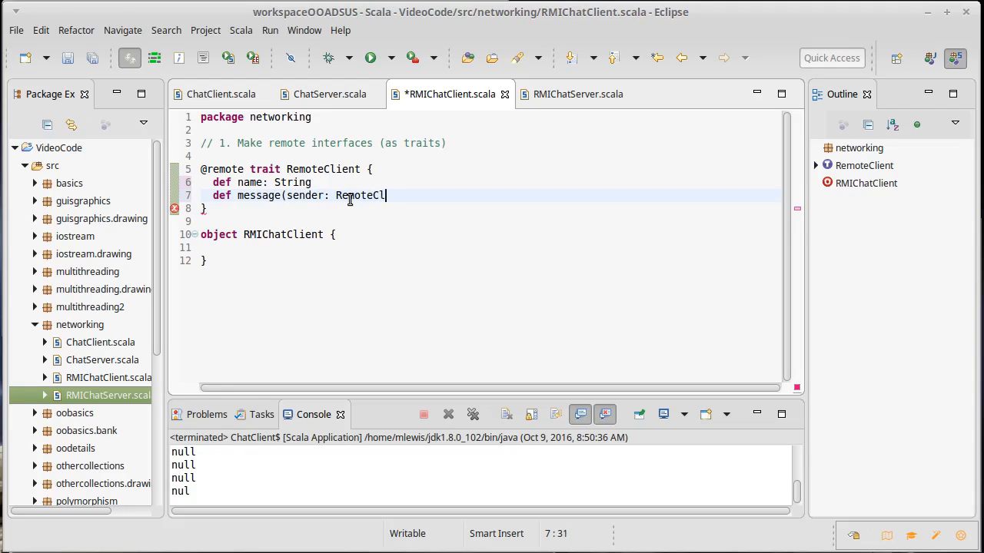
{"action": "type", "text": "ient,"}
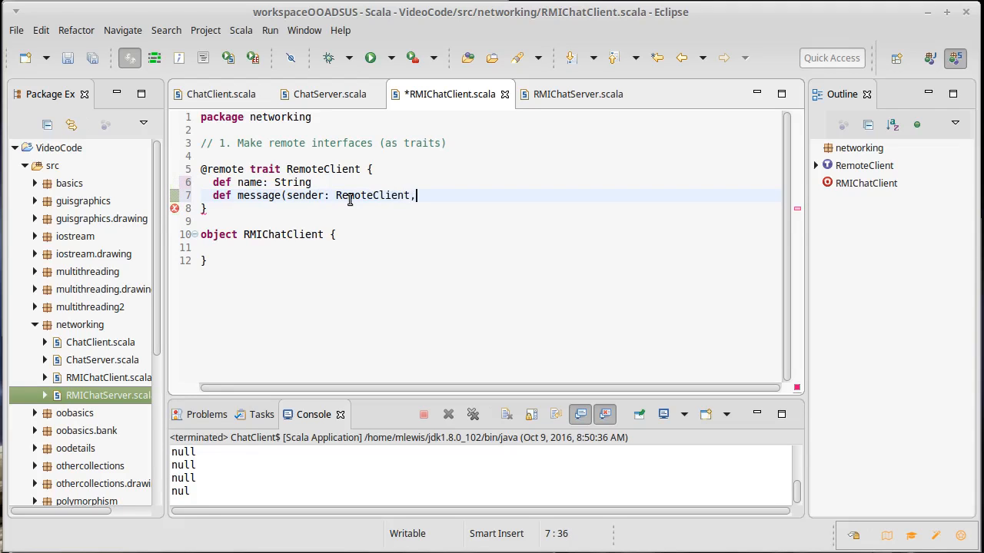
{"action": "type", "text": "text:"}
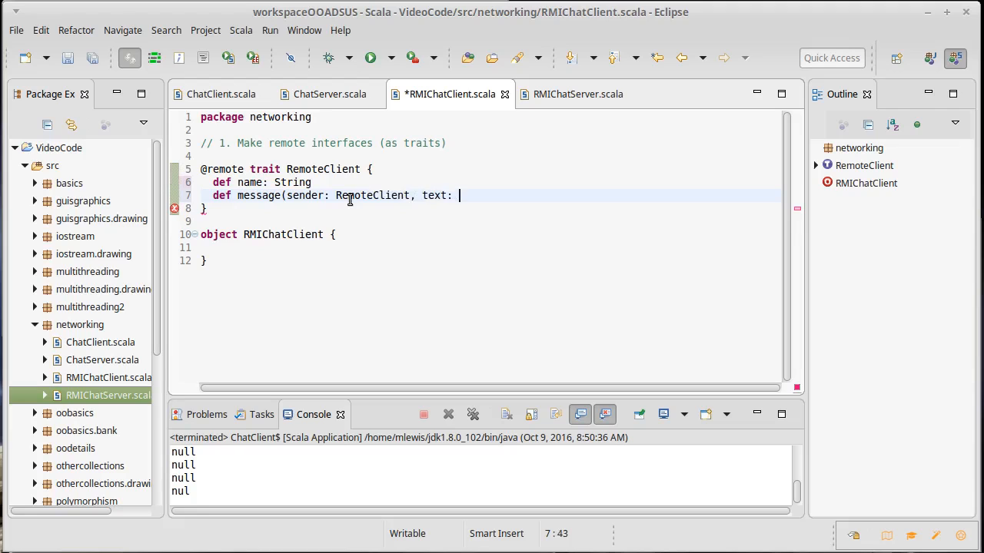
{"action": "type", "text": "String):"}
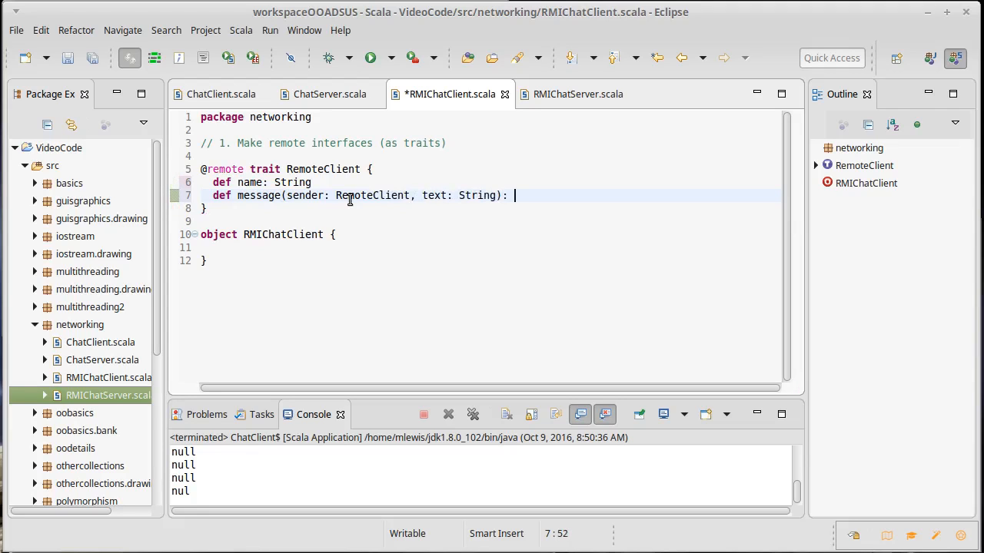
{"action": "type", "text": "Unit"}
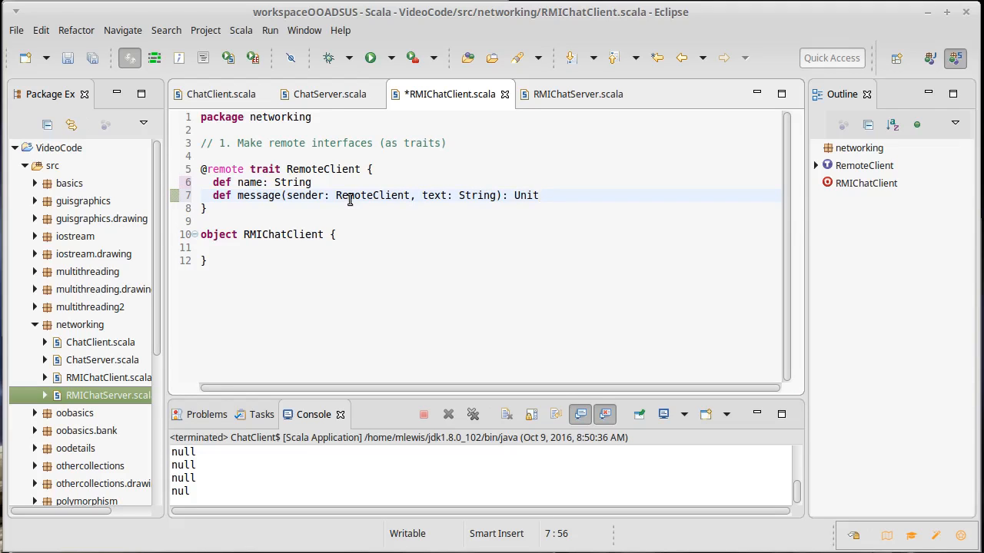
{"action": "key", "text": "Return"}
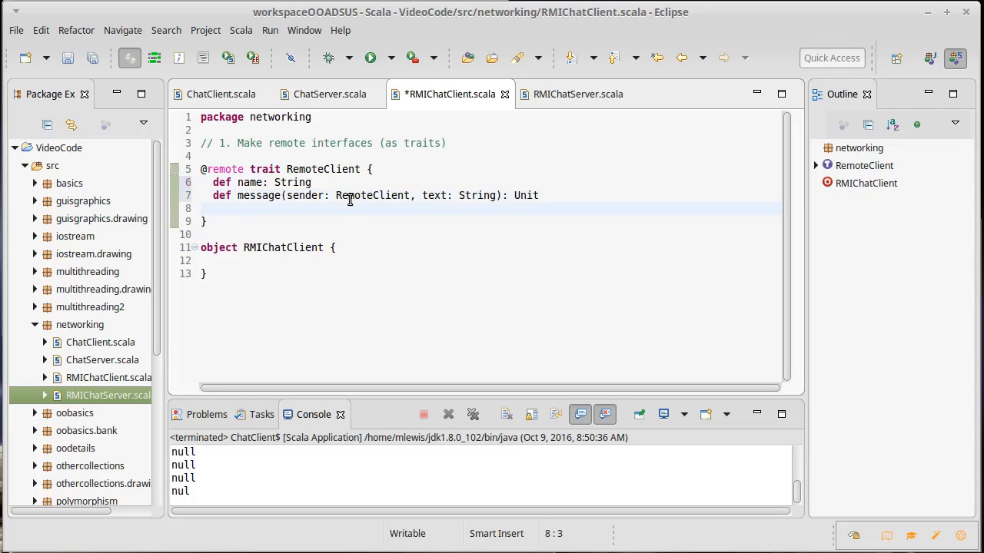
{"action": "mouse_move", "coordinate": [418, 249]}
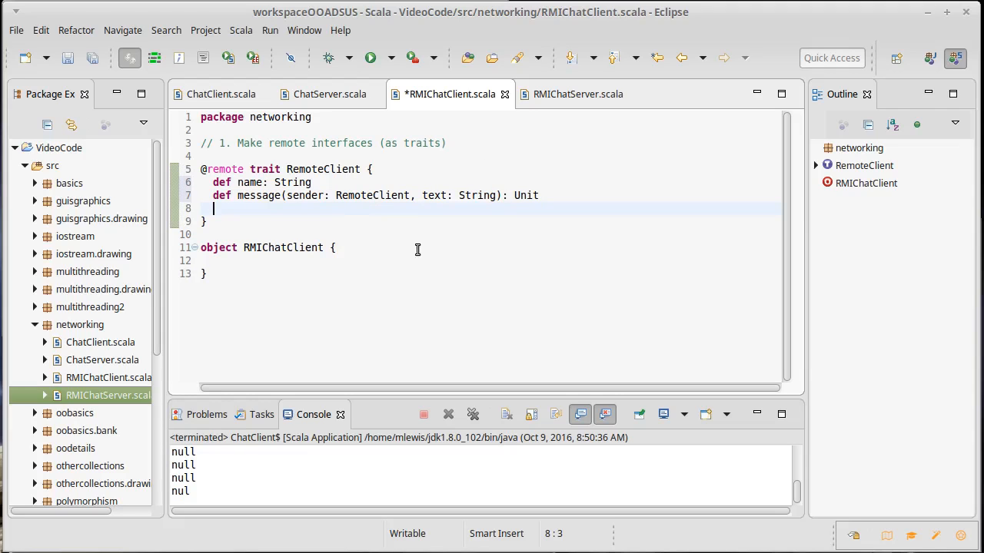
Declare def clientUpdate(clients: Seq[RemoteClient]): Unit in RemoteClient.
{"action": "type", "text": "def"}
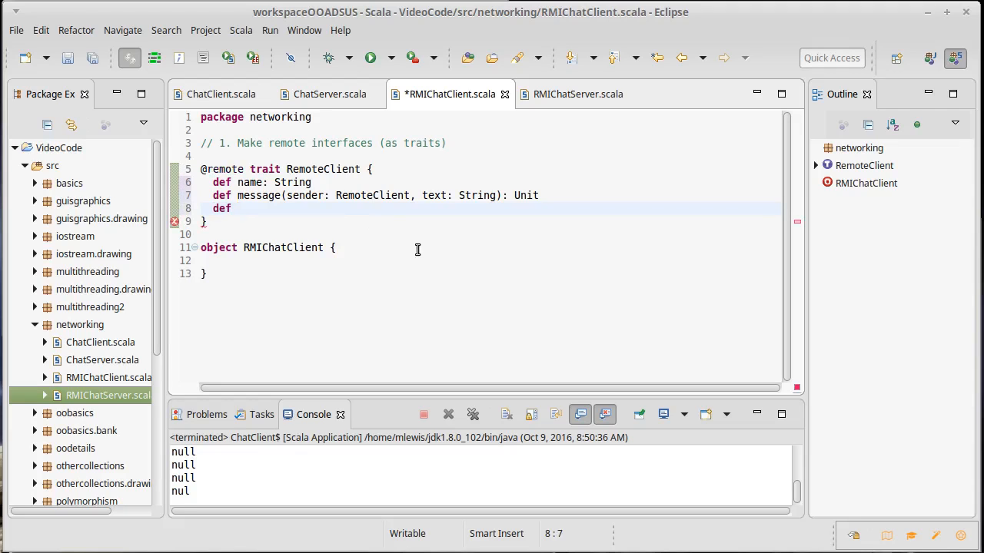
{"action": "type", "text": "clientUpdate"}
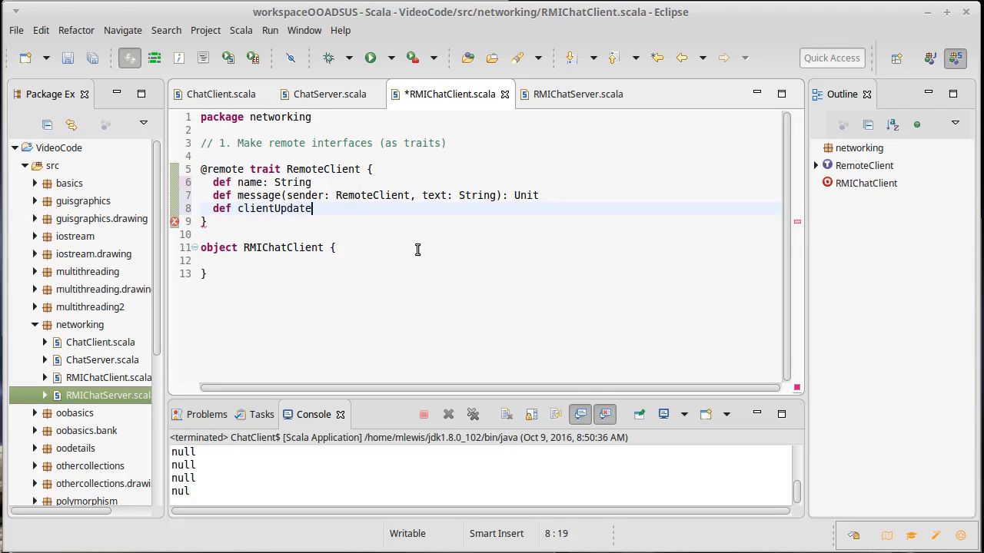
{"action": "type", "text": "("}
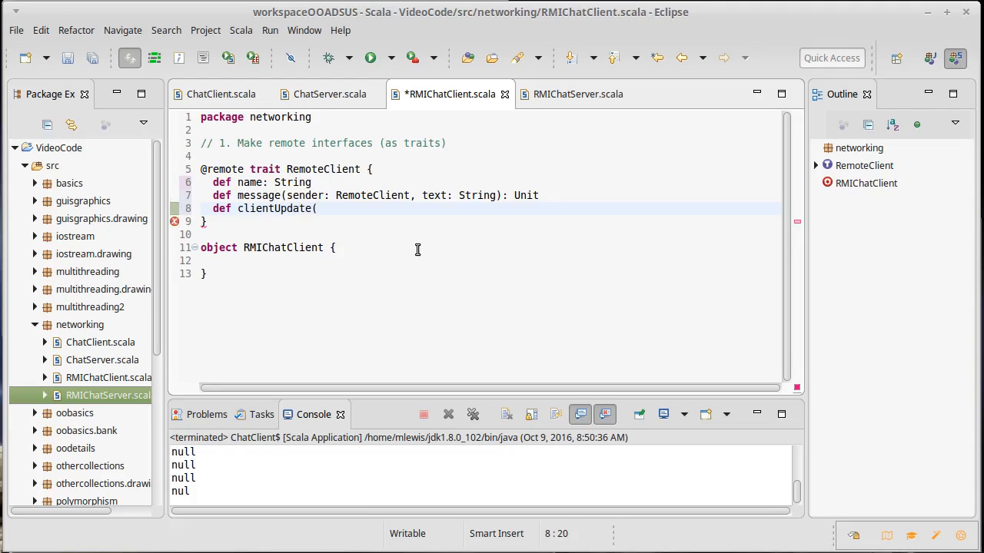
{"action": "type", "text": "clients:"}
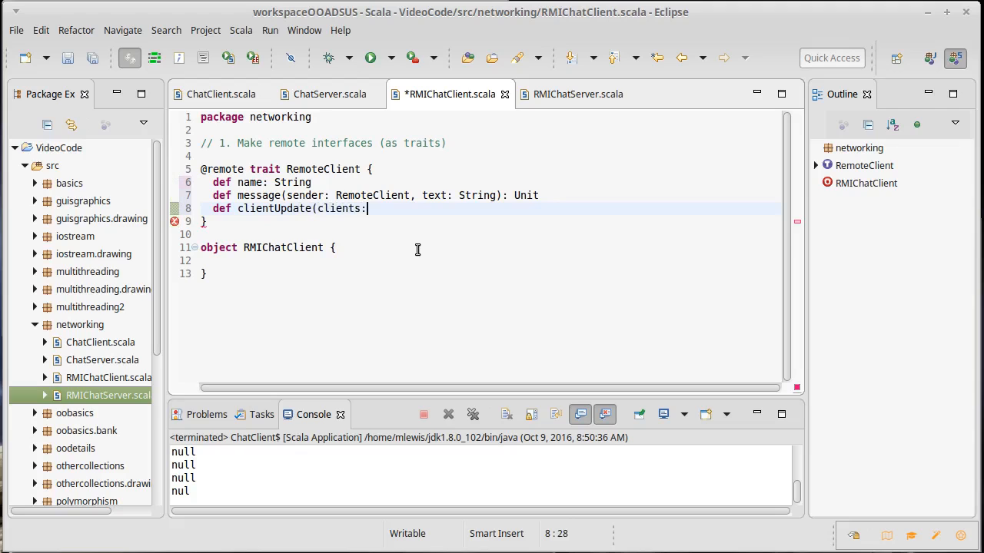
{"action": "type", "text": "Seq"}
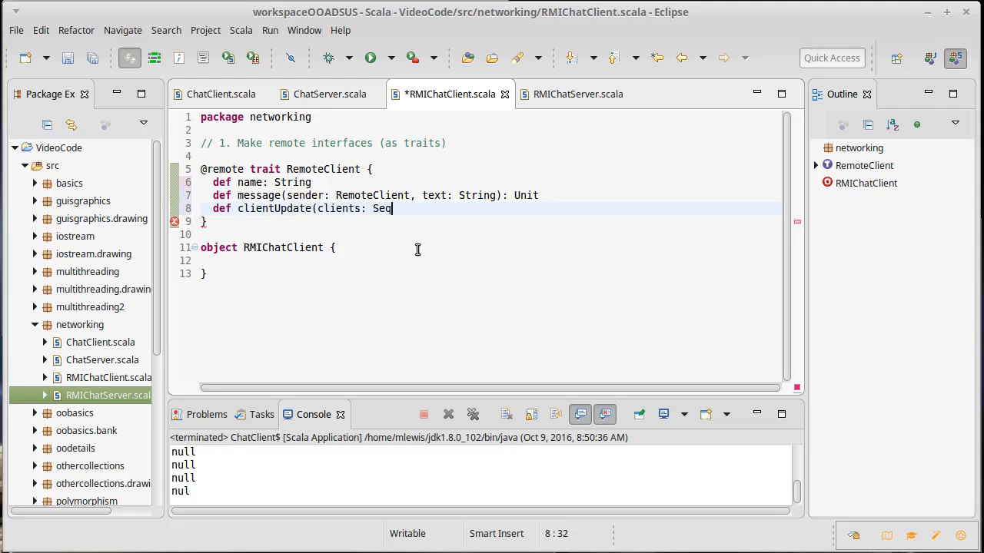
{"action": "type", "text": "[RemoteCli"}
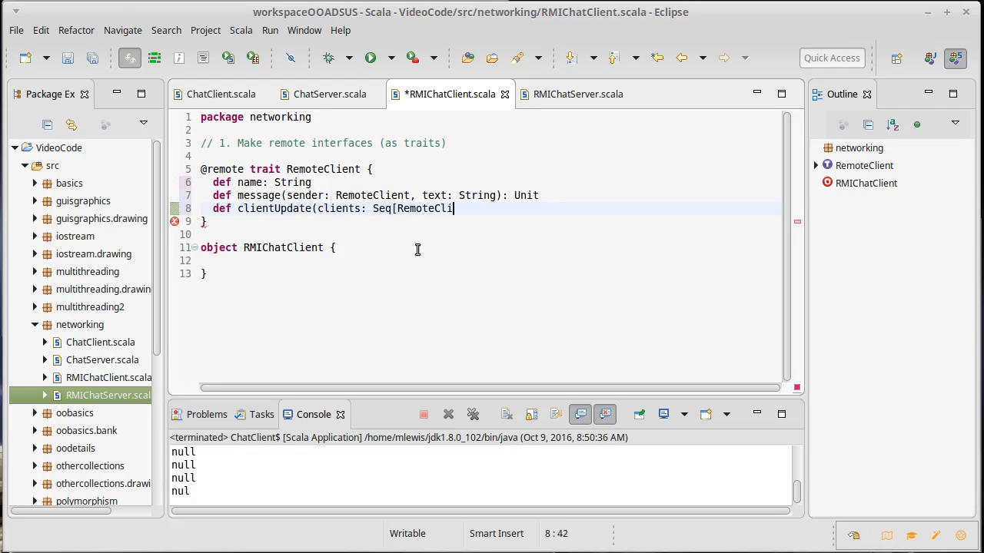
{"action": "type", "text": "ent]]"}
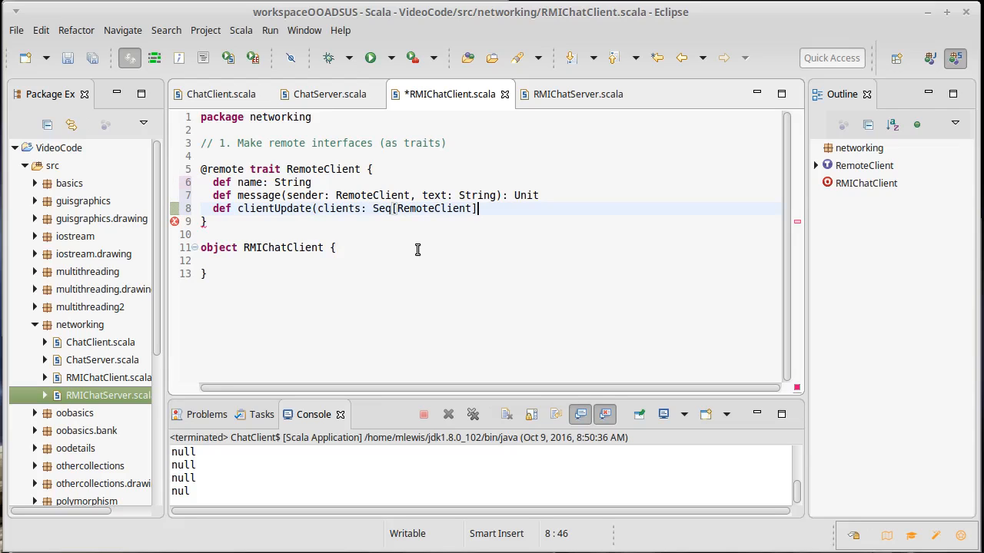
{"action": "type", "text": ":"}
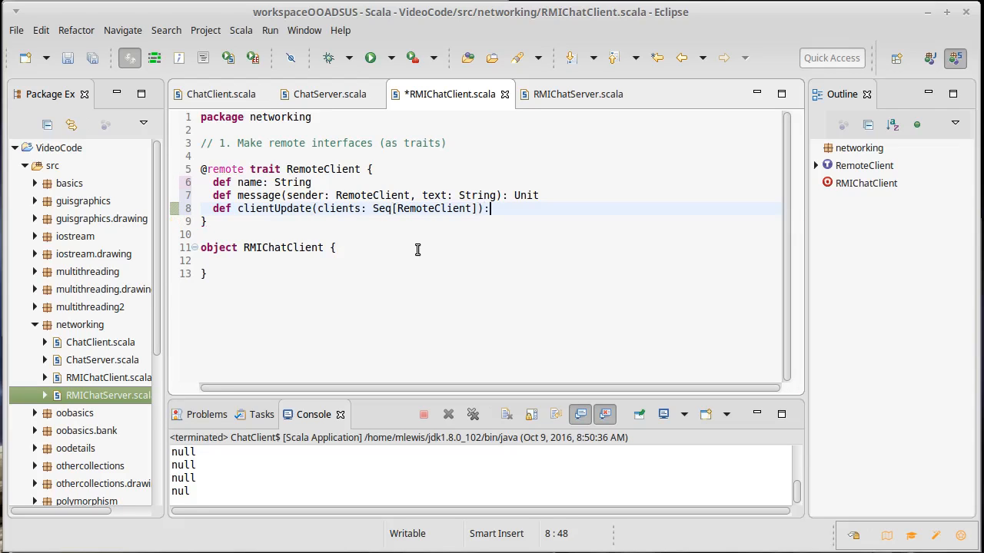
{"action": "type", "text": "Unit"}
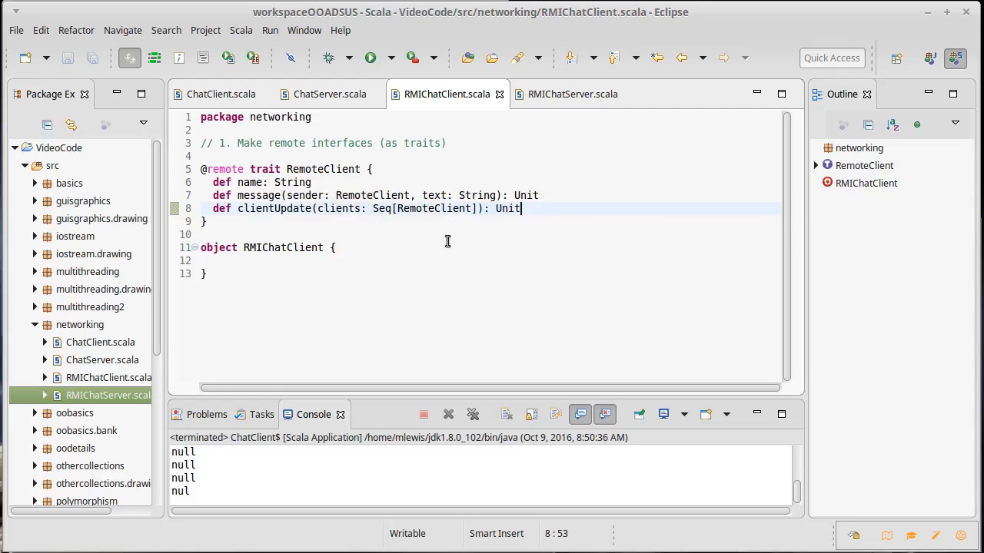
{"action": "mouse_move", "coordinate": [387, 233]}
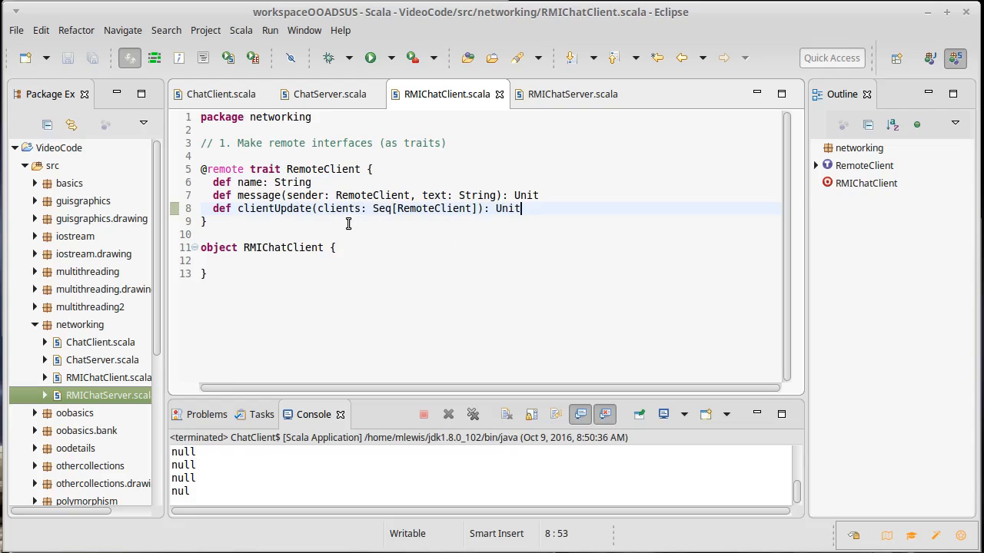
In RemoteServer, declare def connect(client: RemoteClient): Unit.
{"action": "left_click", "coordinate": [572, 94]}
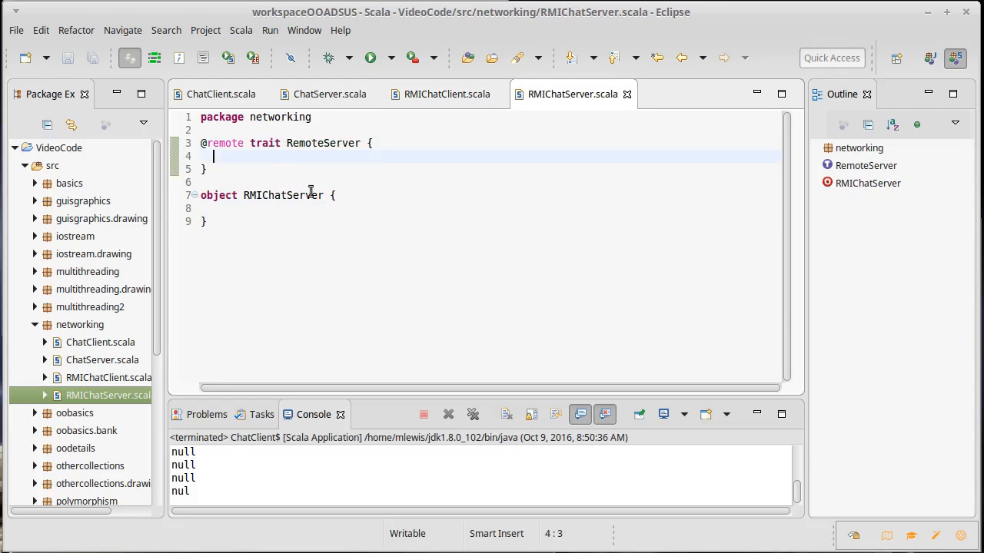
{"action": "mouse_move", "coordinate": [286, 161]}
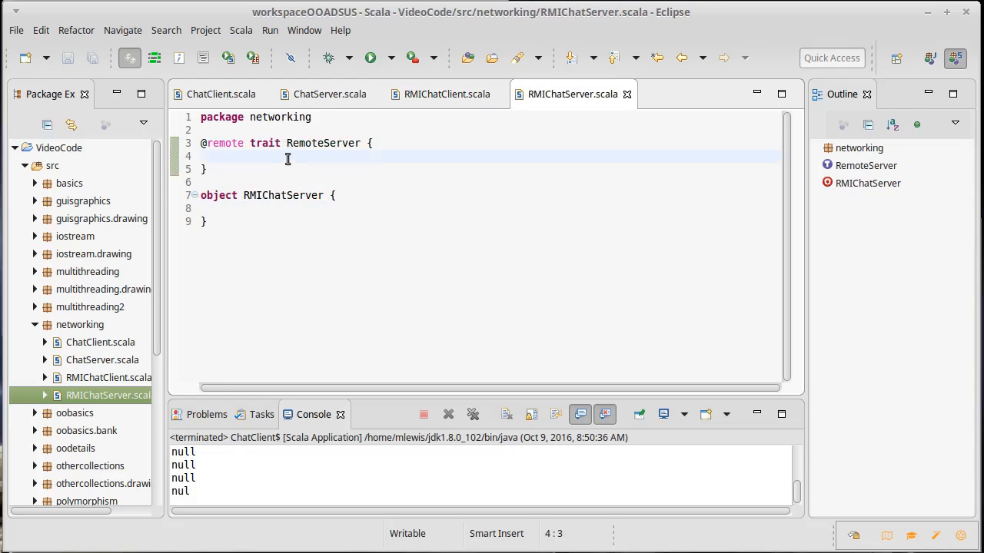
{"action": "type", "text": "def c"}
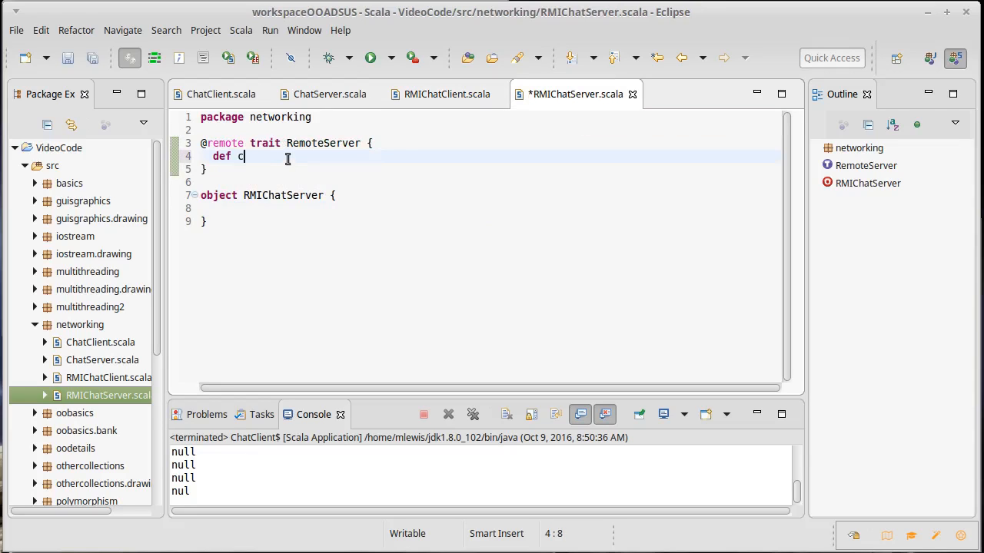
{"action": "type", "text": "onnect"}
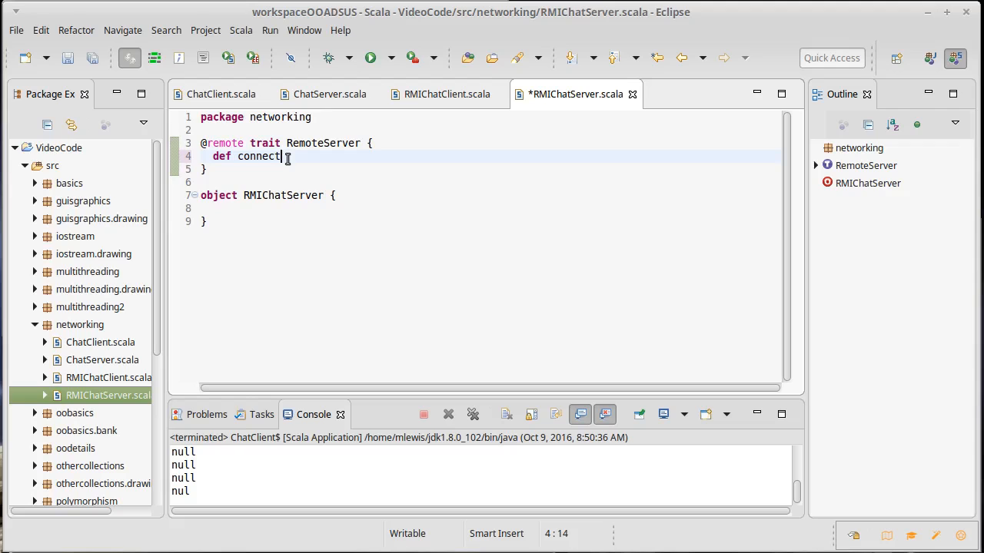
{"action": "type", "text": "(client"}
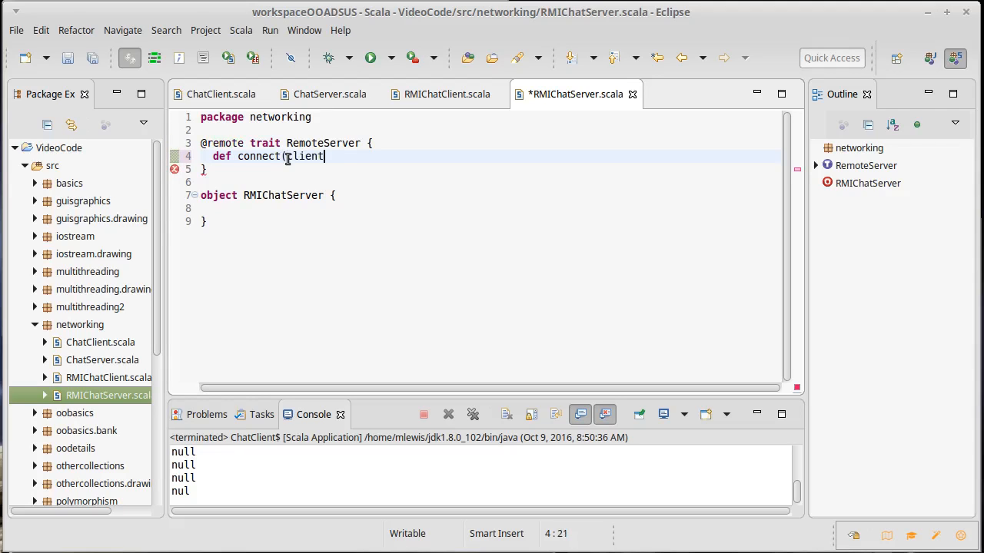
{"action": "type", "text": ": RemoteClient"}
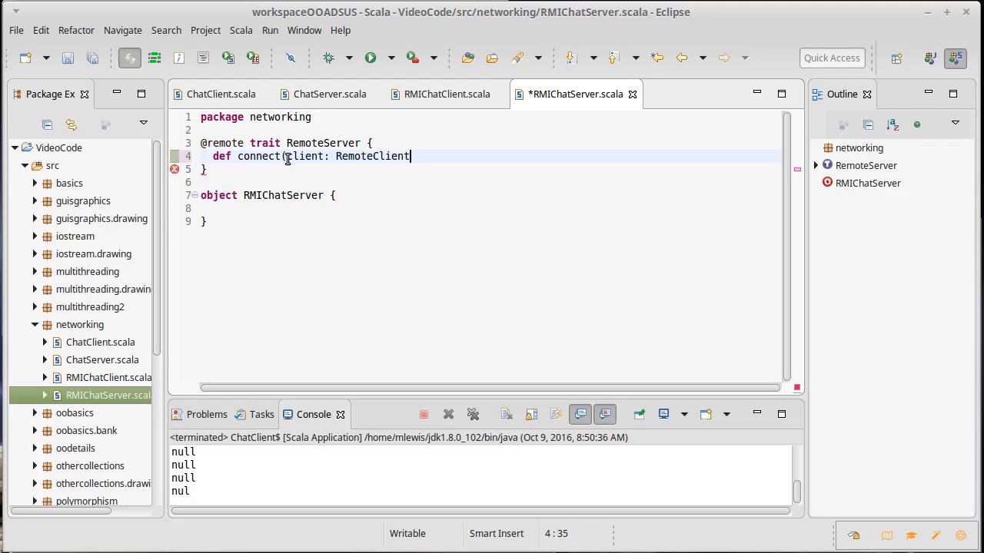
{"action": "type", "text": "):"}
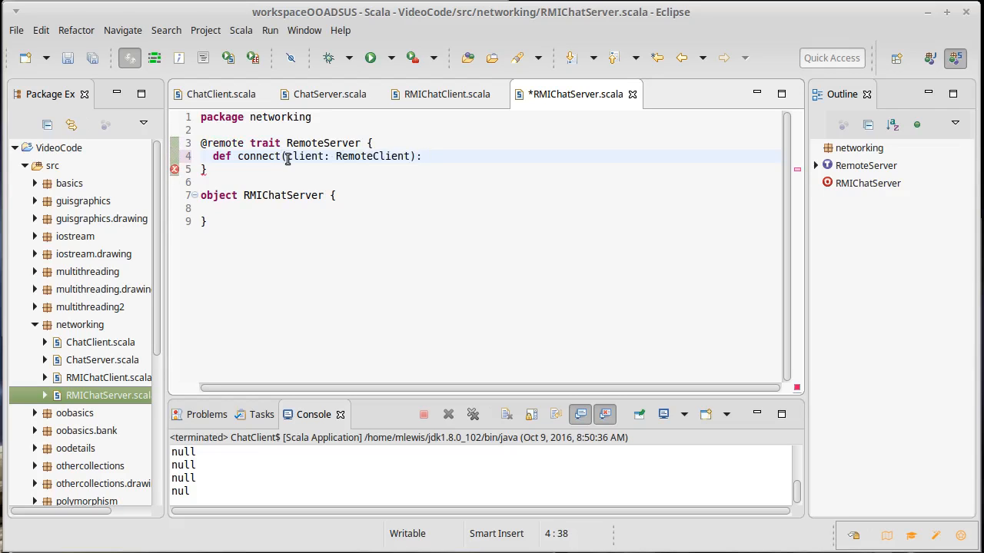
{"action": "type", "text": ": Un"}
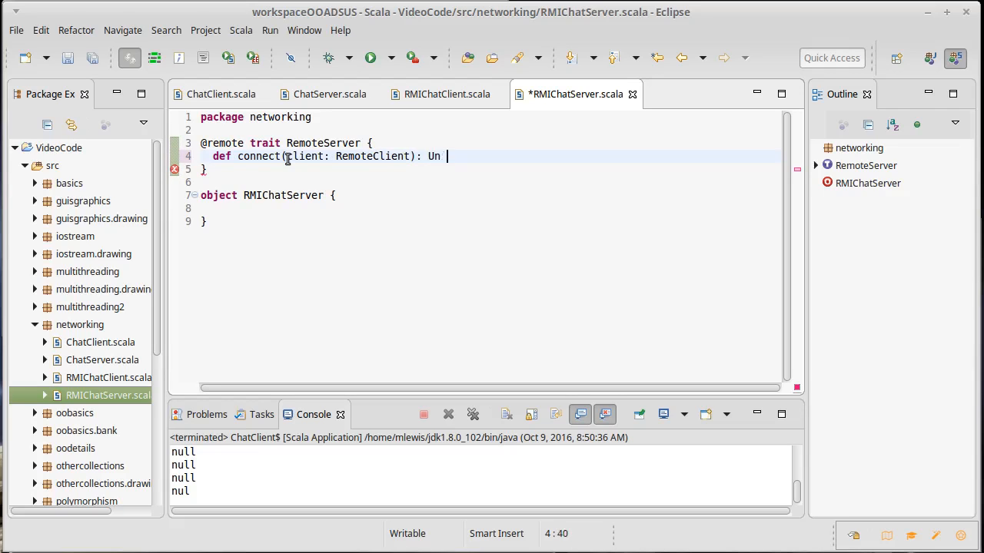
{"action": "type", "text": "it"}
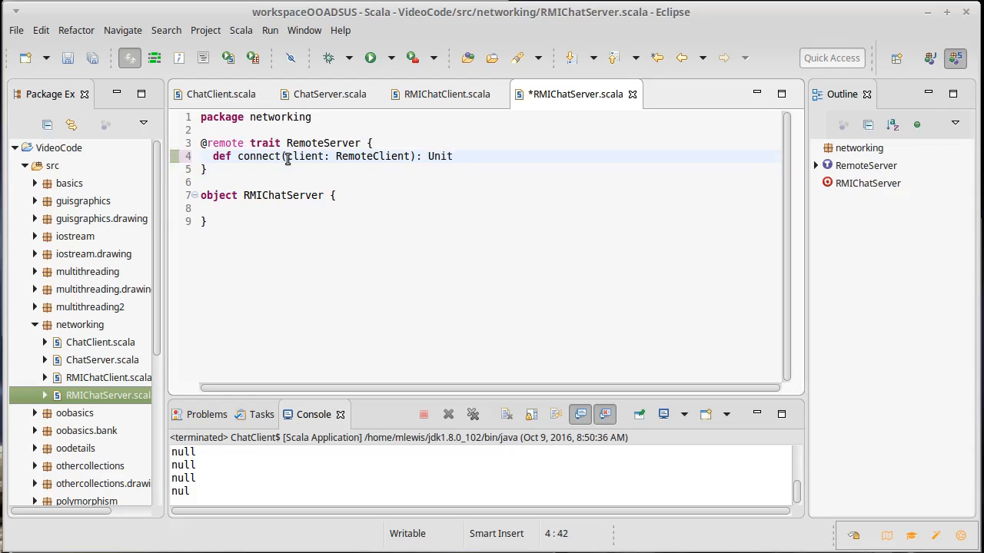
{"action": "key", "text": "Return"}
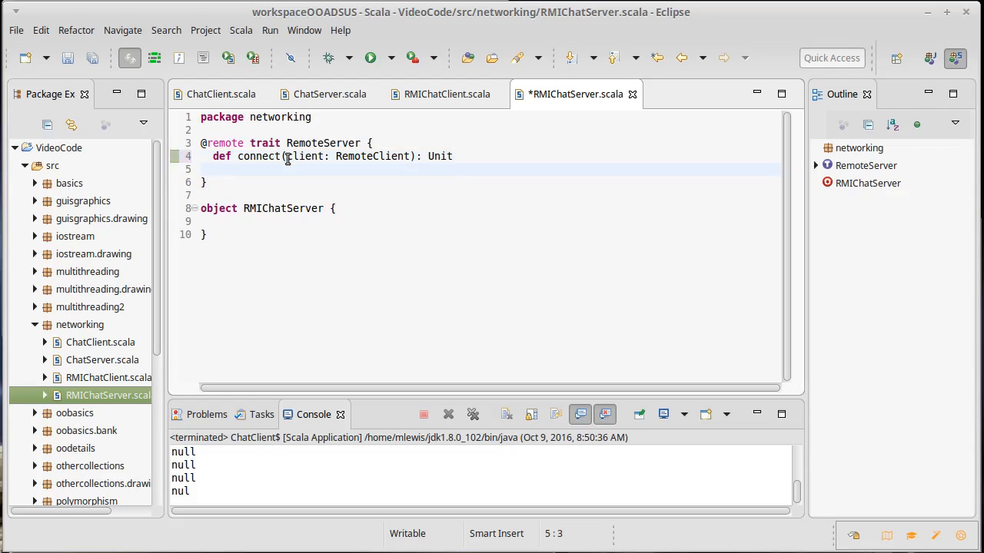
Declare disconnect(client: RemoteClient): Unit and getClient: Seq[RemoteClient] in RemoteServer.
{"action": "left_click", "coordinate": [215, 169]}
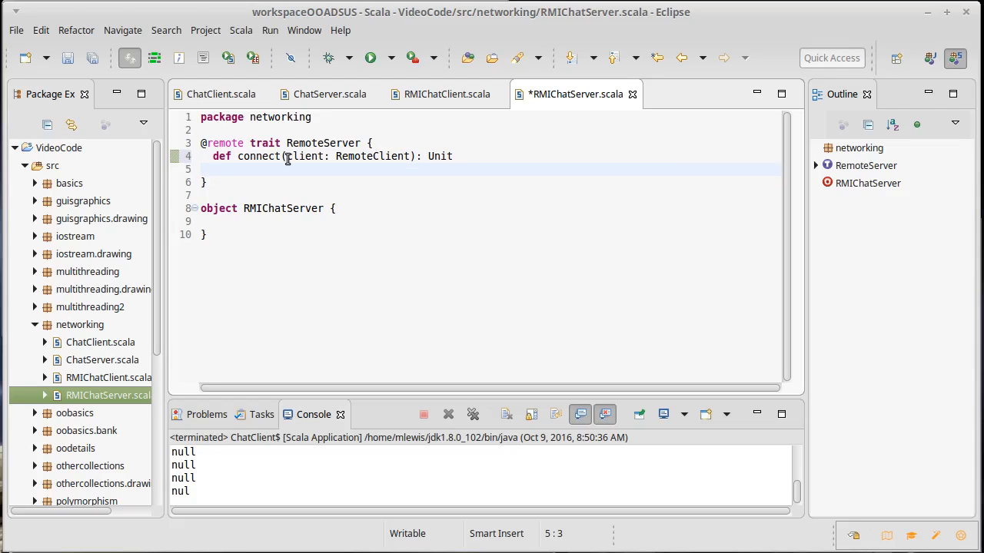
{"action": "type", "text": "def di"}
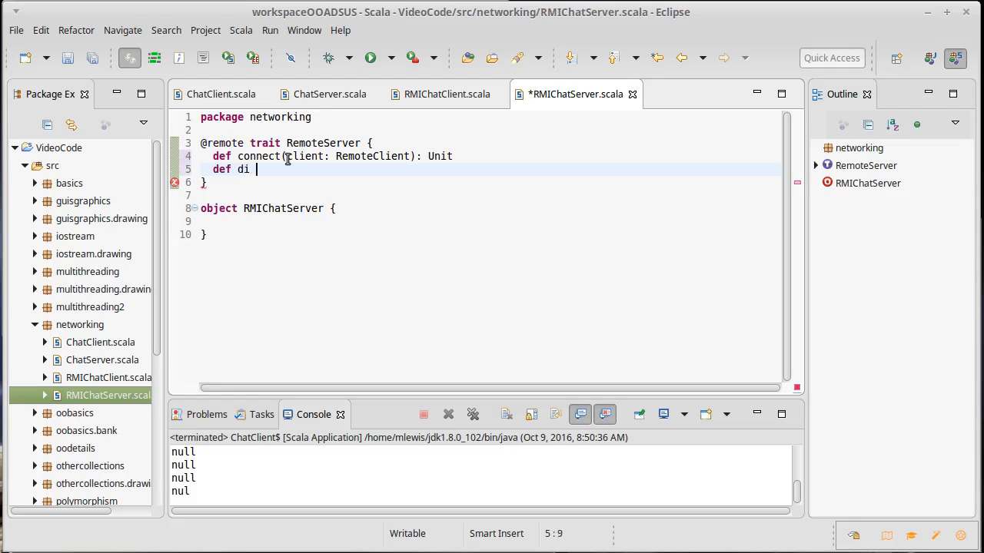
{"action": "type", "text": "sconnect("}
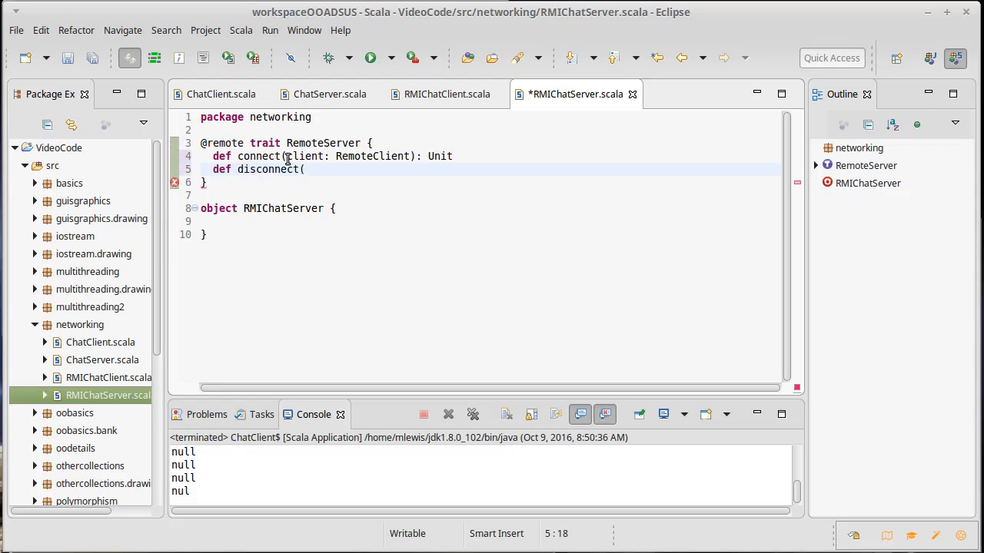
{"action": "type", "text": "client: R"}
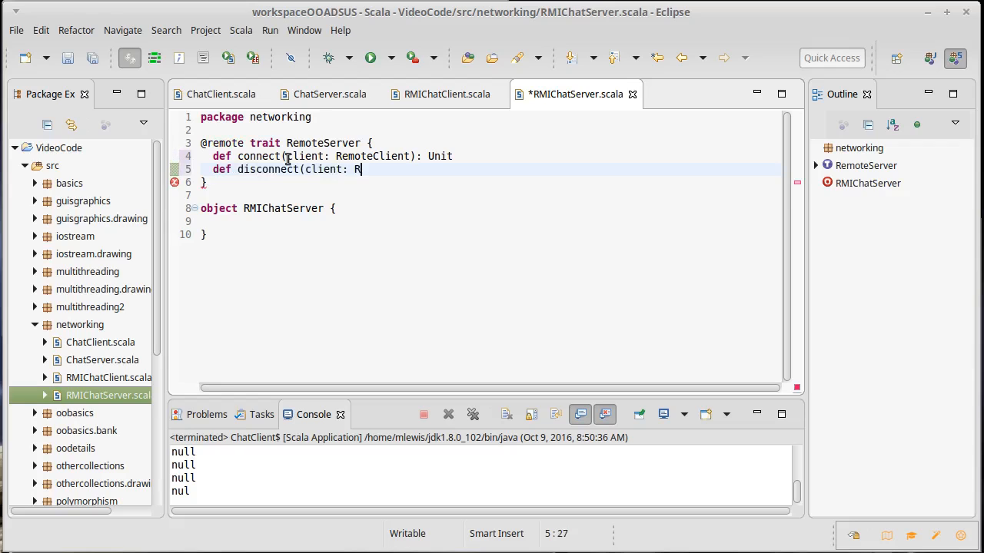
{"action": "type", "text": "emoteCl"}
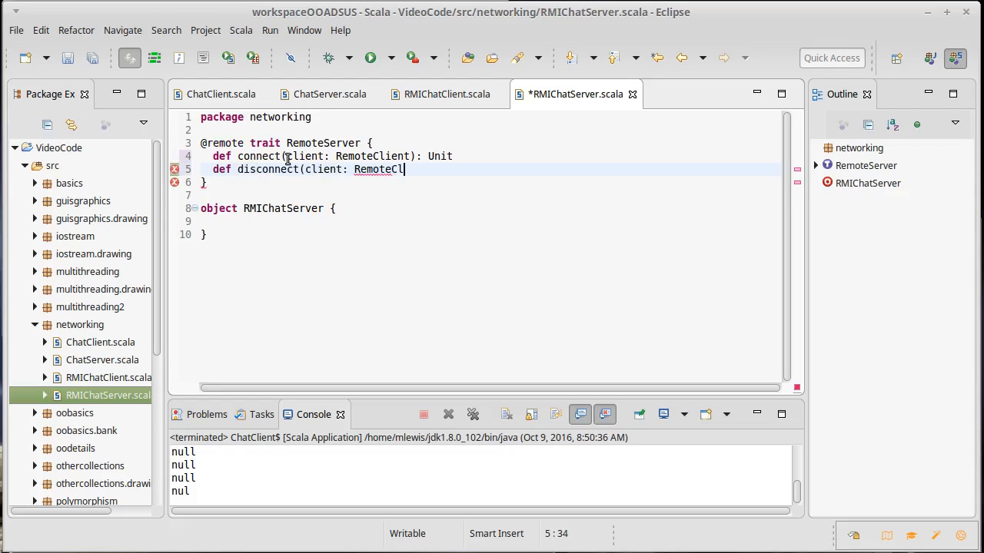
{"action": "type", "text": "ient): U"}
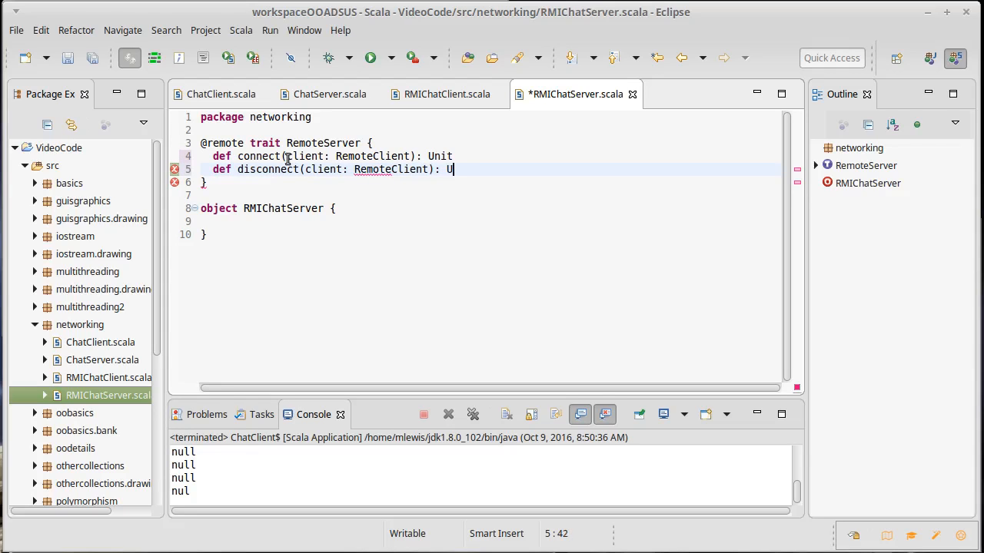
{"action": "type", "text": "nit"}
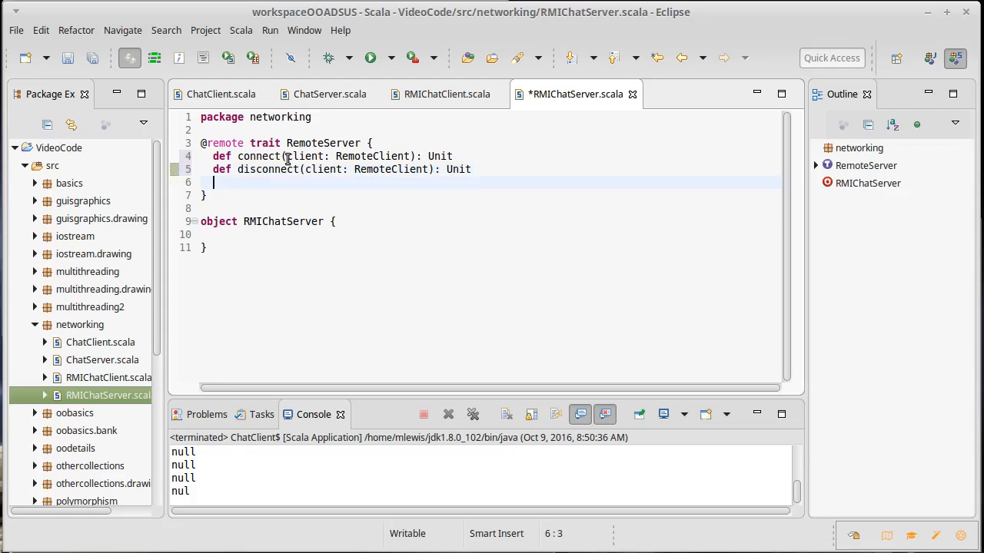
{"action": "type", "text": "def"}
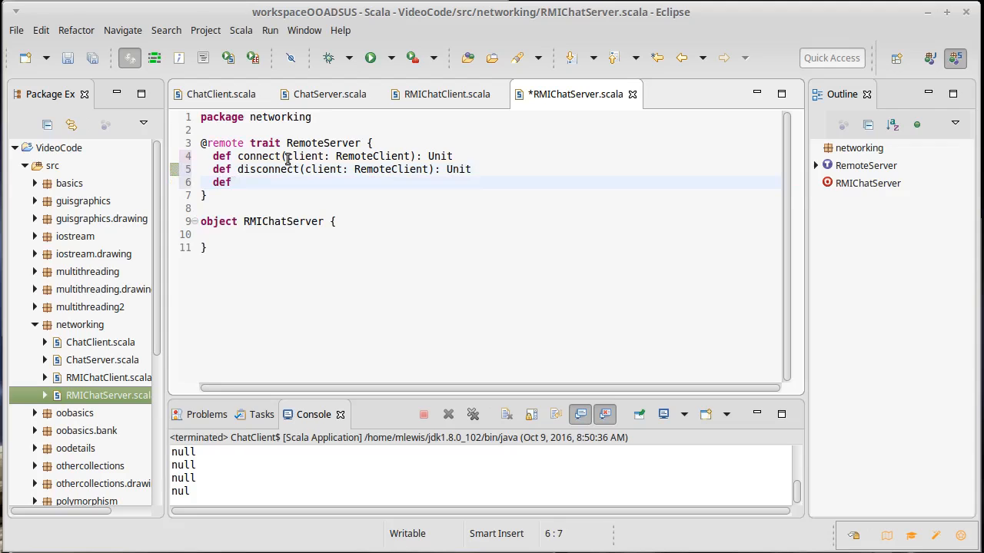
{"action": "type", "text": "getClient"}
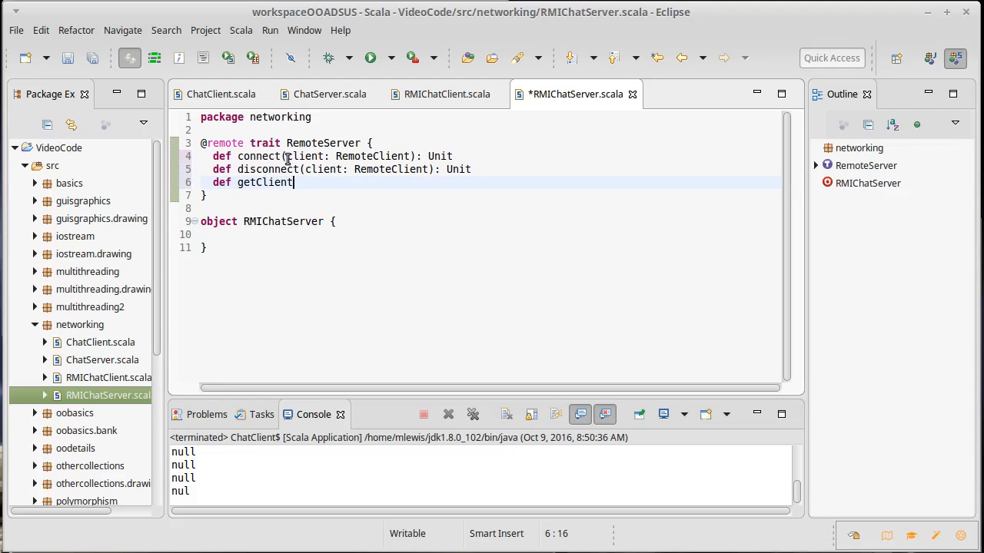
{"action": "type", "text": ":"}
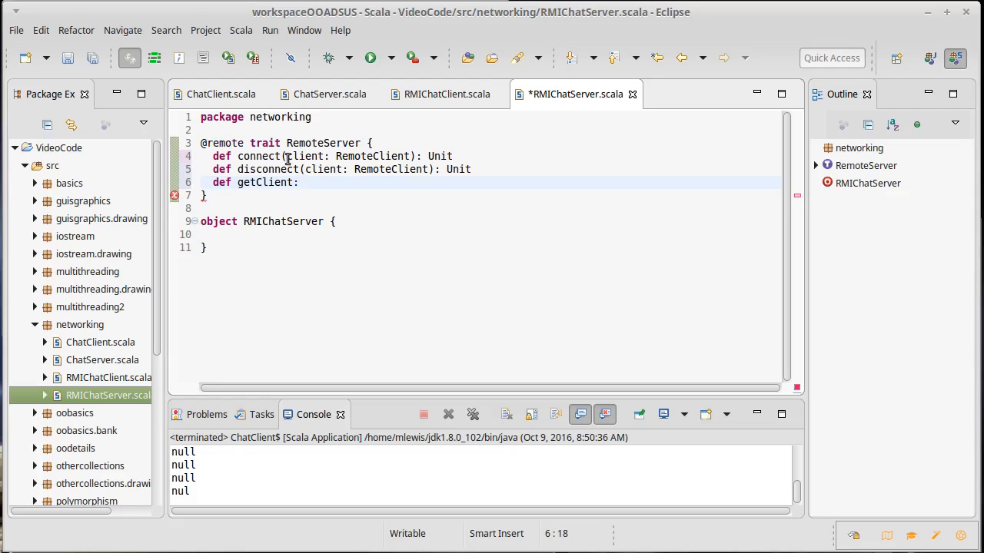
{"action": "type", "text": "Seq["}
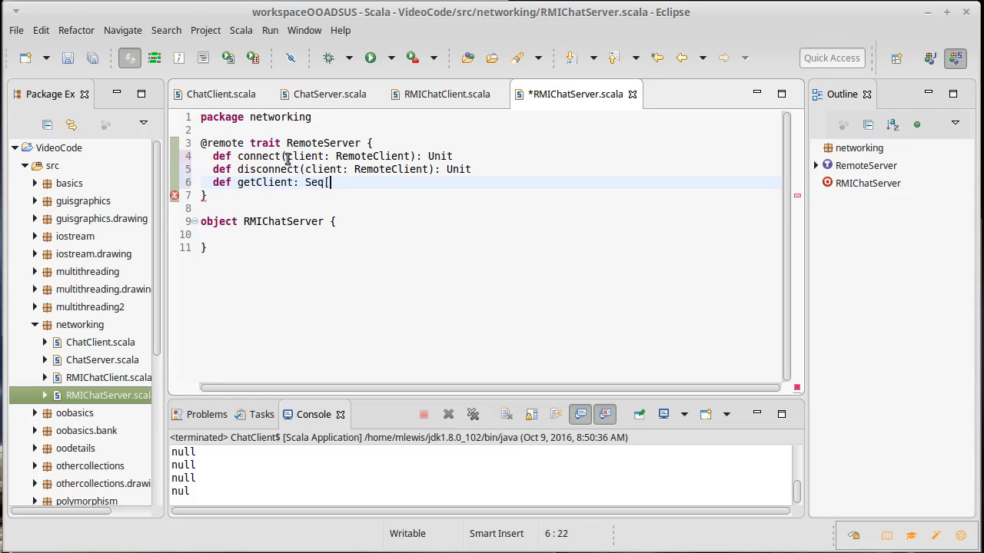
{"action": "type", "text": "RemoteClients"}
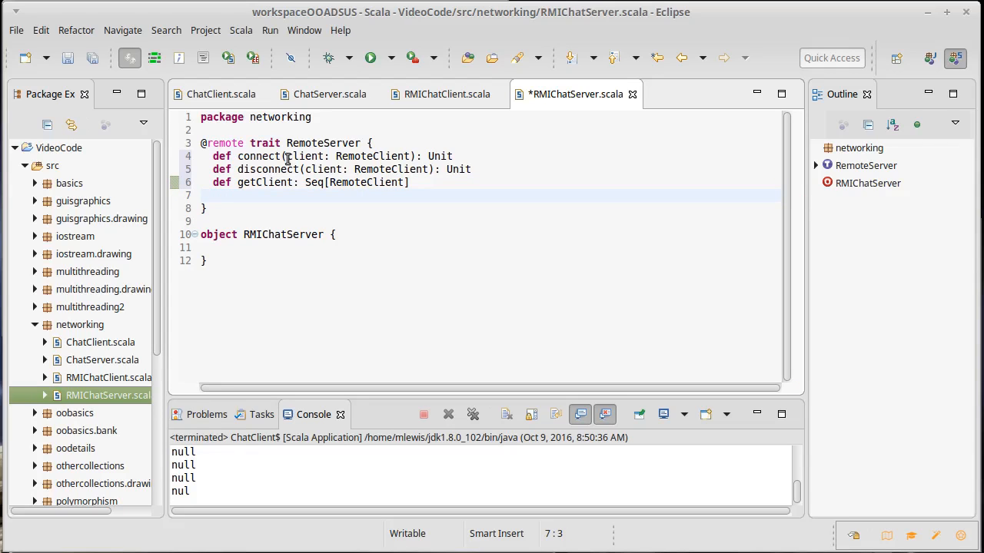
Declare publicMessage(client: RemoteClient, text: String): Unit and save RMIChatServer.scala.
{"action": "type", "text": "def"}
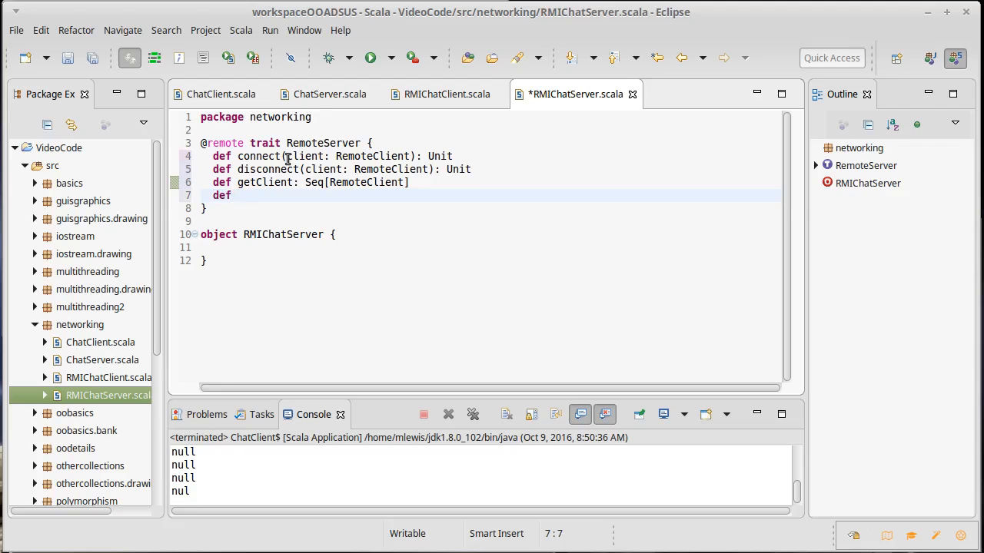
{"action": "type", "text": "public"}
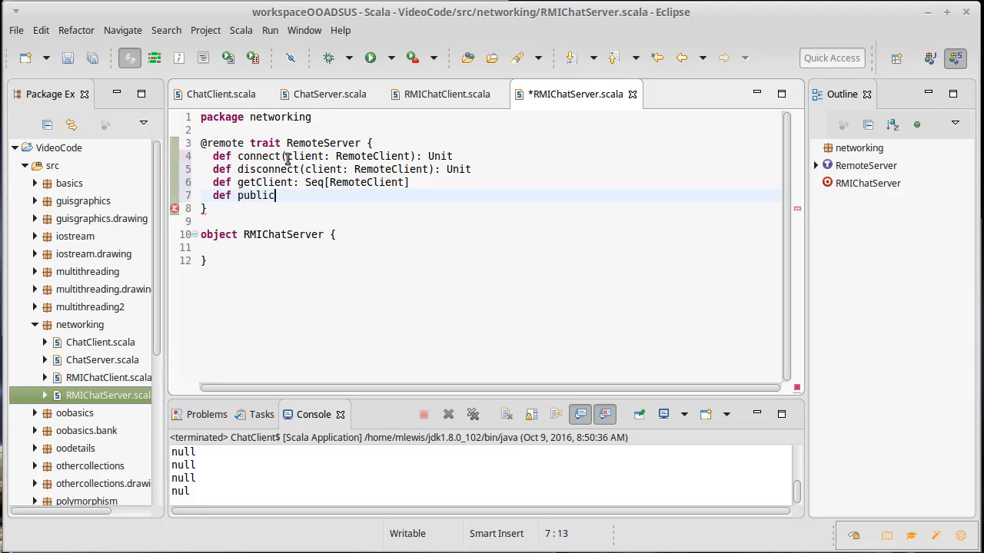
{"action": "type", "text": "Mess"}
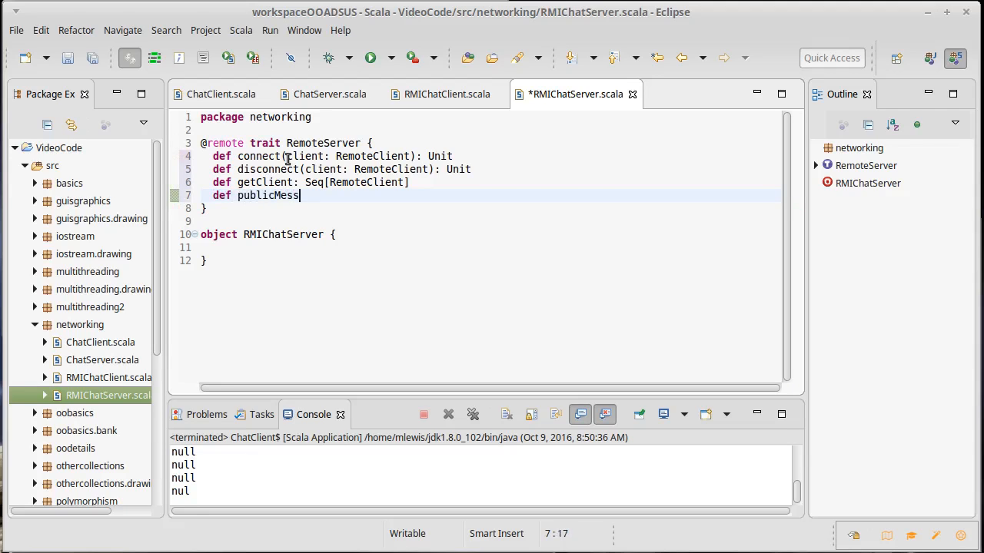
{"action": "type", "text": "age("}
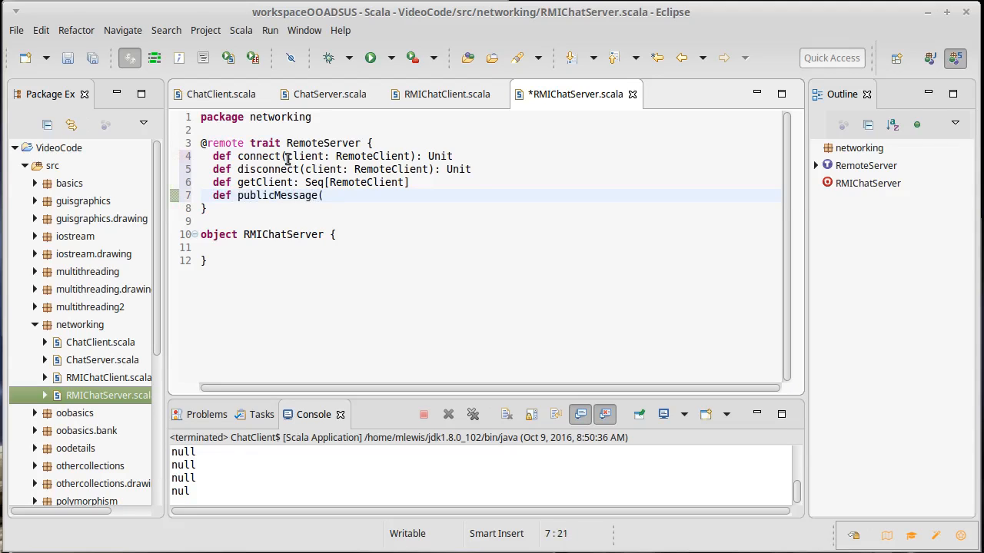
{"action": "type", "text": "client"}
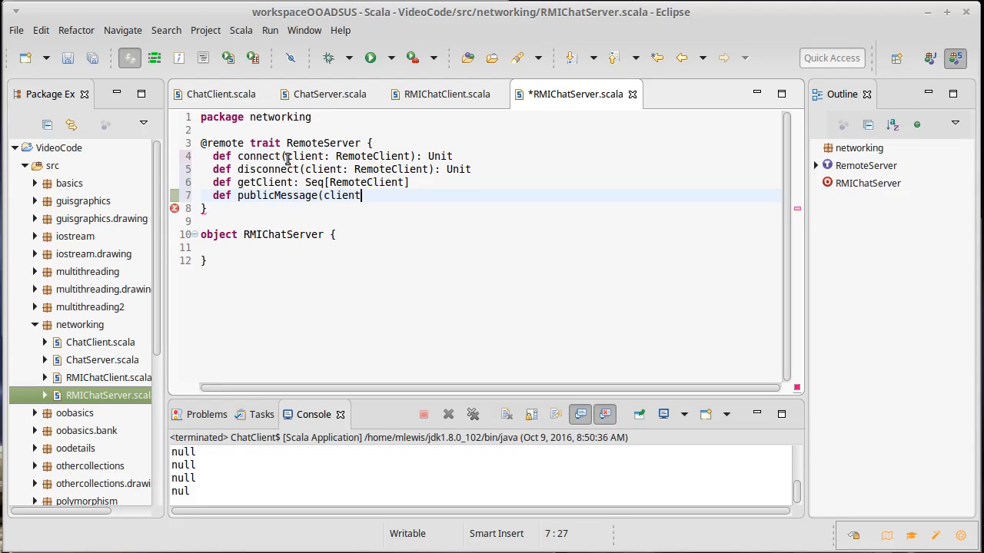
{"action": "type", "text": ": RemoteCli"}
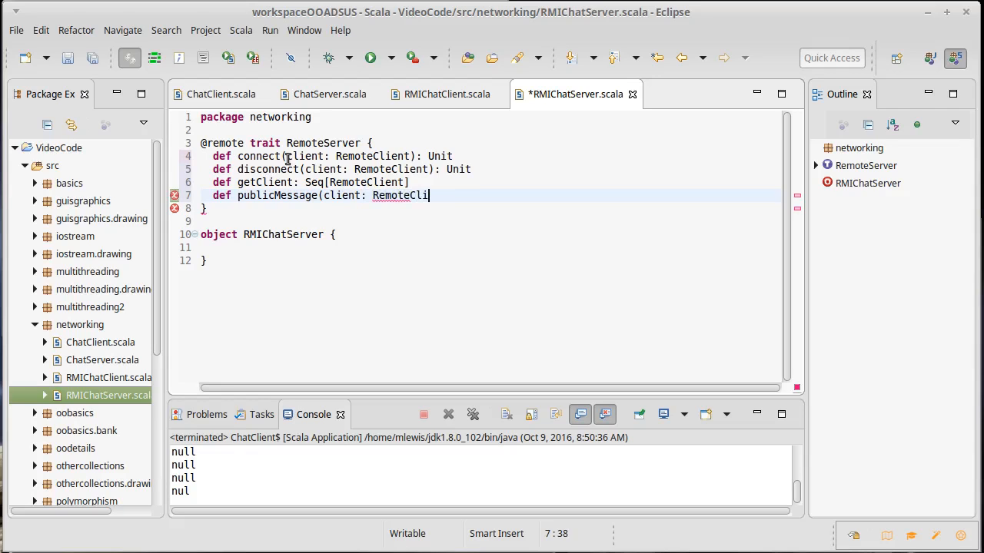
{"action": "type", "text": "ent,"}
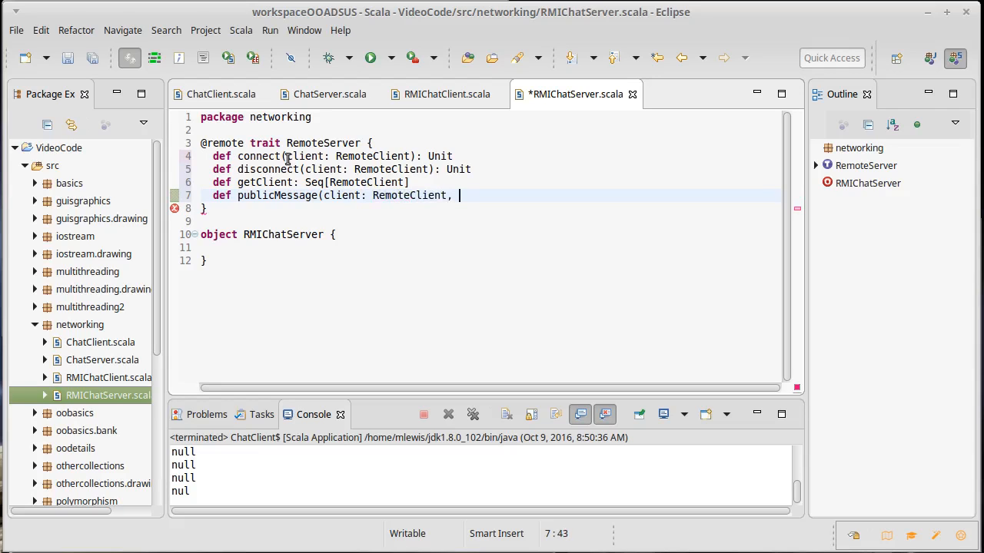
{"action": "type", "text": "text: S"}
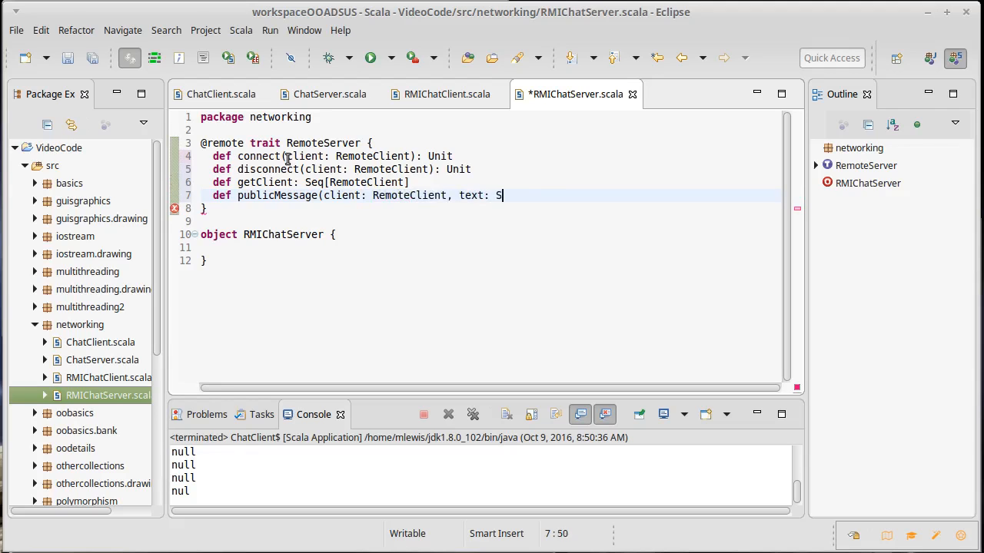
{"action": "type", "text": "tring):U"}
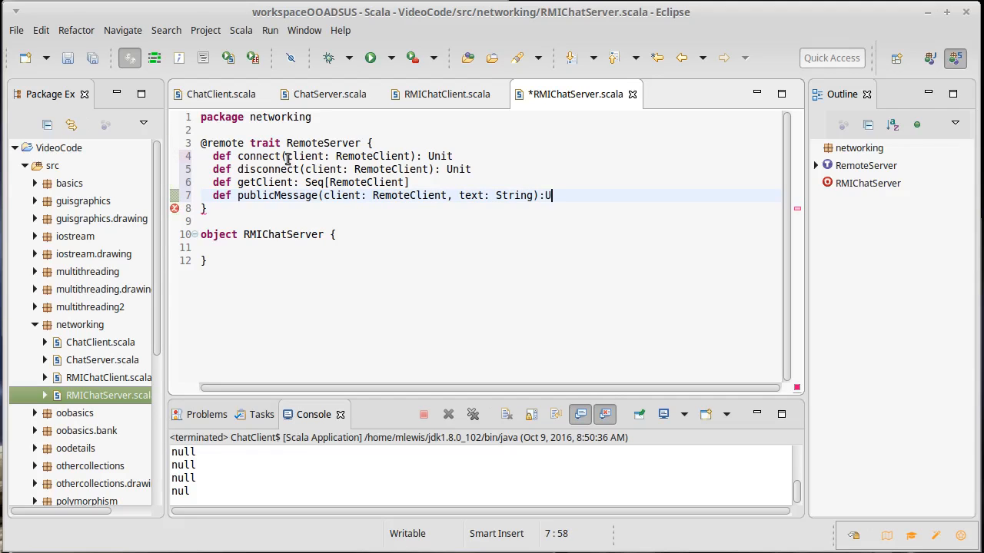
{"action": "type", "text": "Unit"}
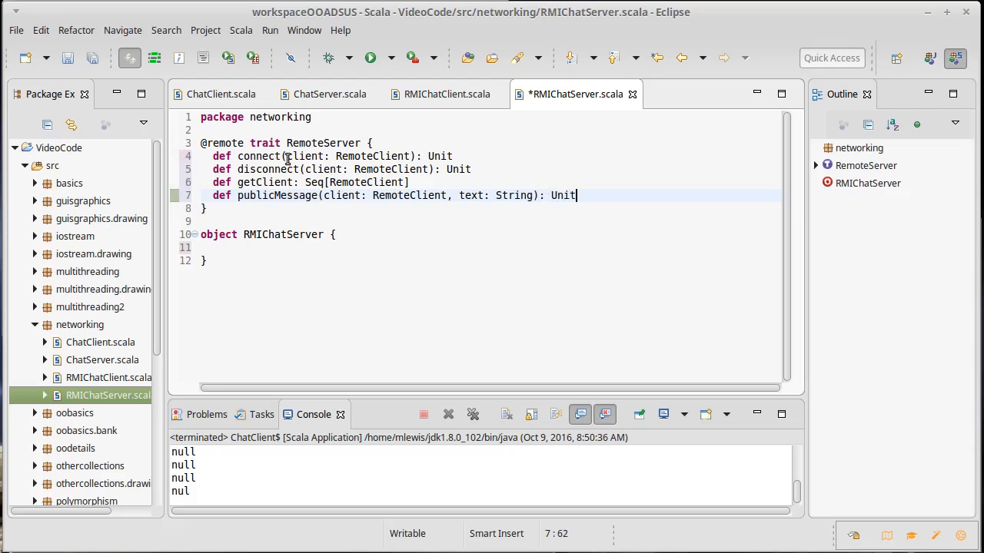
{"action": "key", "text": "ctrl+s"}
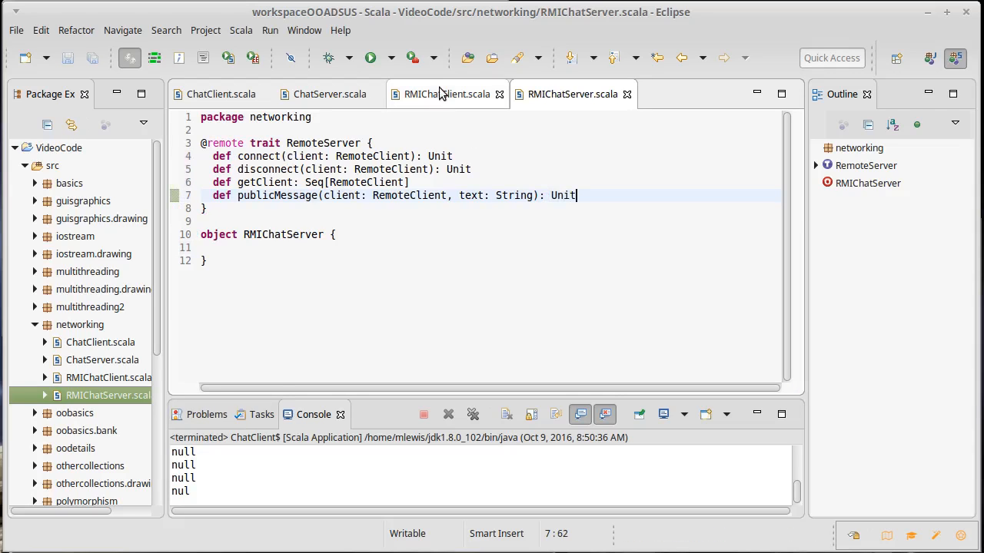
In RMIChatClient.scala, add a second step comment line "// 2." under the first.
{"action": "left_click", "coordinate": [446, 94]}
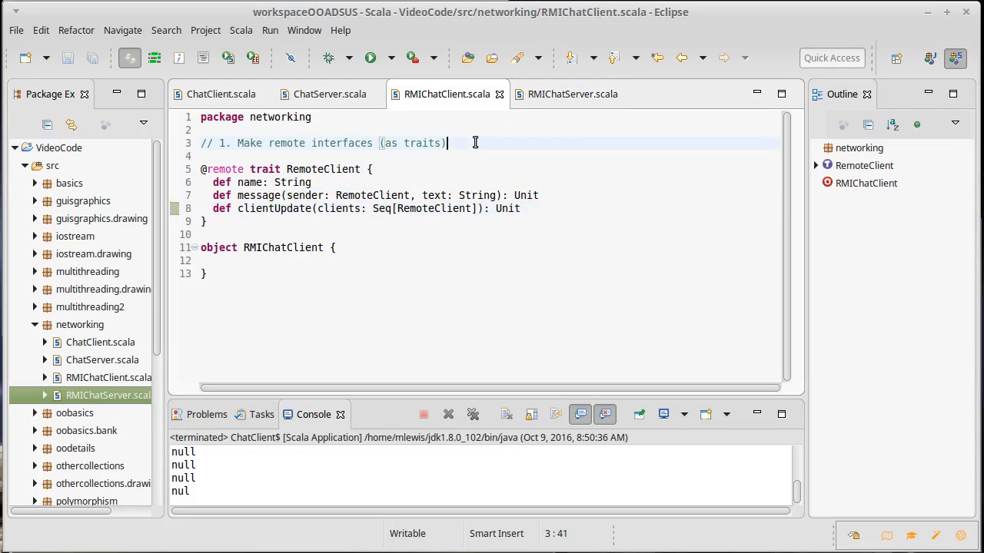
{"action": "key", "text": "Return"}
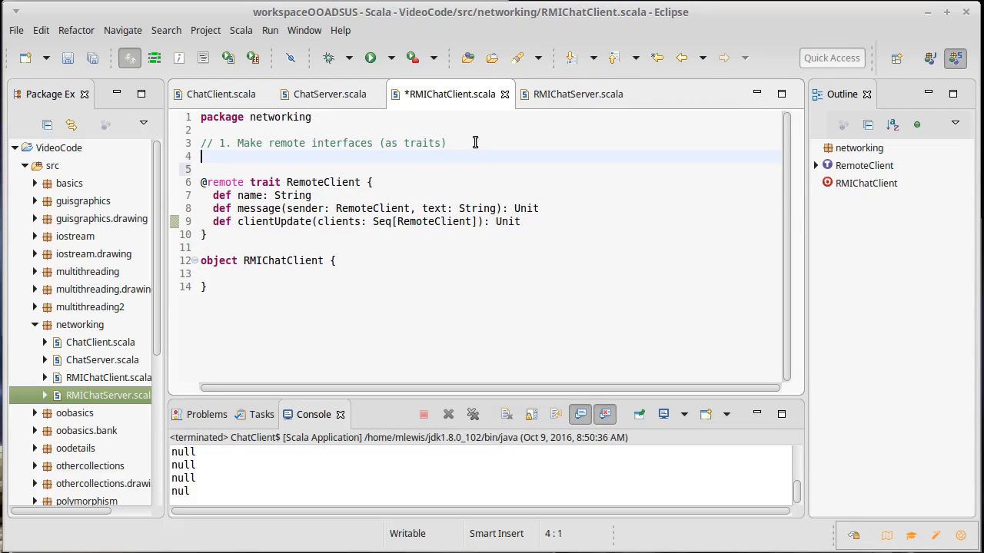
{"action": "type", "text": "//"}
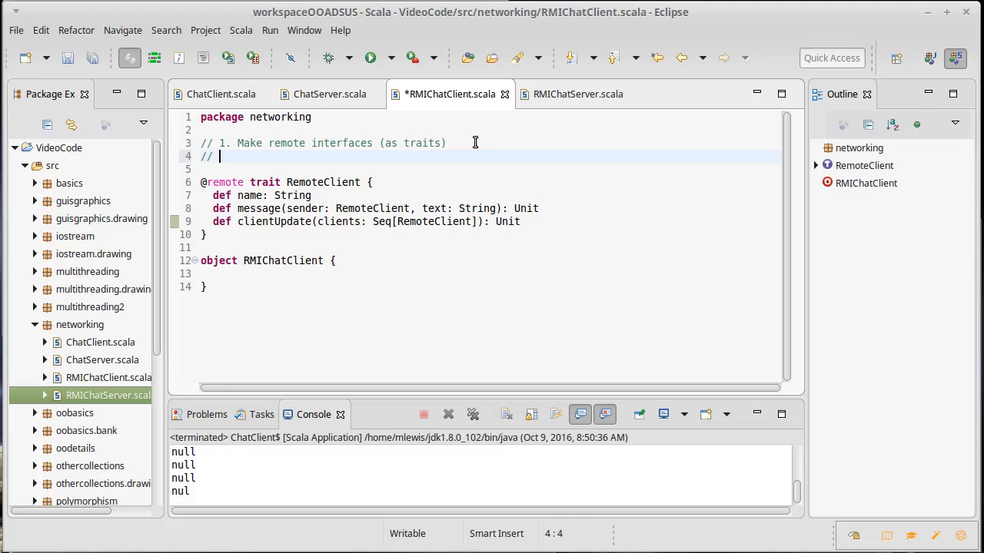
{"action": "type", "text": "2."}
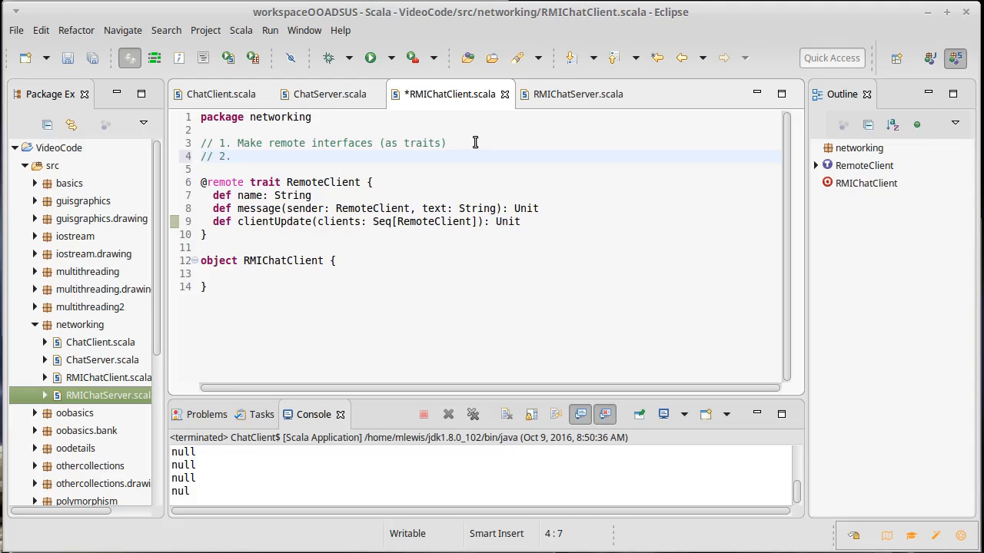
{"action": "left_click", "coordinate": [234, 157]}
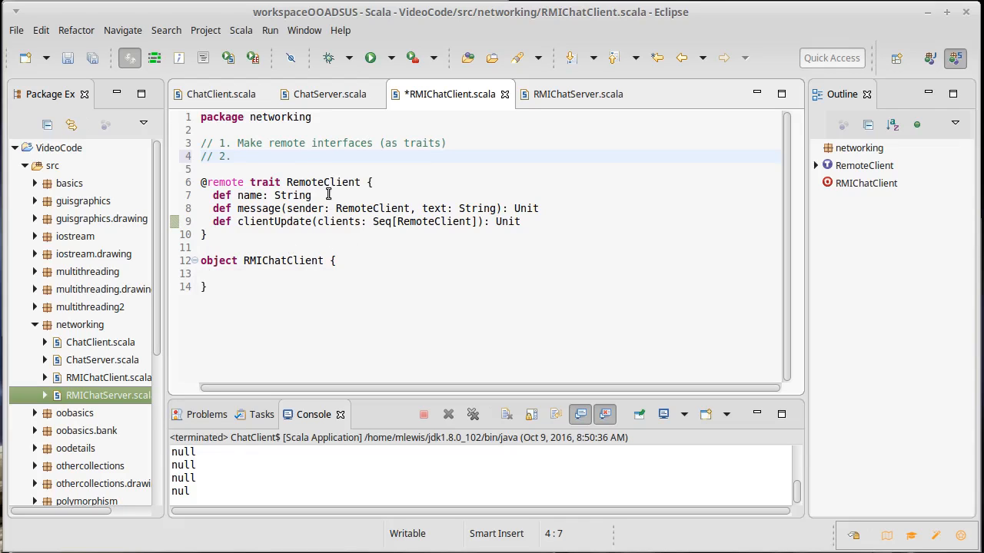
{"action": "mouse_move", "coordinate": [261, 235]}
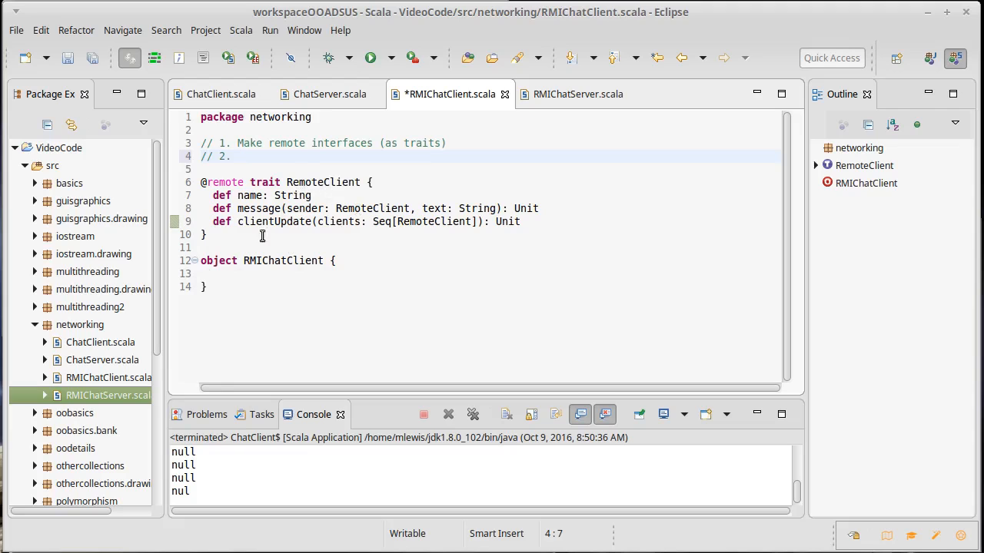
{"action": "left_click", "coordinate": [237, 157]}
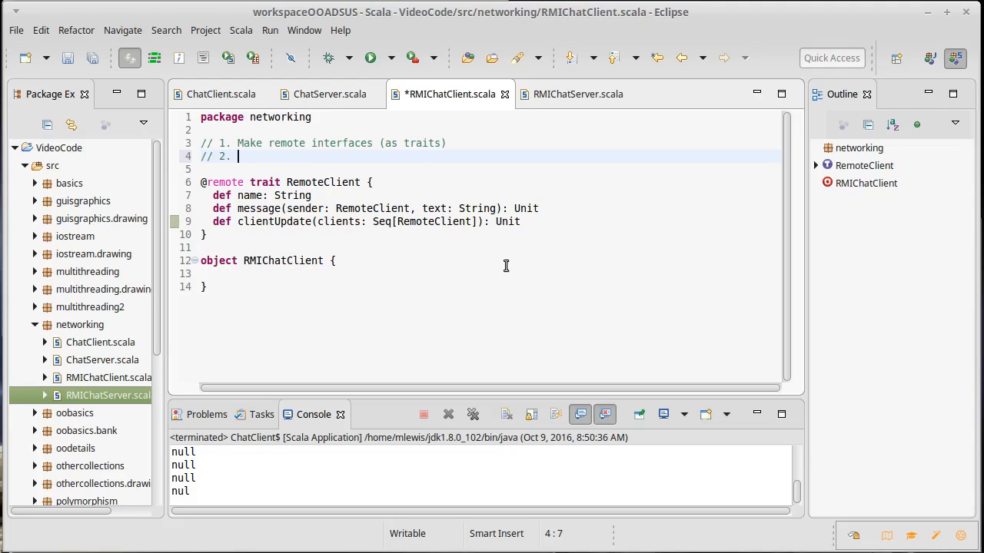
{"action": "mouse_move", "coordinate": [396, 257]}
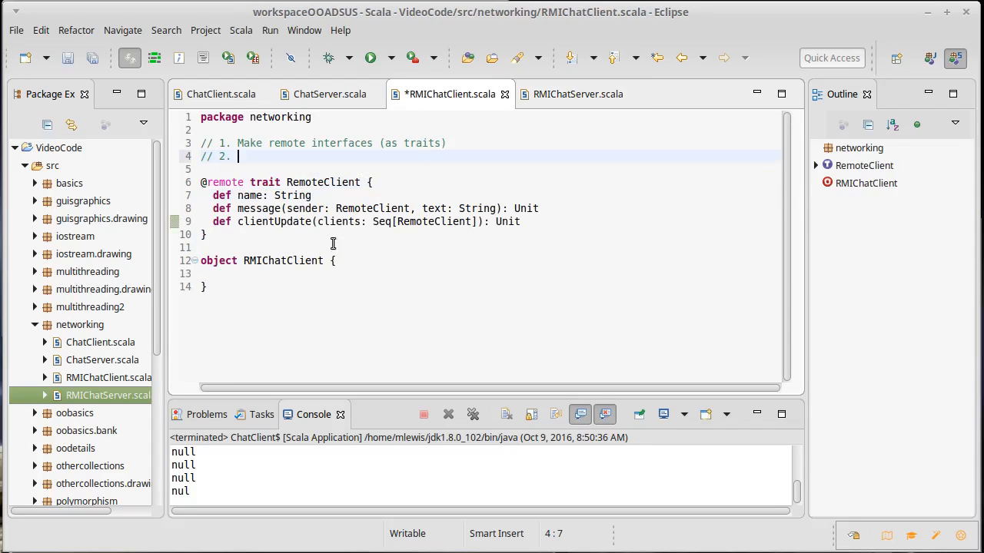
{"action": "left_click", "coordinate": [330, 261]}
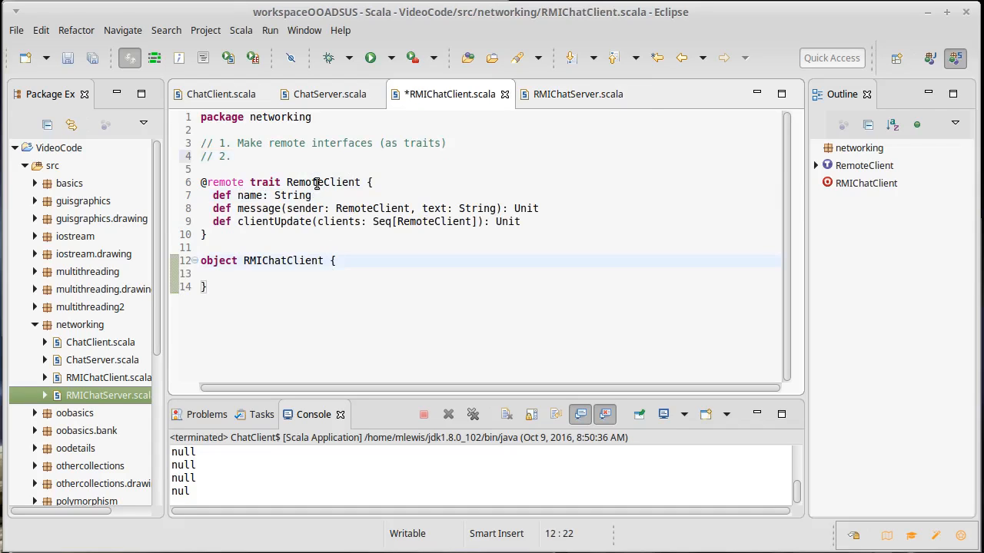
{"action": "mouse_move", "coordinate": [412, 298]}
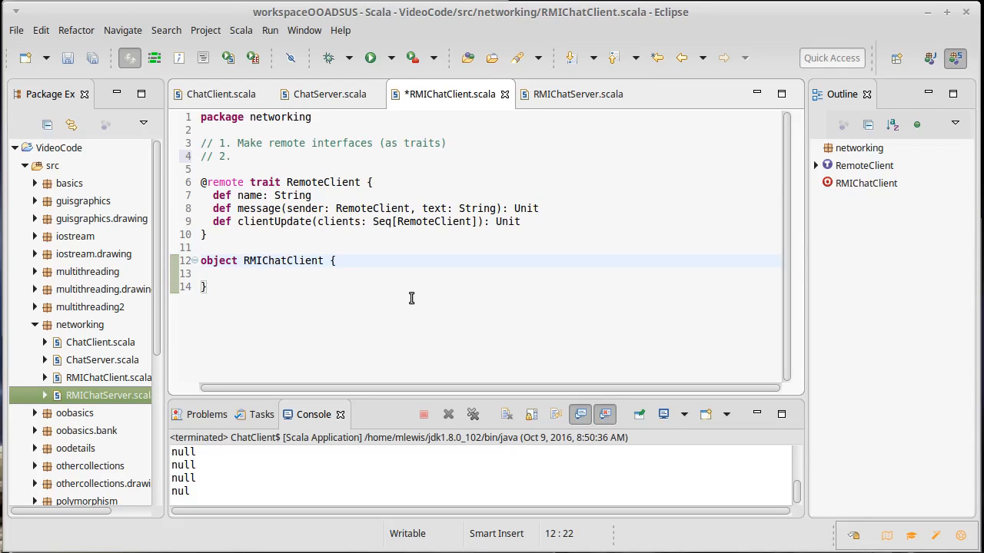
Make RMIChatClient extend UnicastRemoteObject with RemoteClient, accepting the auto-import.
{"action": "type", "text": "extends"}
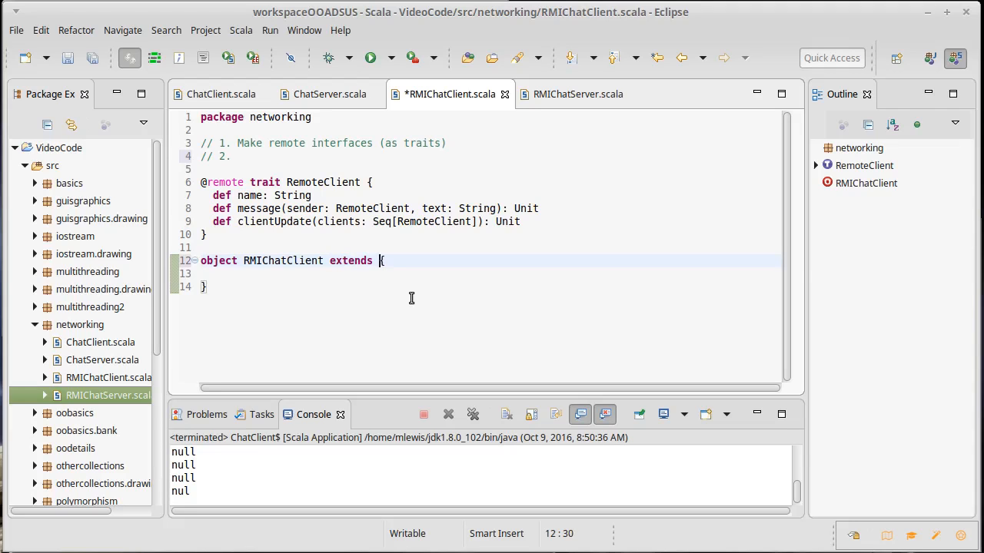
{"action": "type", "text": "UnicastRm"}
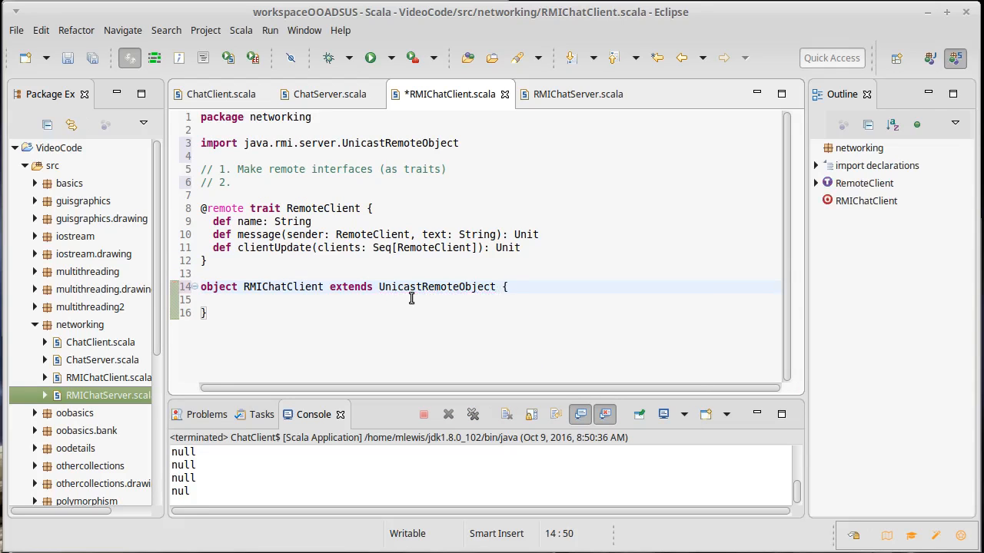
{"action": "type", "text": "with R"}
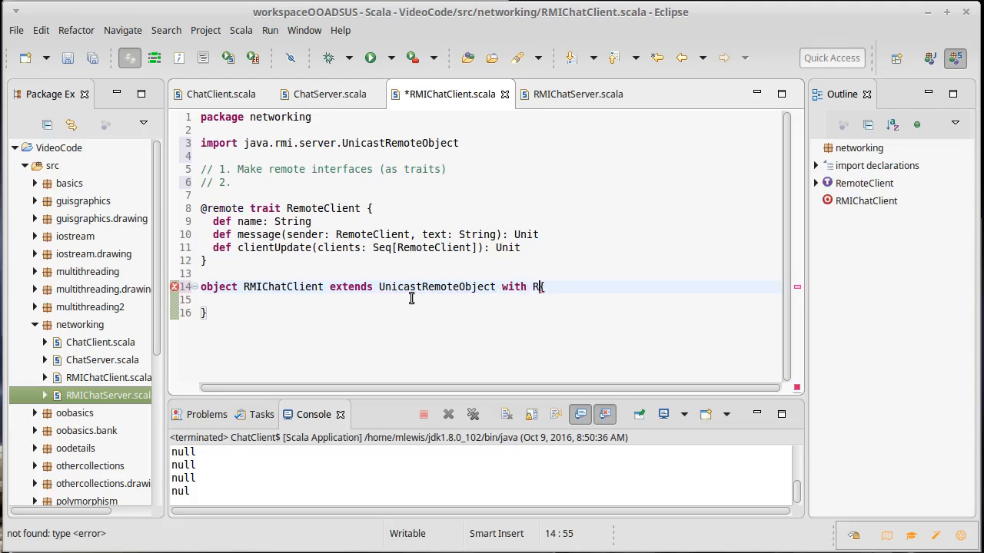
{"action": "type", "text": "emoteClient"}
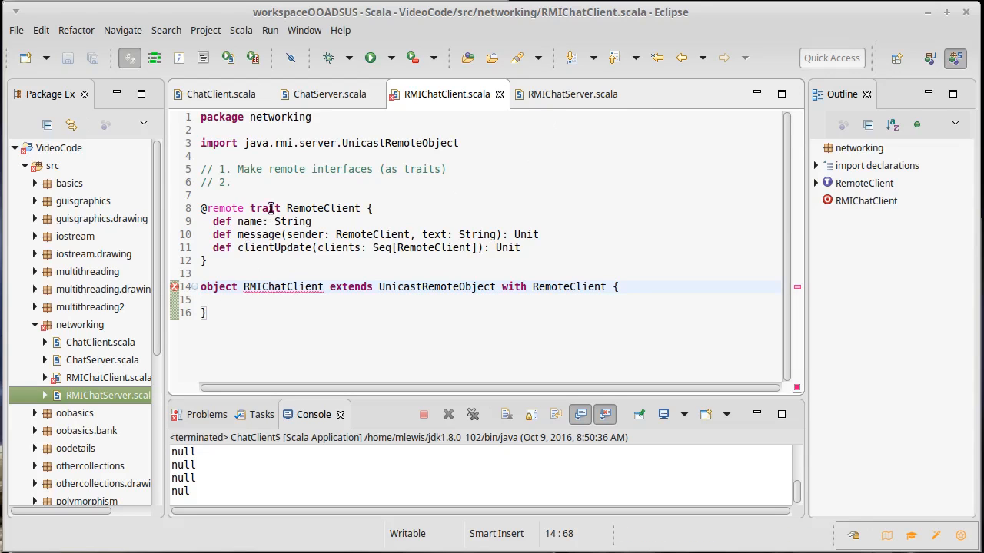
{"action": "left_click", "coordinate": [572, 94]}
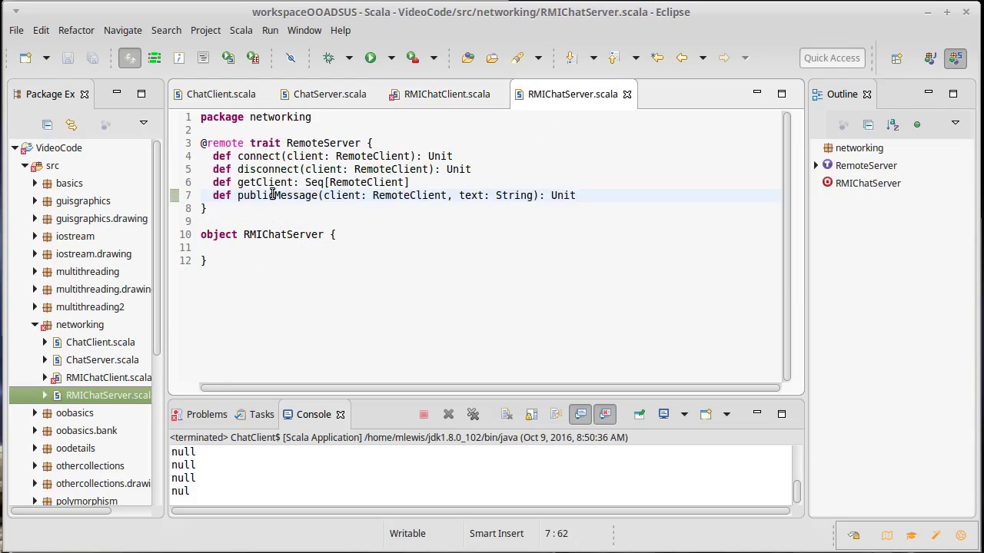
Make RMIChatServer extend UnicastRemoteObject with RemoteServer and save the file.
{"action": "type", "text": "e"}
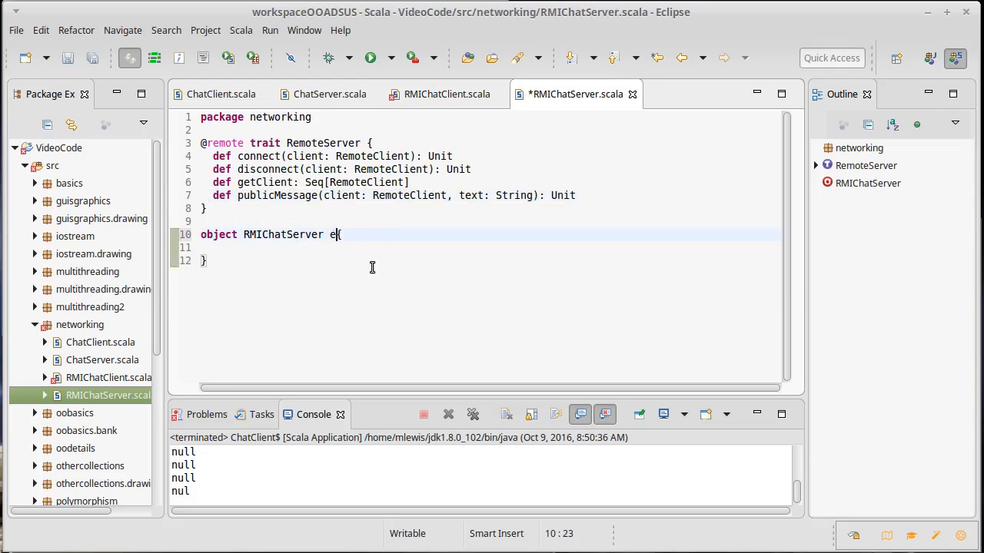
{"action": "type", "text": "xtends UnicastRemoteObject"}
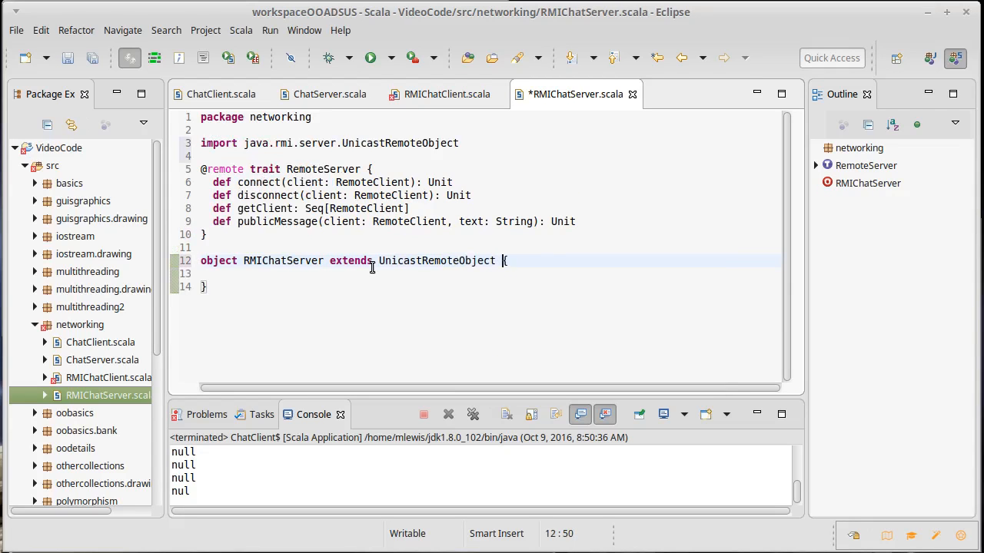
{"action": "type", "text": "with RemoteSer"}
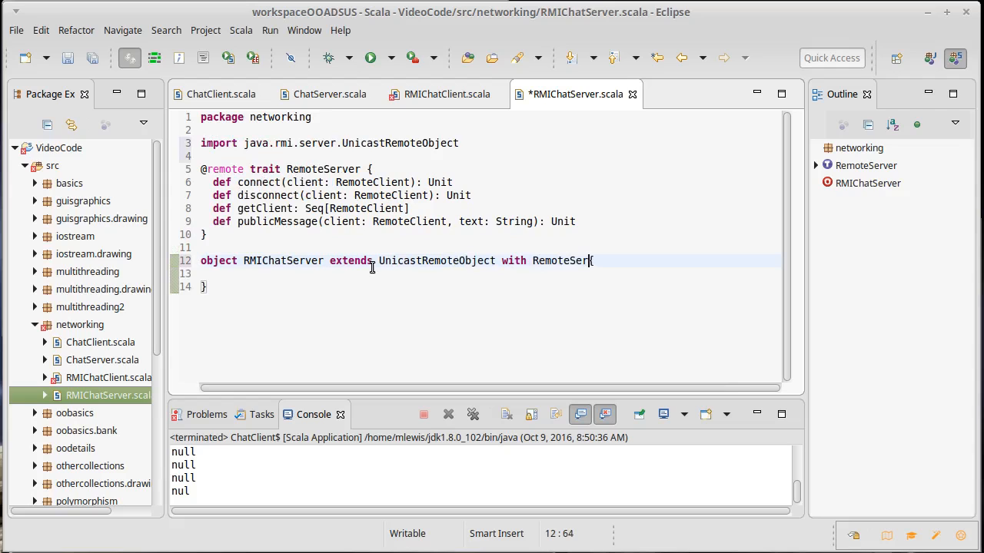
{"action": "key", "text": "ctrl+s"}
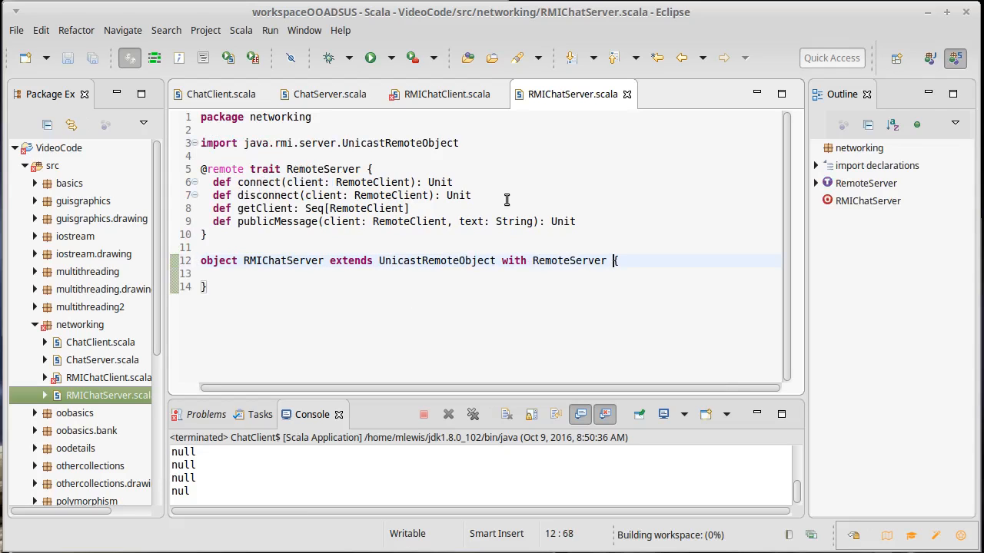
{"action": "left_click", "coordinate": [445, 93]}
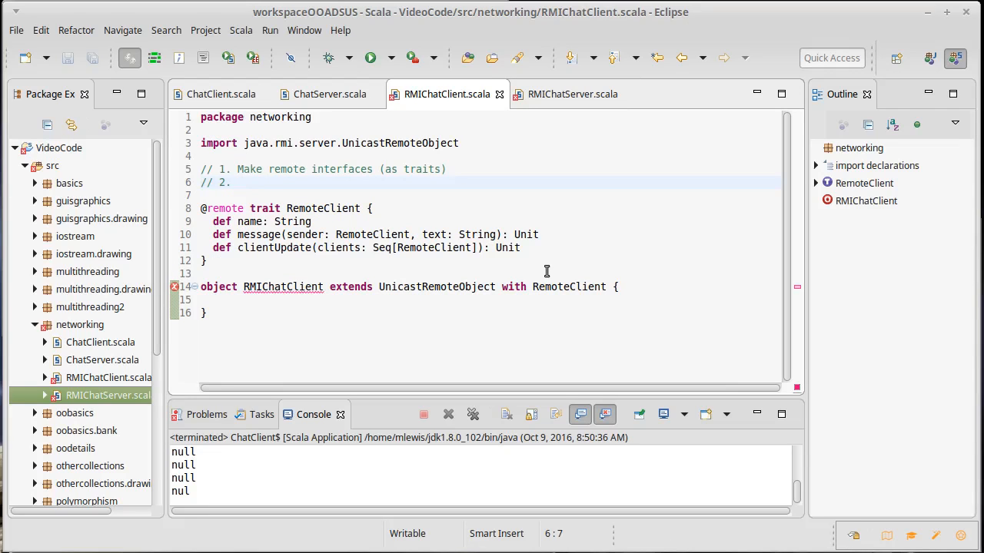
Finish comment 2: 'Make implementation that extends UnicastRemoteObject and the remote interface.'.
{"action": "type", "text": "Make implement"}
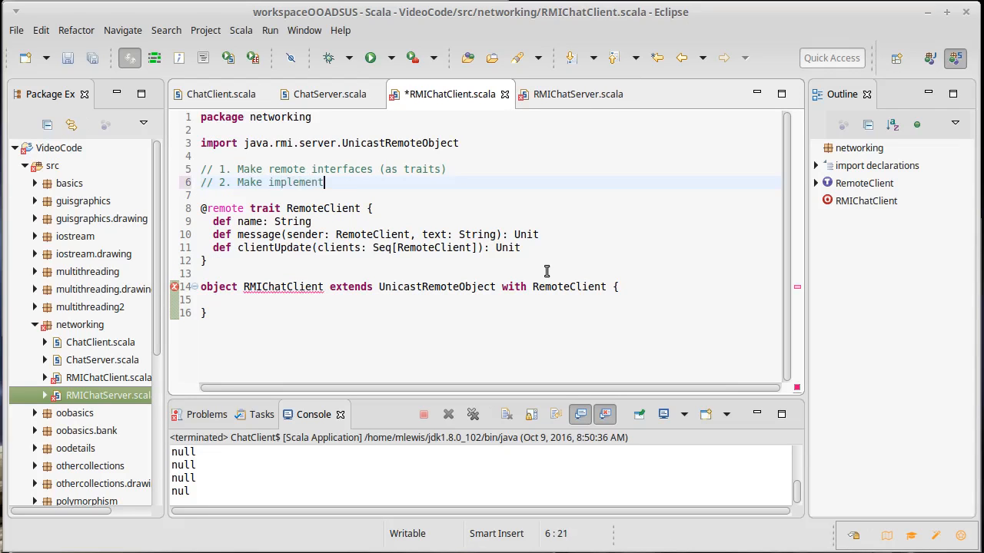
{"action": "type", "text": "ation that"}
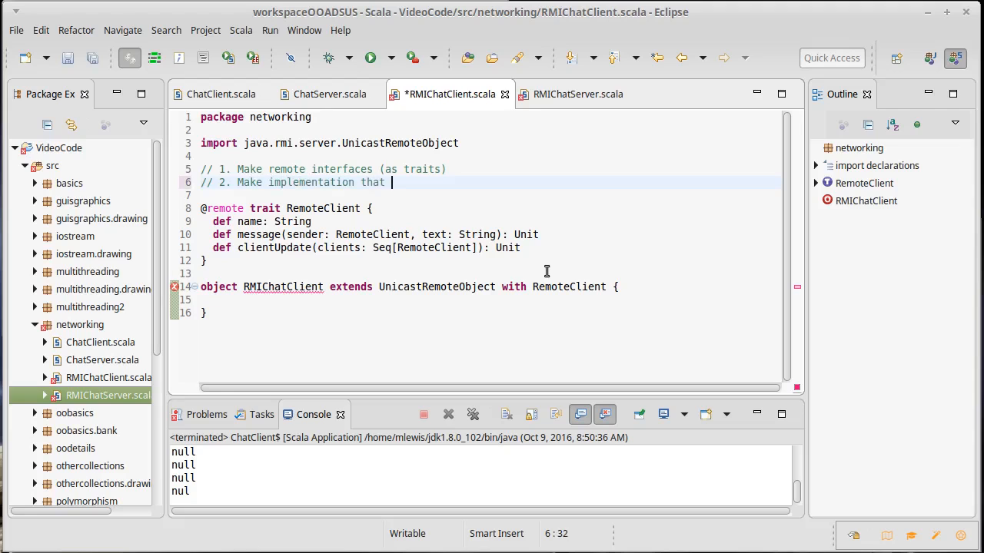
{"action": "type", "text": "extends U"}
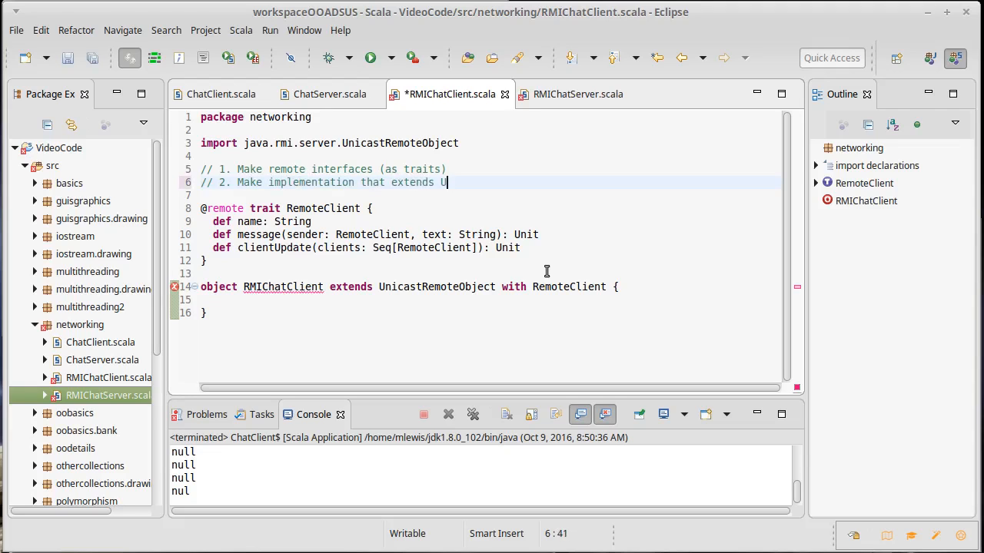
{"action": "type", "text": "nicastRemoteObject and the"}
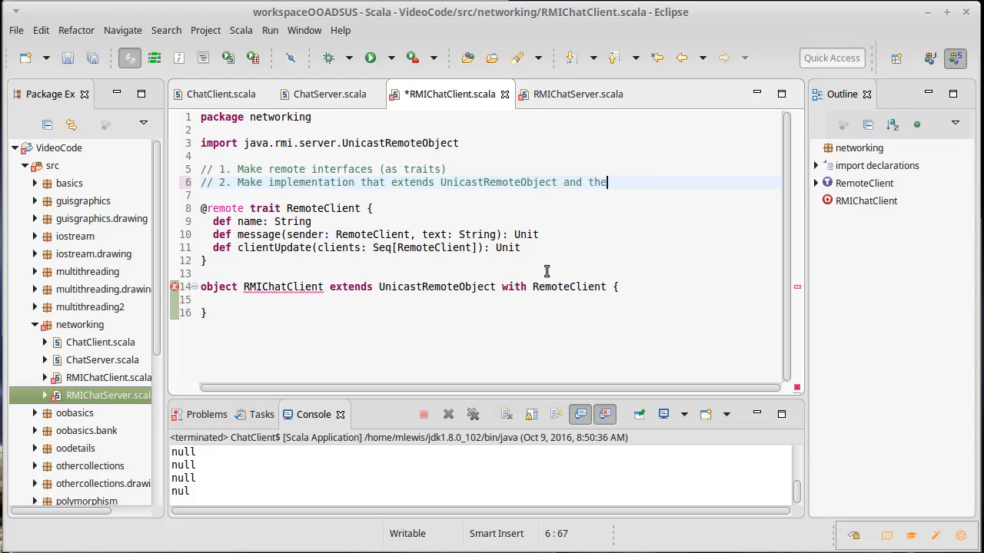
{"action": "type", "text": "remote int"}
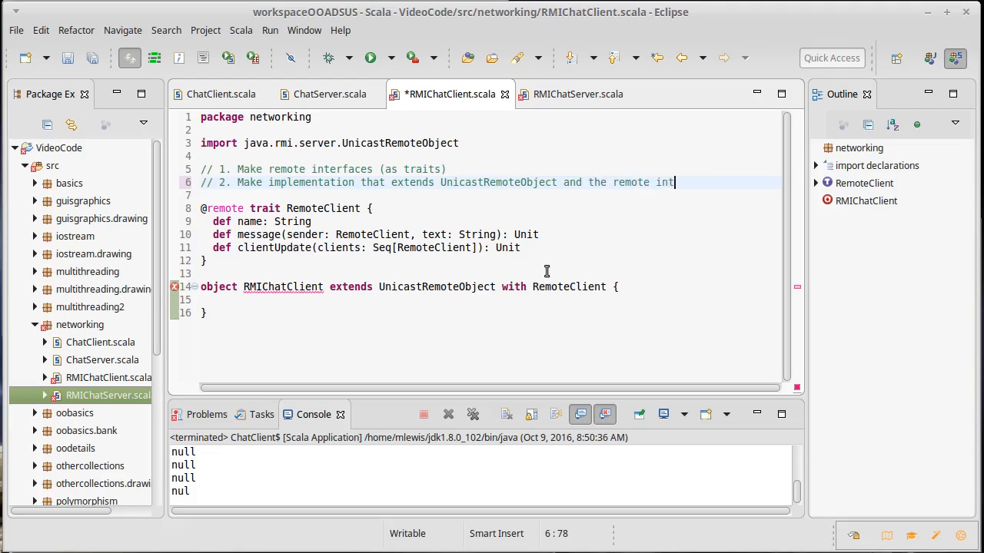
{"action": "type", "text": "erfac"}
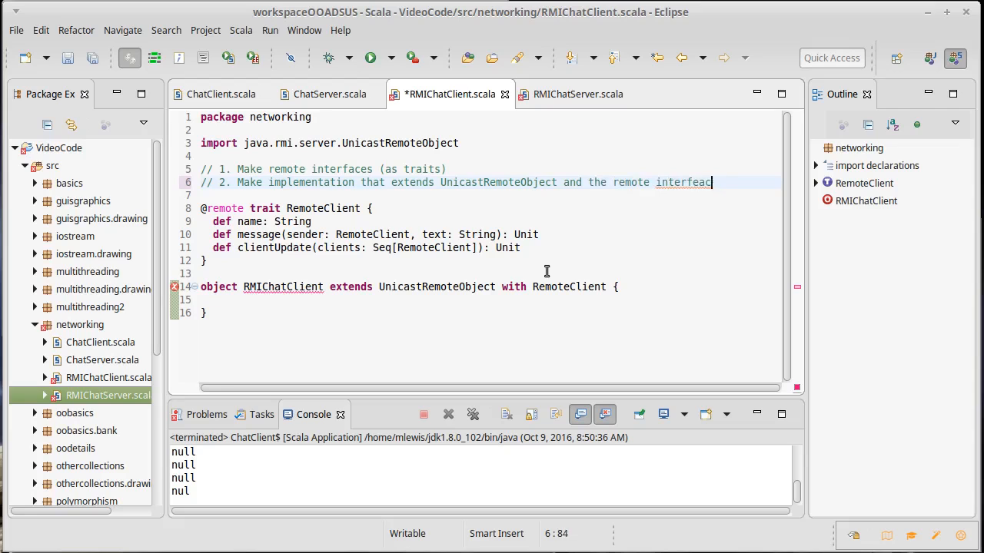
{"action": "type", "text": "e"}
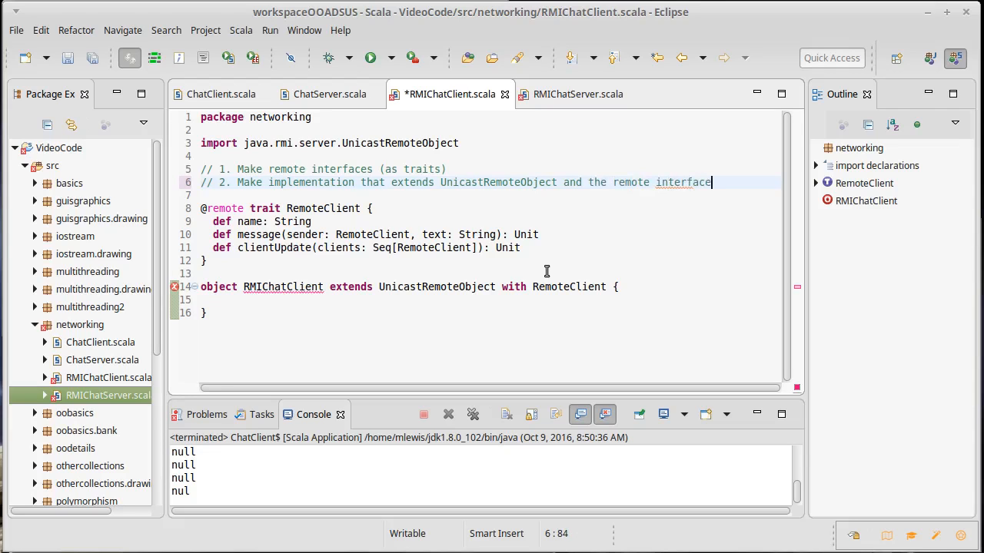
{"action": "key", "text": "Return"}
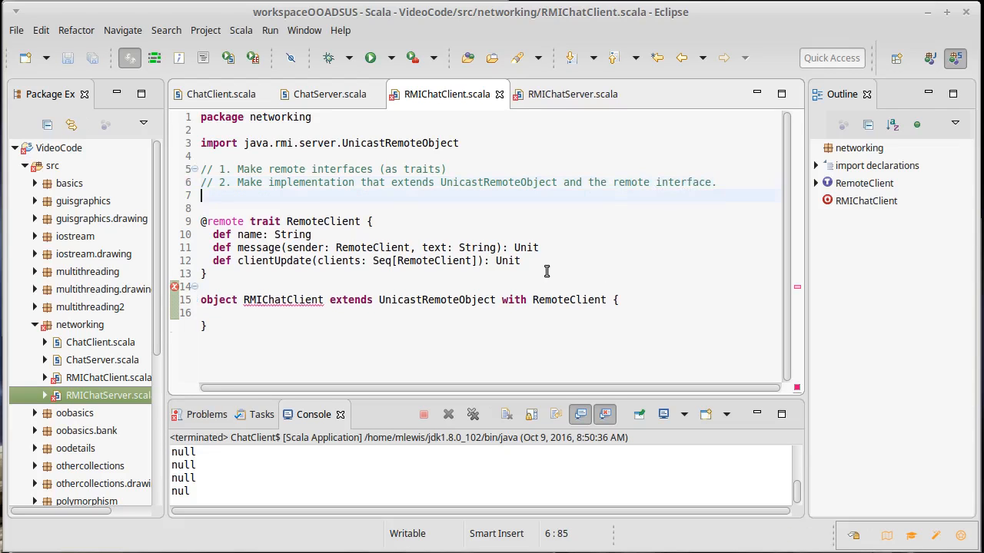
Save RMIChatClient.scala and begin a new '// 3.' comment line.
{"action": "type", "text": "//"}
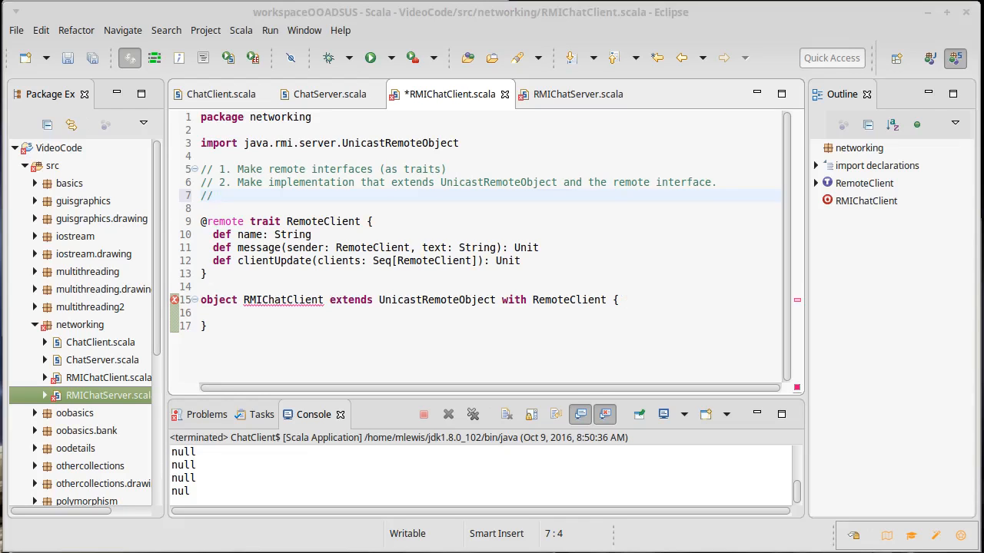
{"action": "mouse_move", "coordinate": [433, 315]}
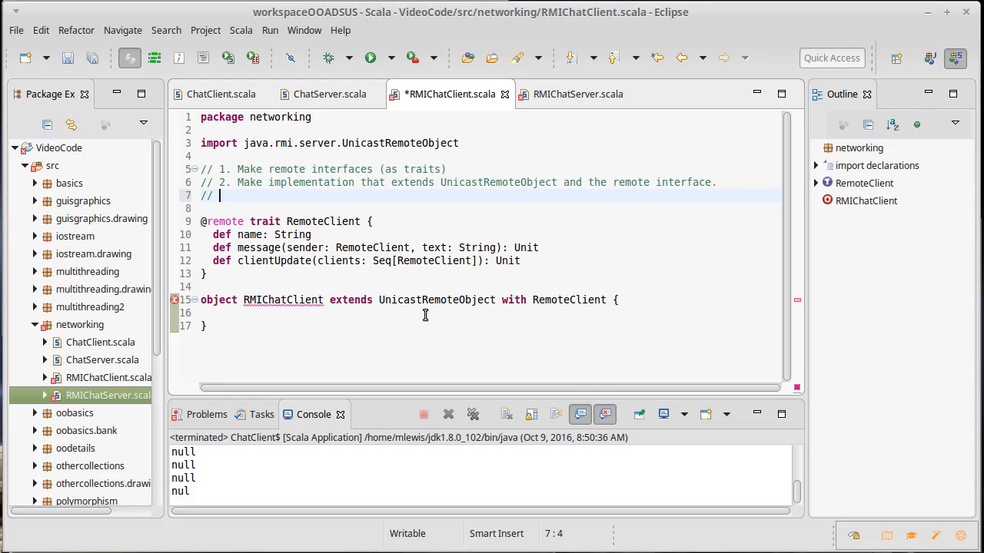
{"action": "key", "text": "ctrl+s"}
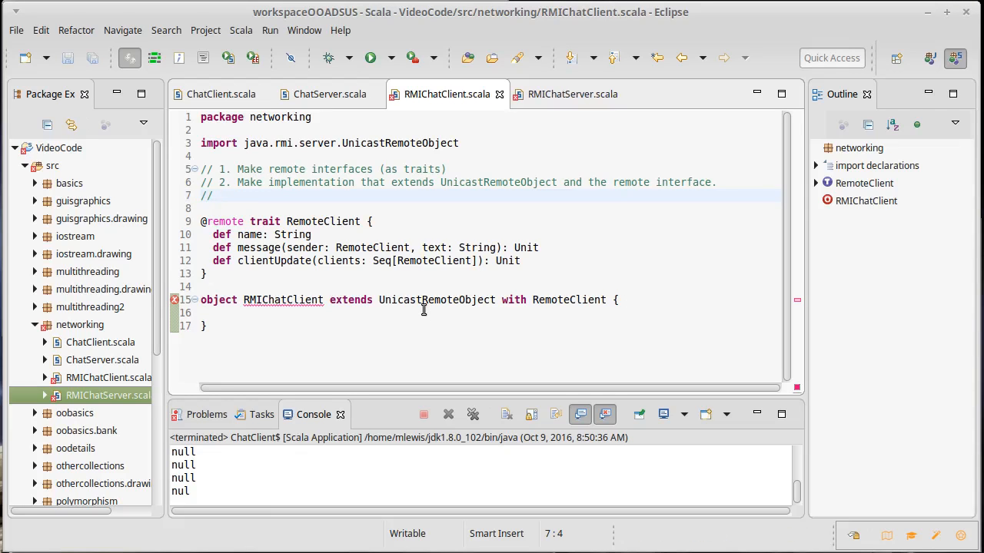
{"action": "left_click", "coordinate": [218, 195]}
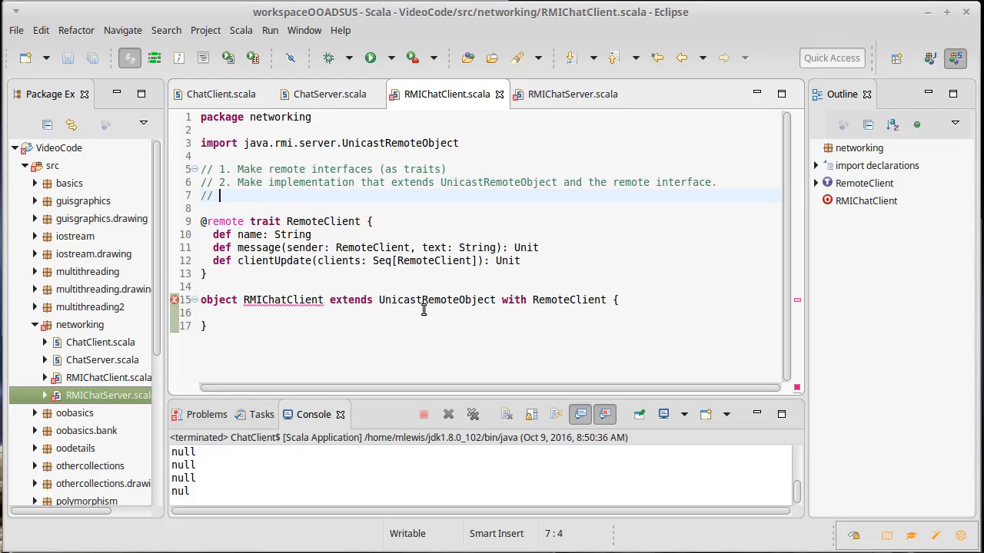
{"action": "type", "text": "3."}
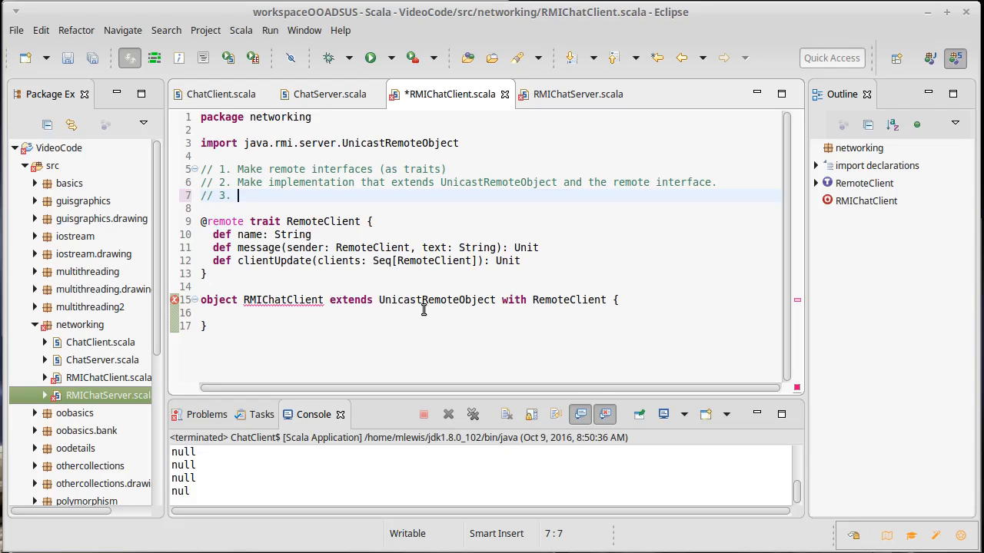
{"action": "mouse_move", "coordinate": [571, 94]}
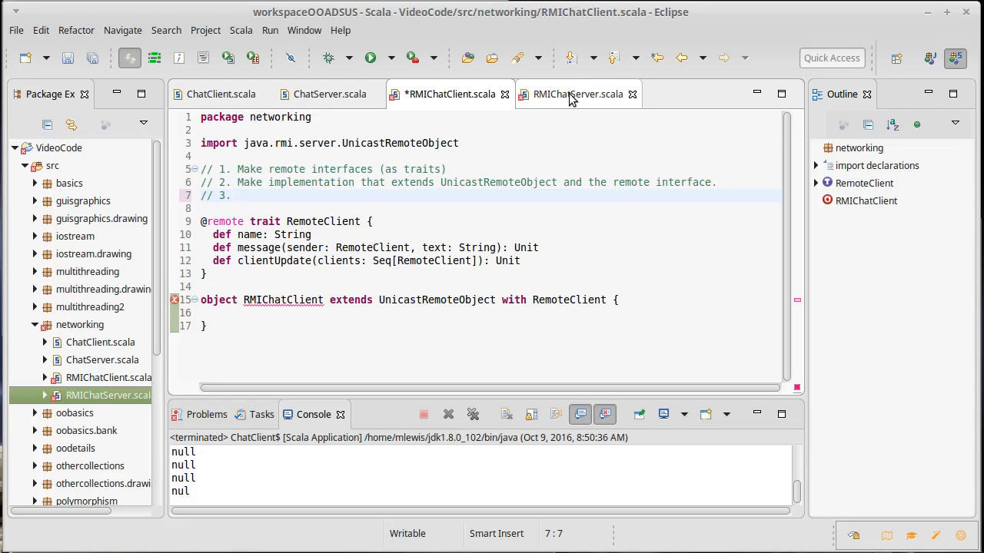
In RMIChatServer.scala, reference Naming, importing java.rmi.Naming via completion.
{"action": "left_click", "coordinate": [578, 94]}
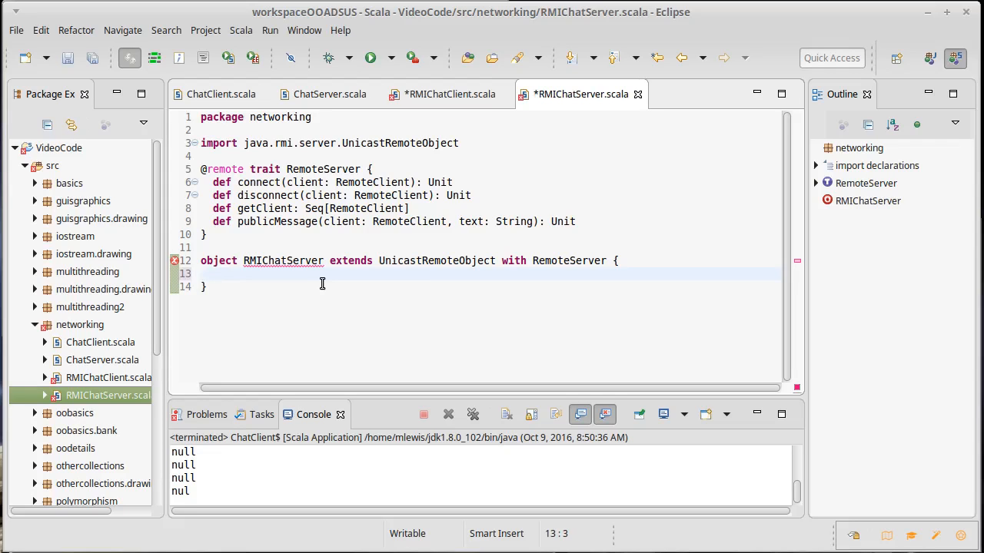
{"action": "type", "text": "Naming"}
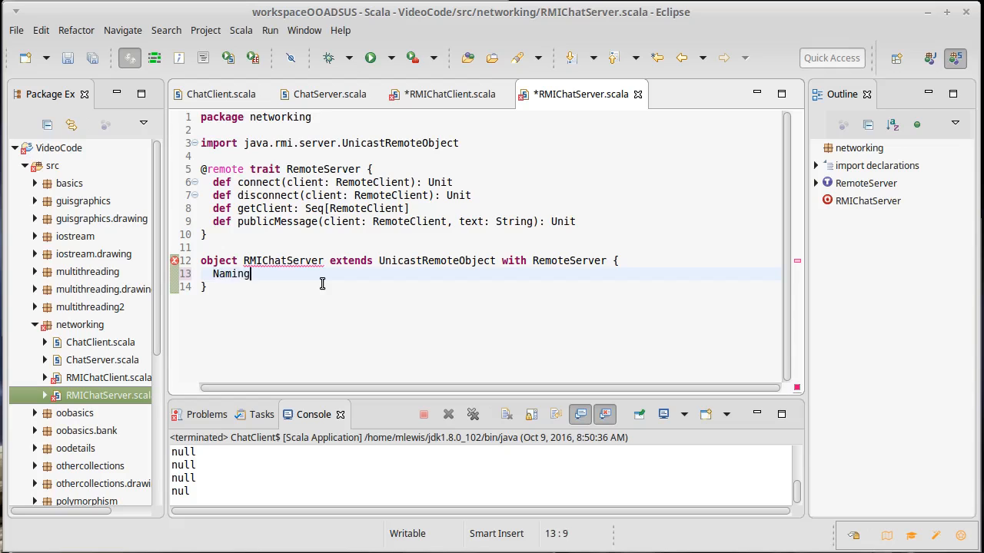
{"action": "key", "text": "ctrl+space"}
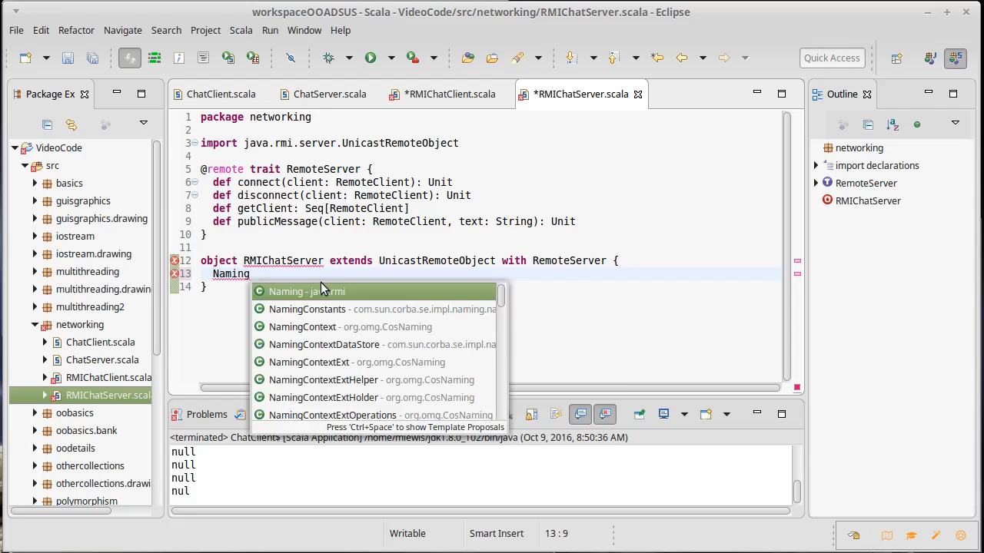
{"action": "left_click", "coordinate": [306, 292]}
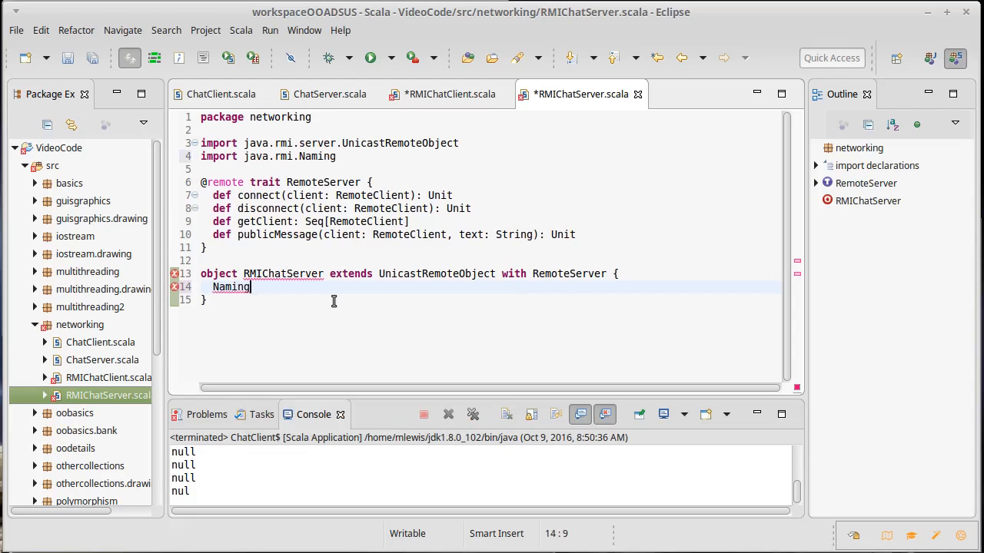
{"action": "type", "text": ".rebind(name, obj"}
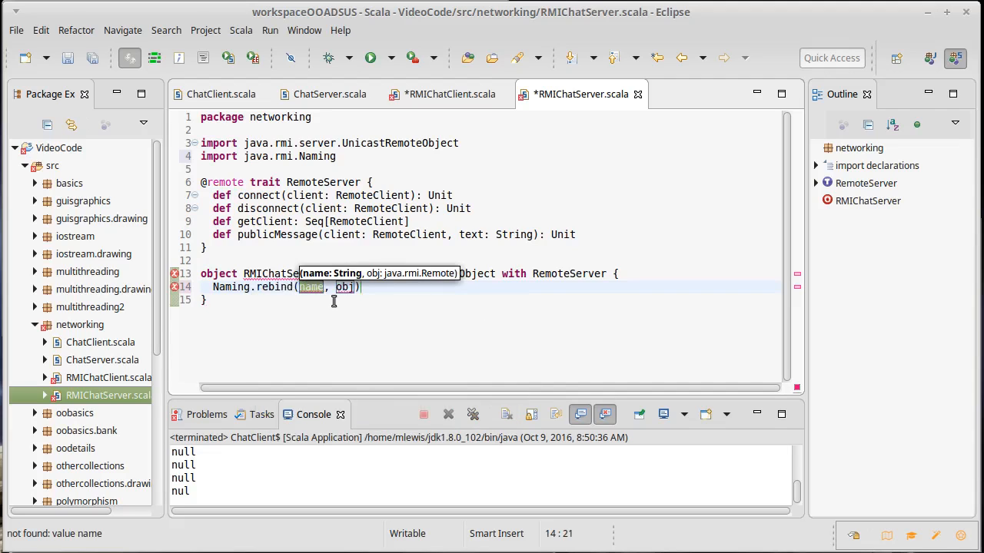
Complete the call as Naming.rebind("ChatServer", this).
{"action": "type", "text": "\"\""}
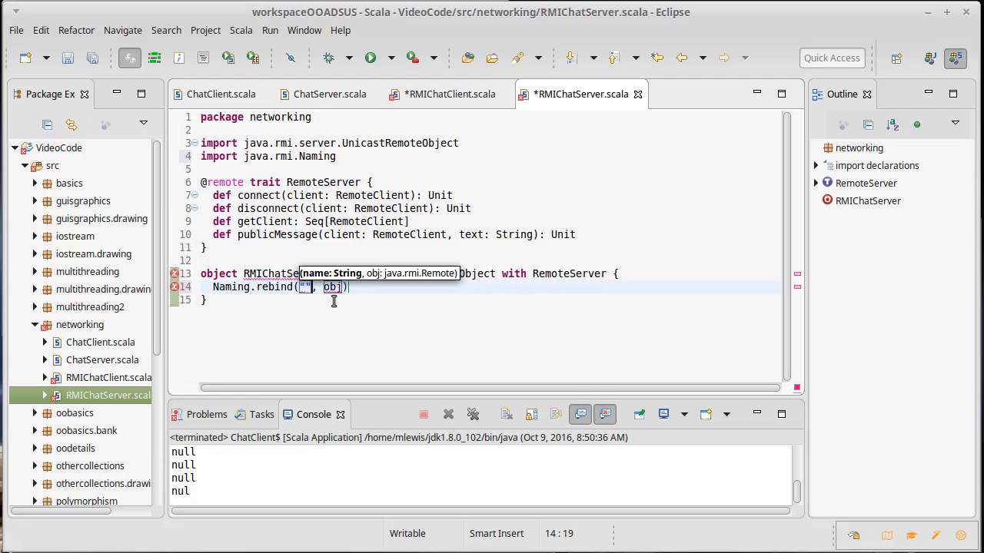
{"action": "key", "text": "Left"}
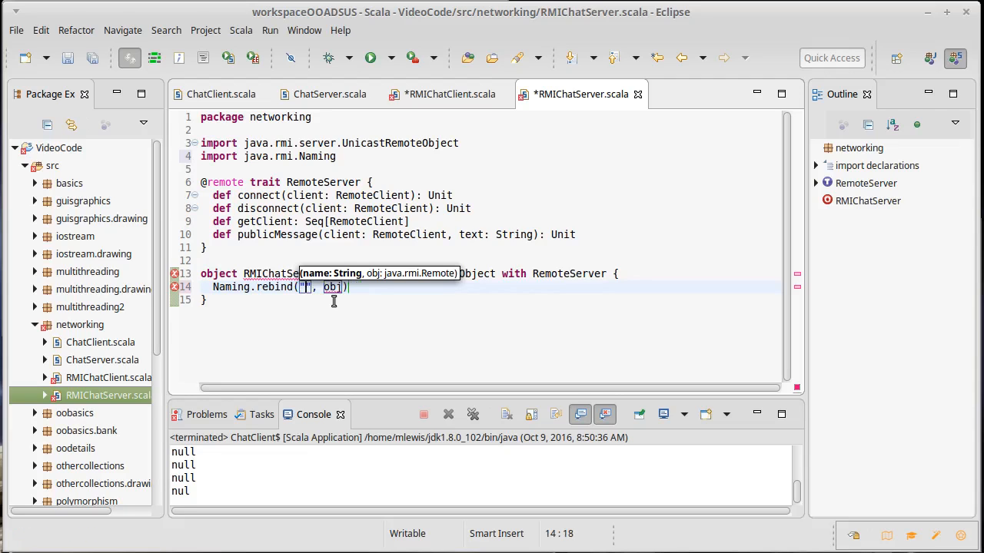
{"action": "type", "text": "ChatServer"}
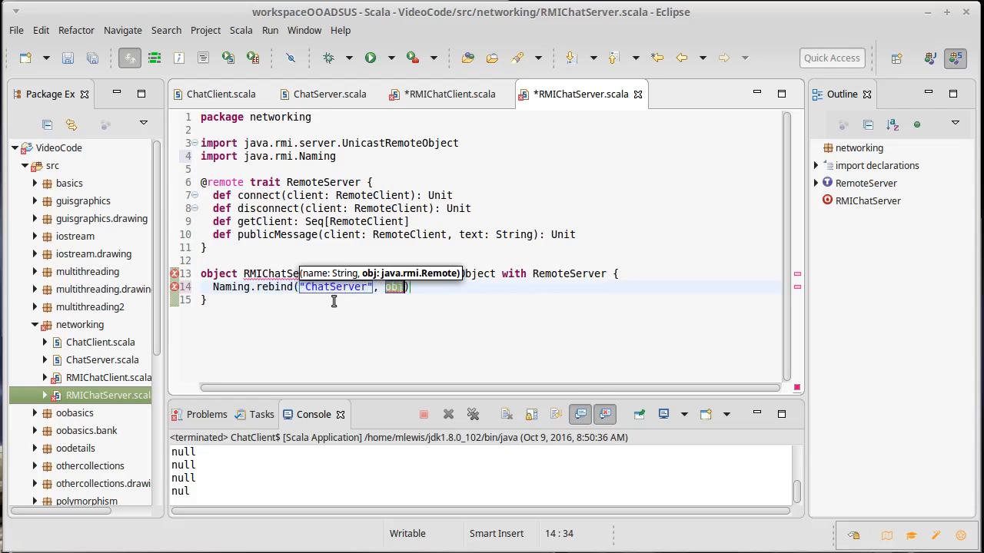
{"action": "type", "text": "this"}
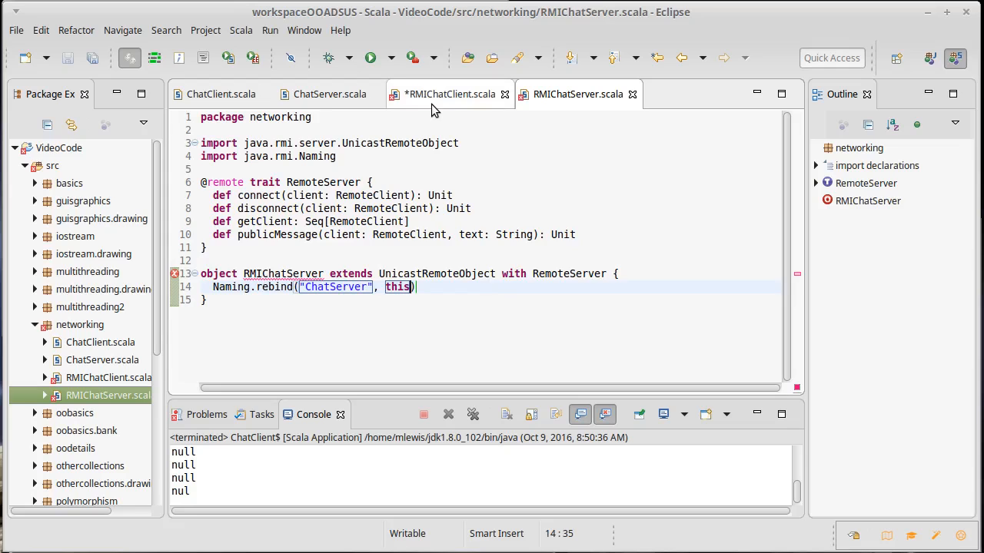
In RMIChatClient.scala, add comment '// 3. Bind to RMI registry.' and start '// 4.'.
{"action": "left_click", "coordinate": [450, 93]}
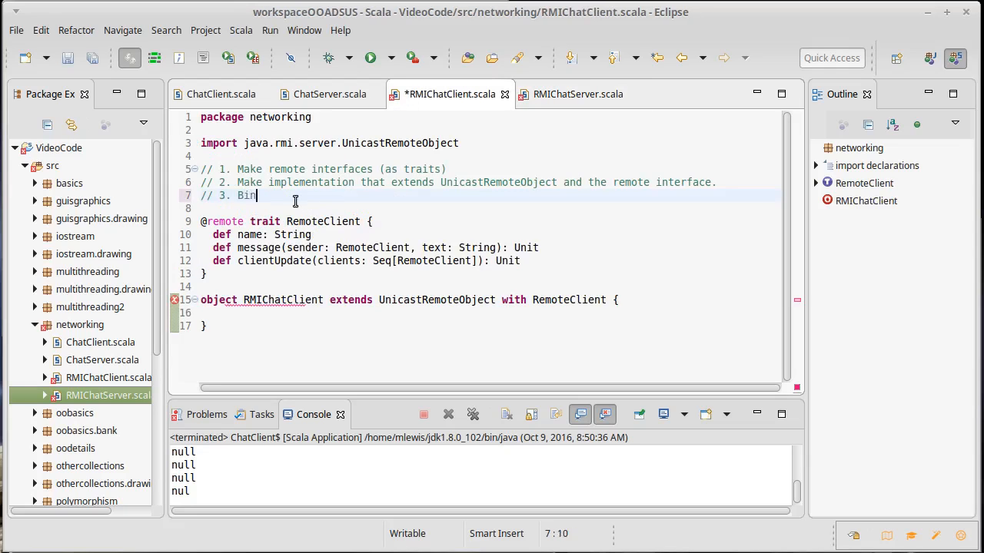
{"action": "type", "text": "d to RMI"}
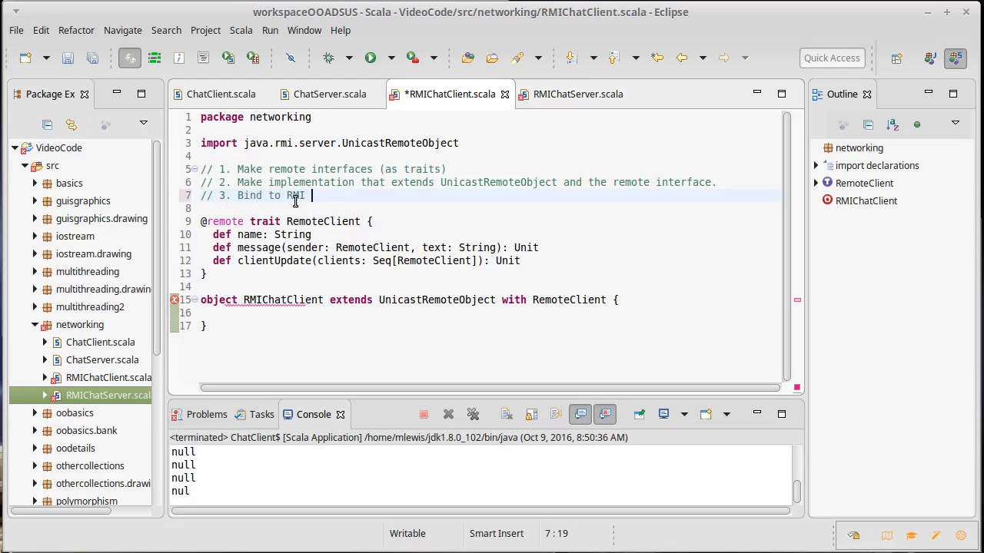
{"action": "type", "text": "registry"}
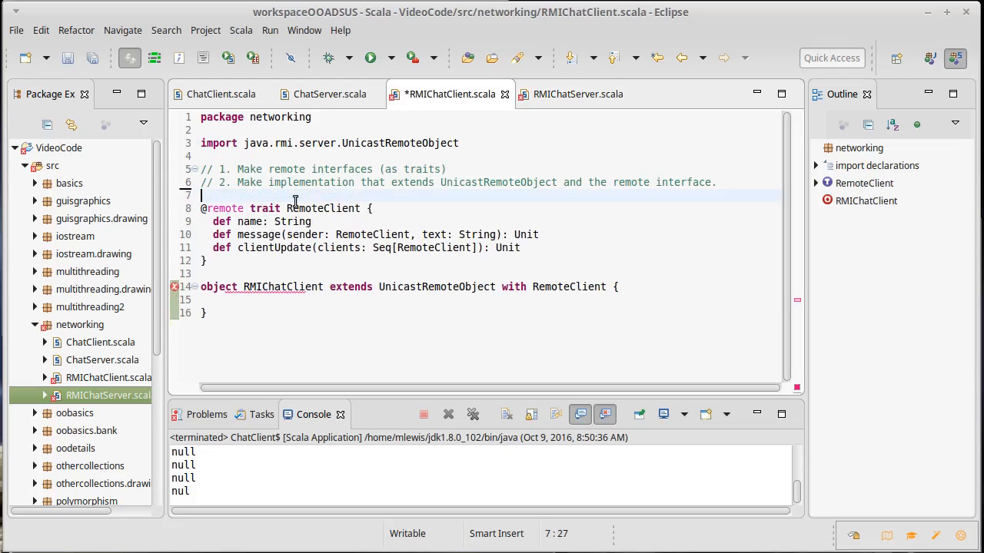
{"action": "type", "text": "// 3. Bind to RMI registry"}
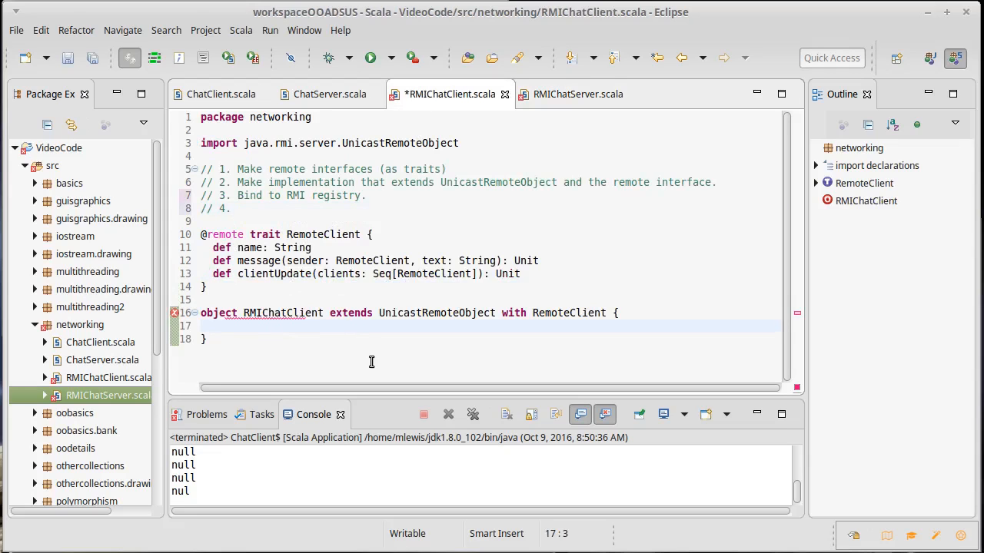
Declare val server = Naming.lookup("ChatServer"), importing java.rmi.Naming via completion.
{"action": "type", "text": "val serve"}
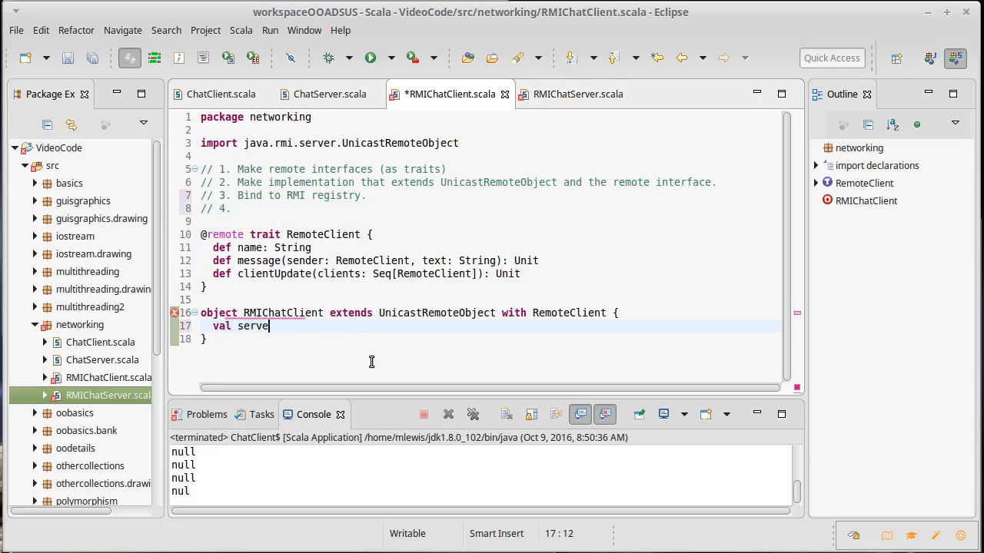
{"action": "type", "text": "r ="}
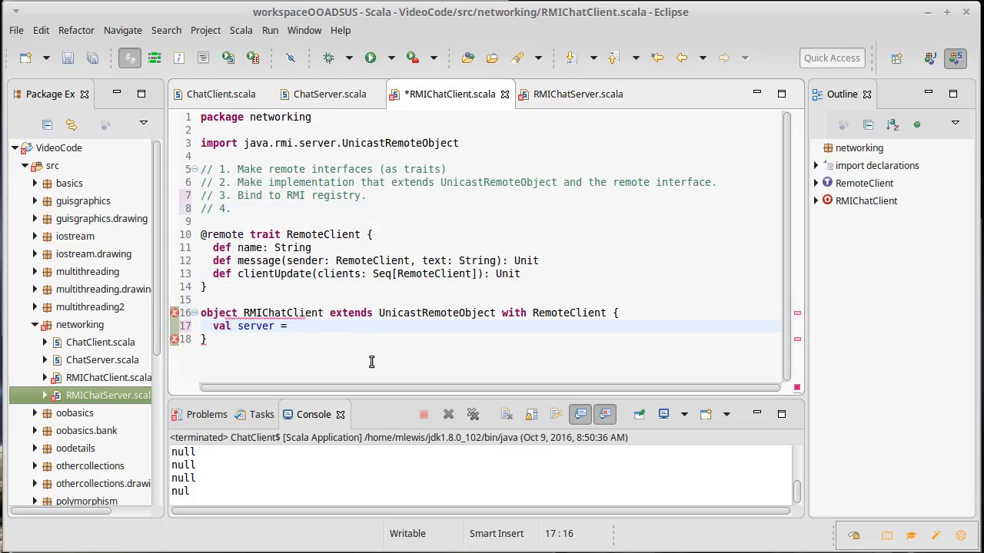
{"action": "type", "text": "N"}
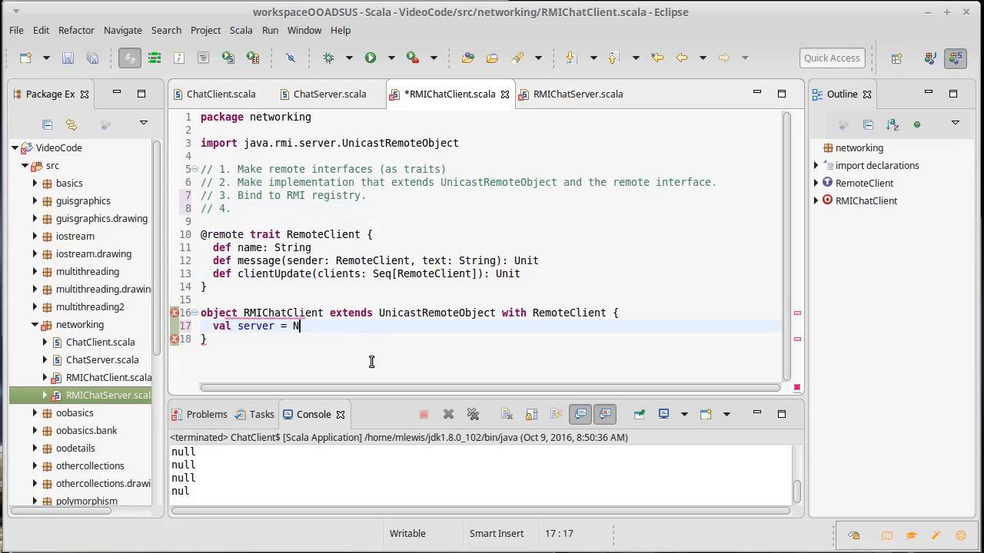
{"action": "type", "text": "aming.ll"}
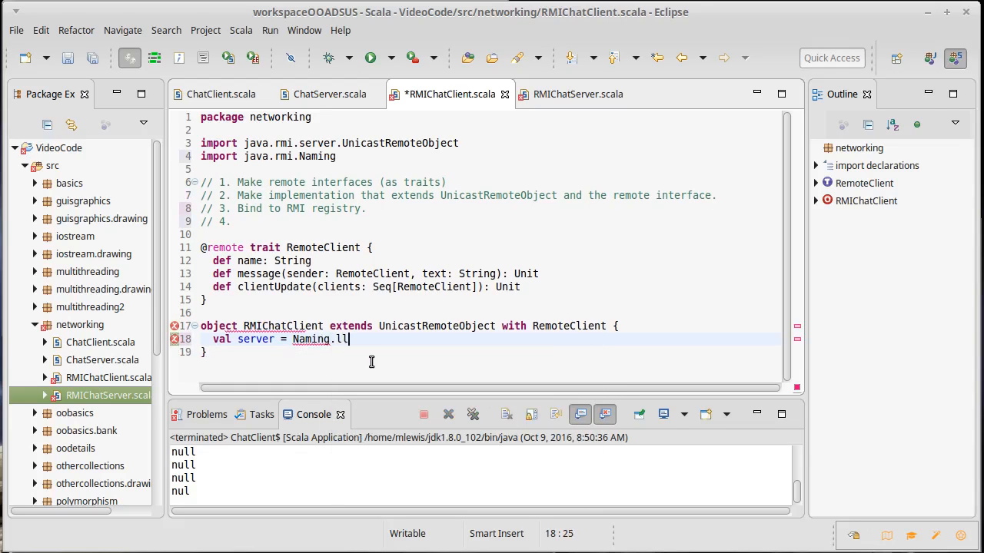
{"action": "type", "text": "ookup(name"}
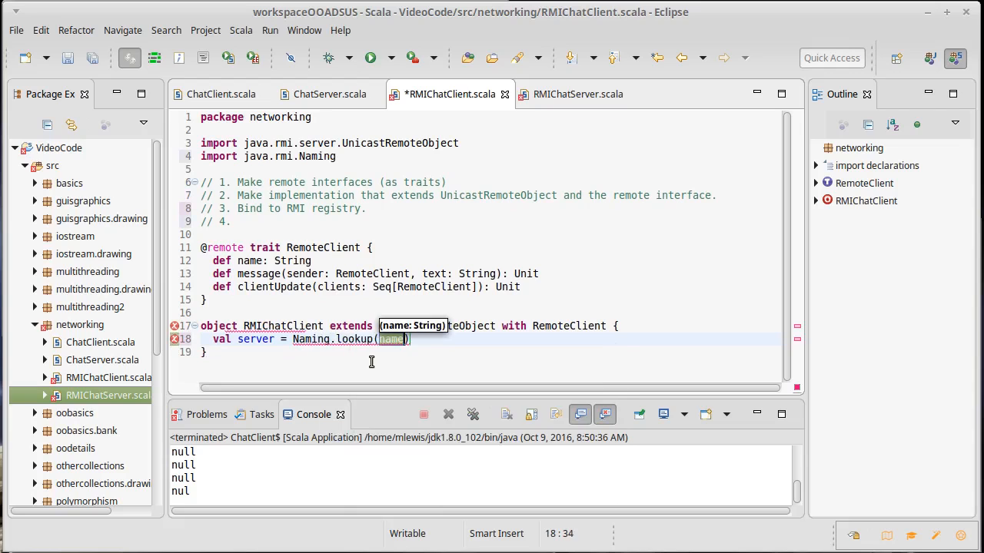
{"action": "type", "text": "\"\""}
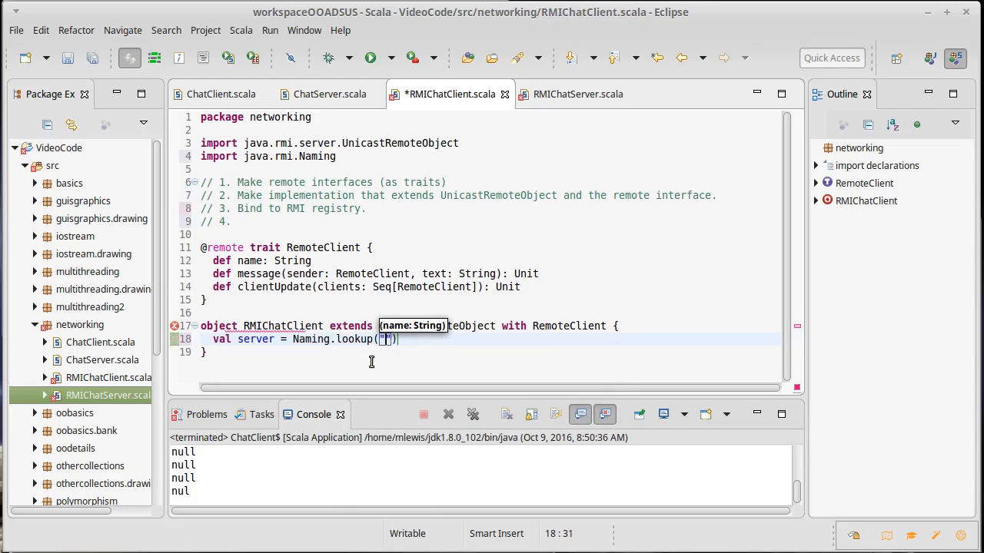
{"action": "type", "text": "ChatS"}
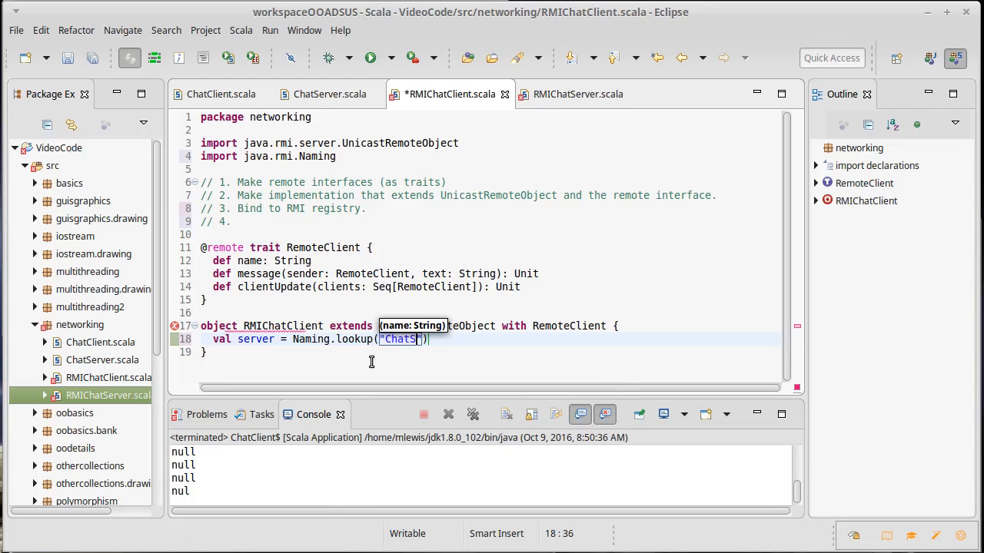
{"action": "type", "text": "erver"}
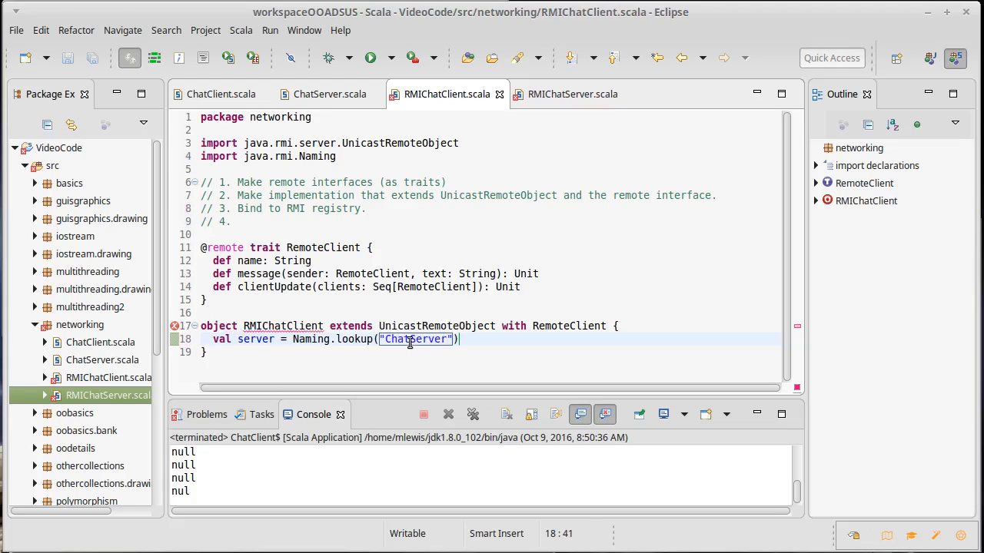
{"action": "mouse_move", "coordinate": [253, 339]}
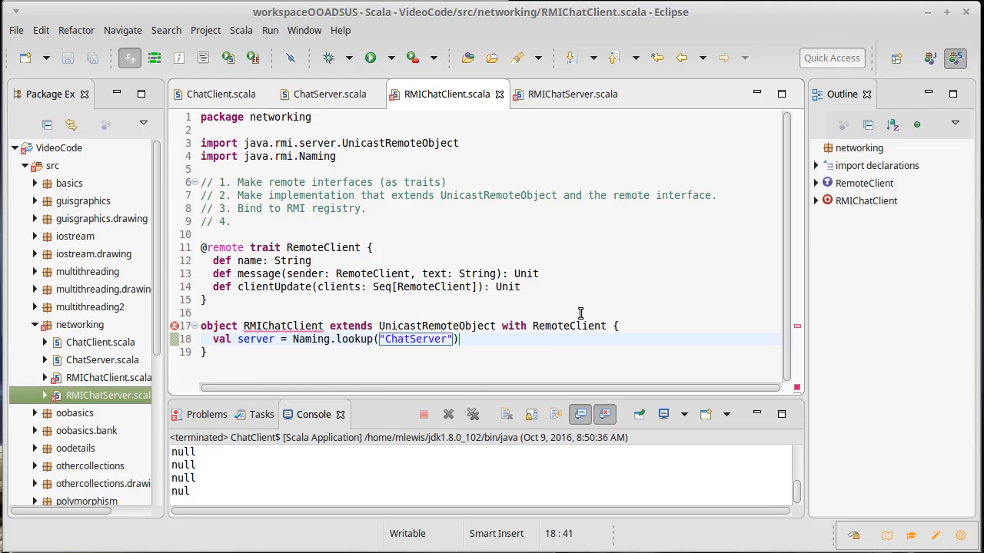
{"action": "mouse_move", "coordinate": [405, 286]}
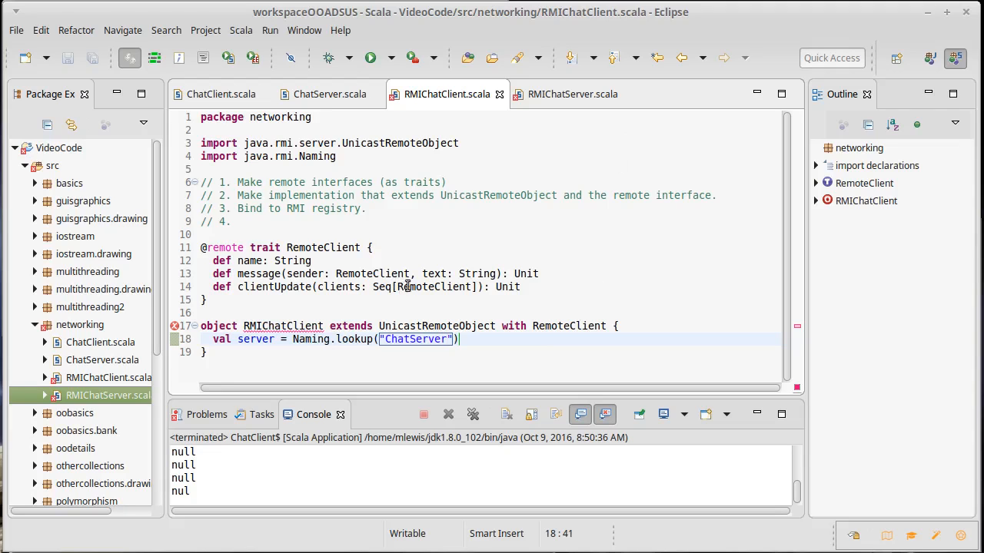
Finish comment 4 as 'Client does a name lookup.' and start a '// 5.' line.
{"action": "left_click", "coordinate": [238, 221]}
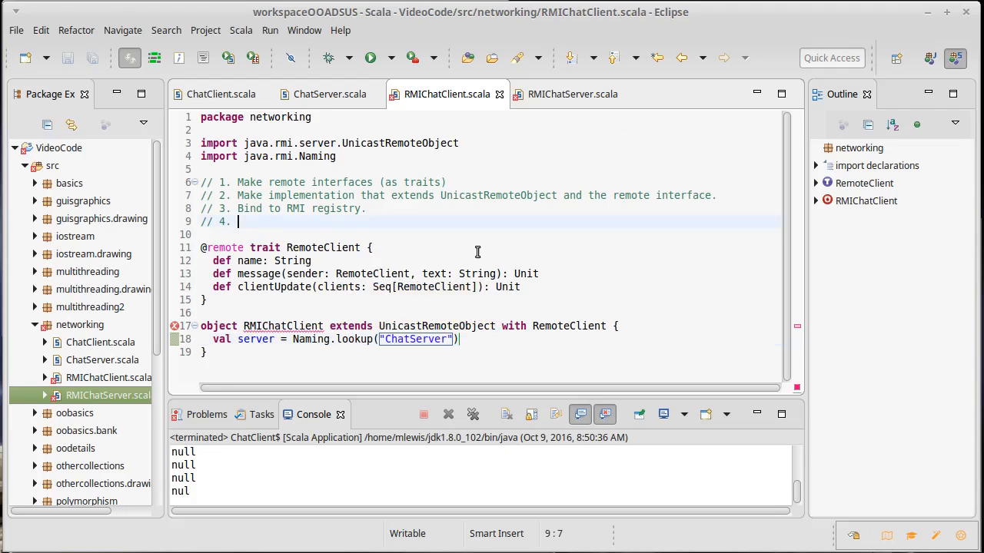
{"action": "mouse_move", "coordinate": [486, 263]}
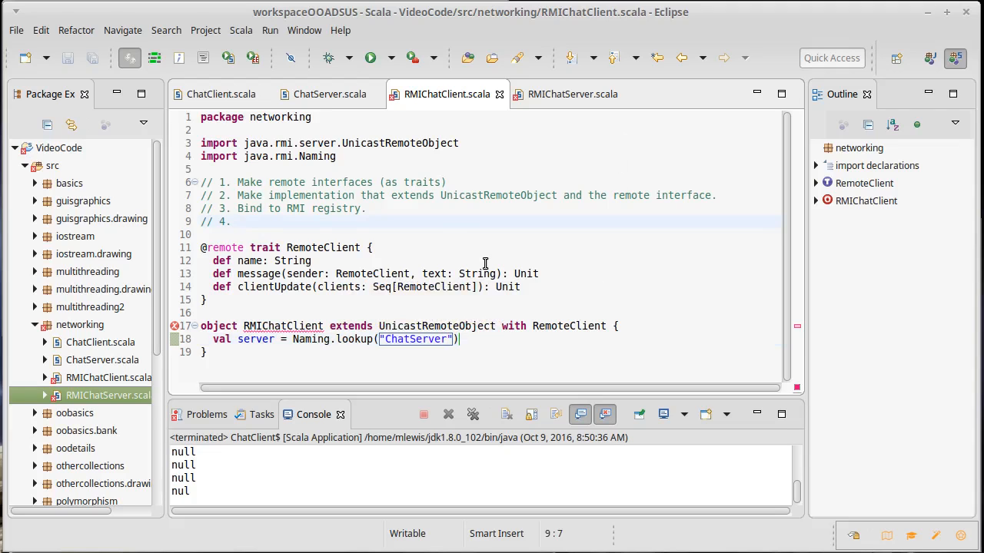
{"action": "type", "text": "Client"}
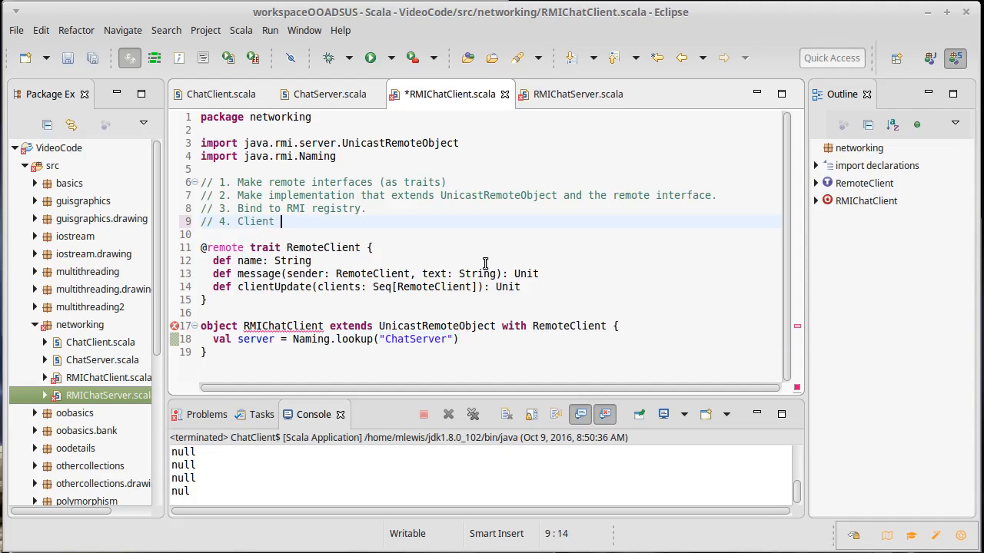
{"action": "type", "text": "does a name l"}
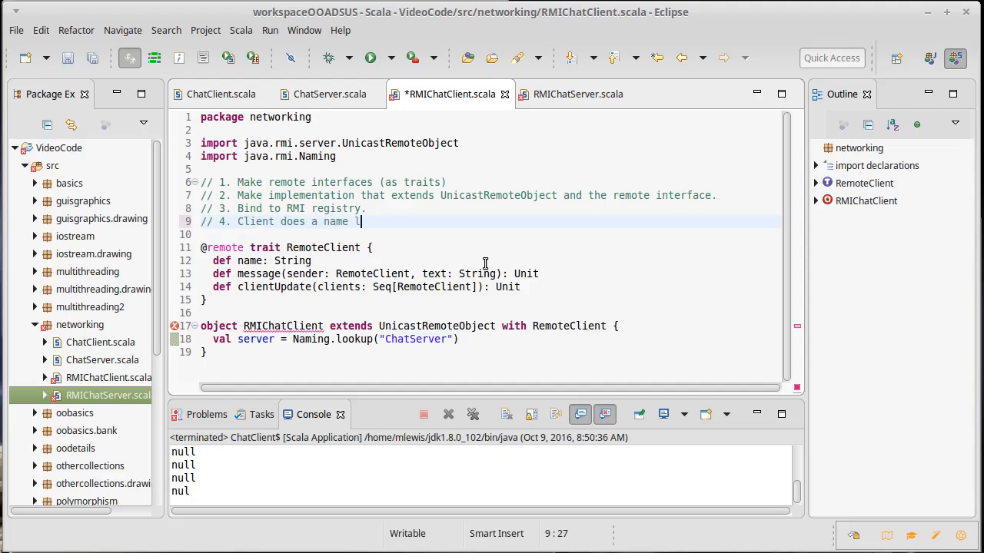
{"action": "type", "text": "ookup."}
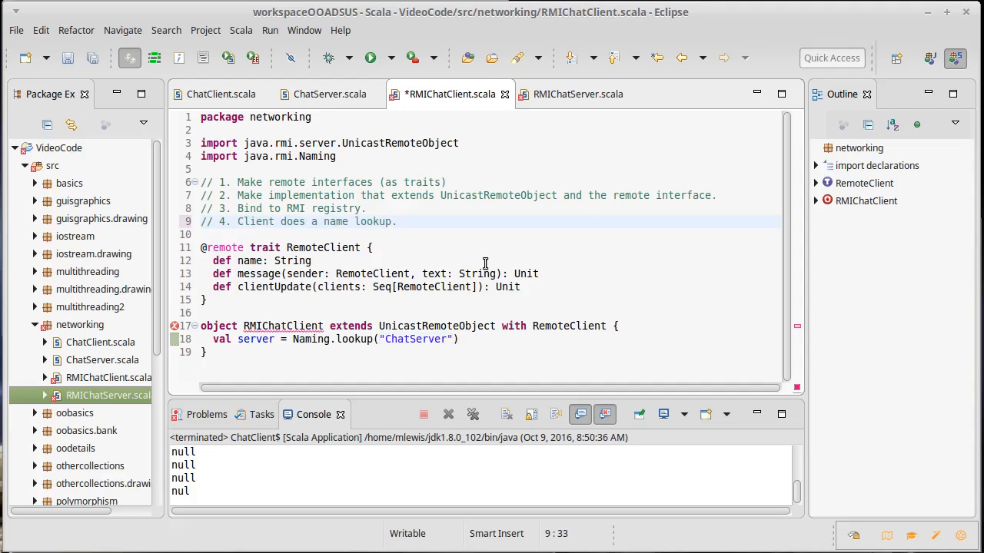
{"action": "key", "text": "Return"}
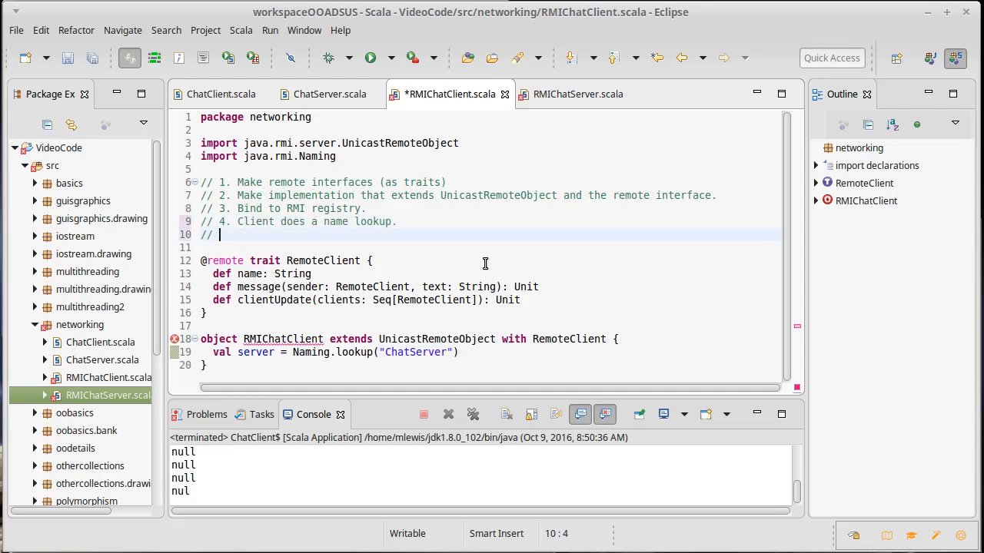
{"action": "type", "text": "5."}
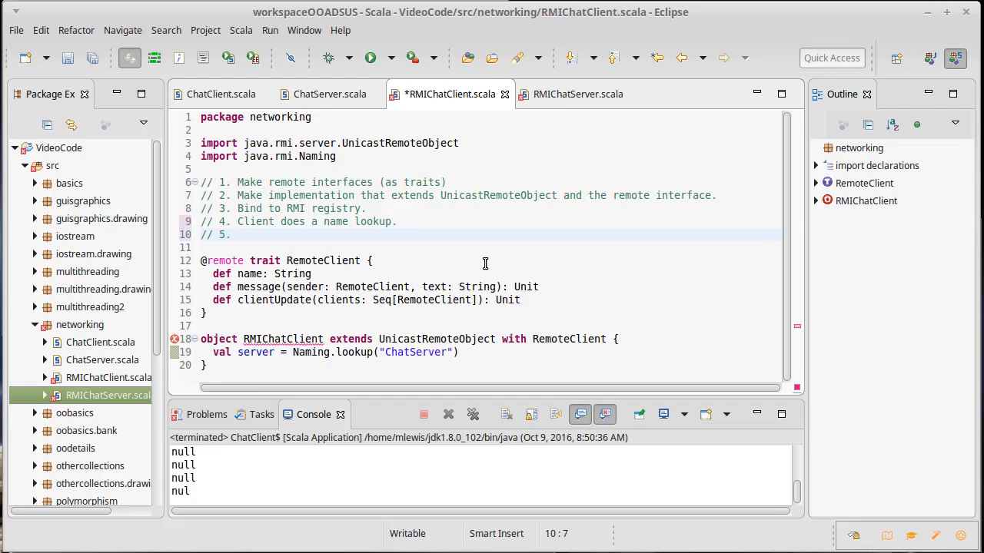
Position the cursor on the empty step 5 comment line.
{"action": "left_click", "coordinate": [238, 234]}
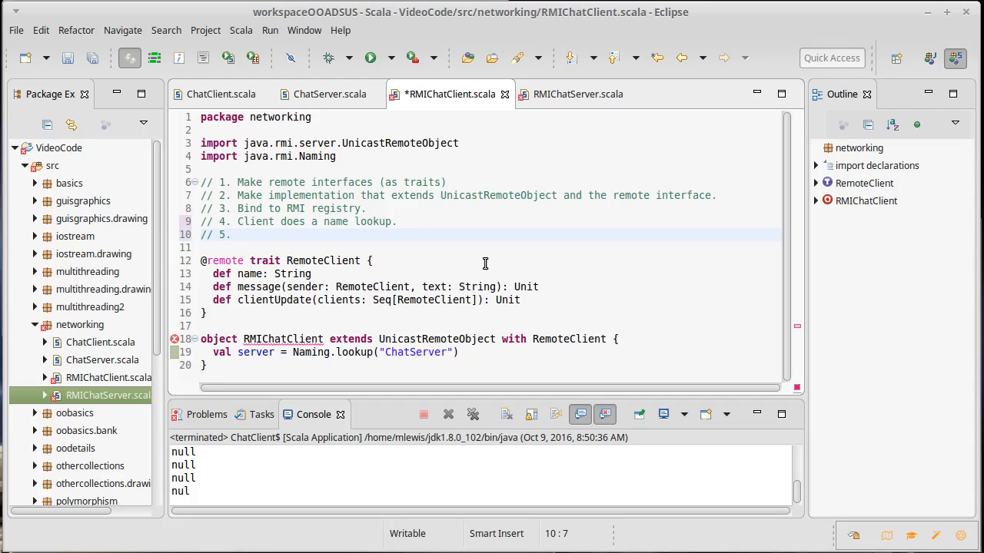
{"action": "left_click", "coordinate": [239, 236]}
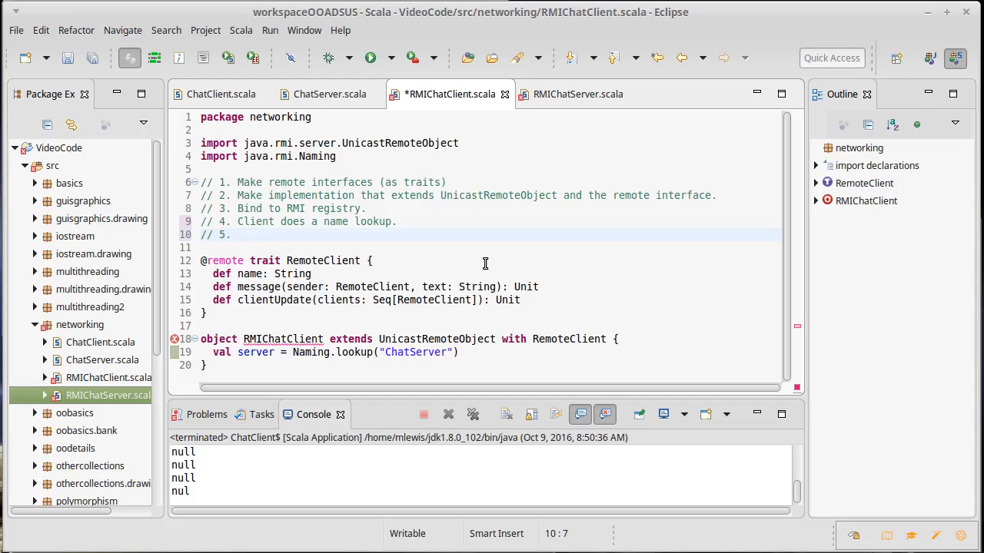
{"action": "left_click", "coordinate": [239, 235]}
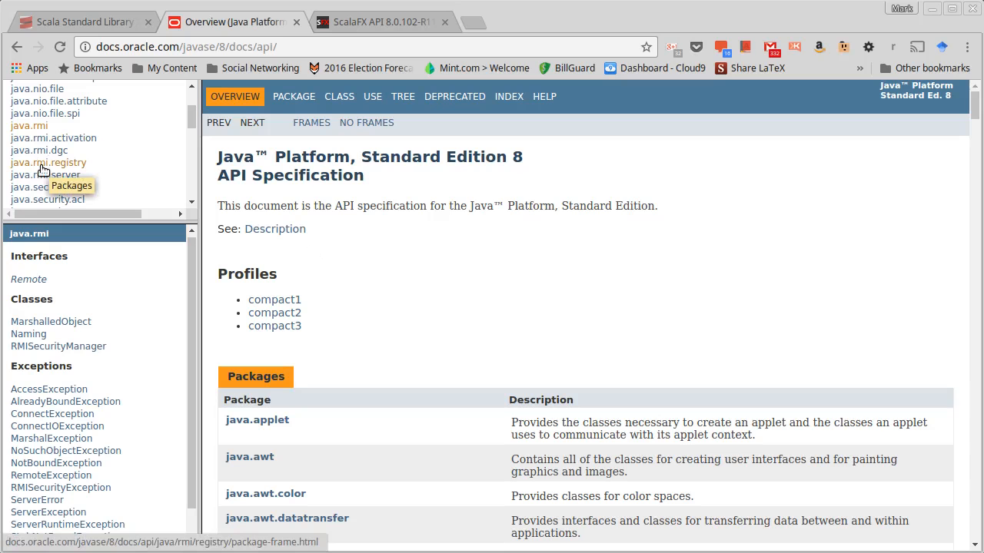
Review the LocateRegistry method summary in the java.rmi.registry docs, then navigate back.
{"action": "left_click", "coordinate": [49, 163]}
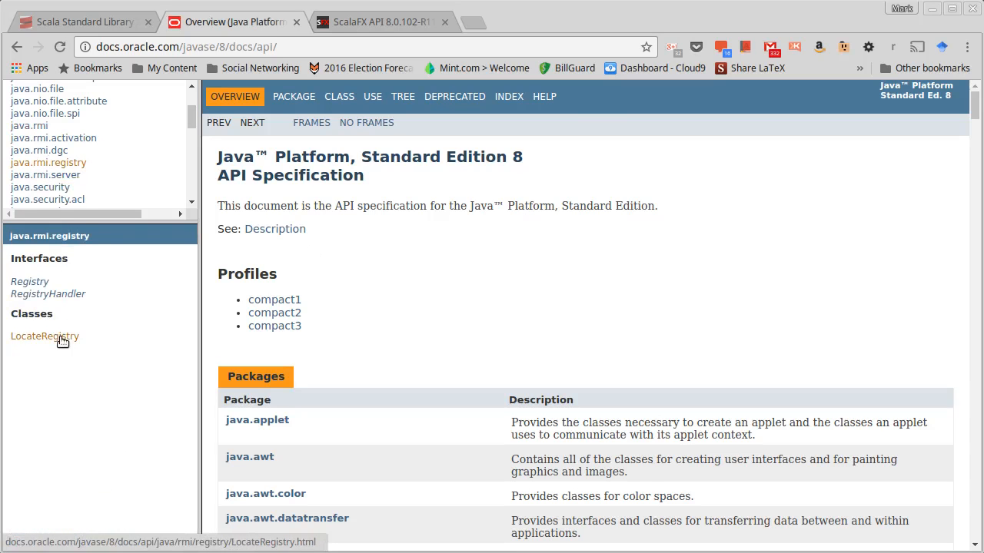
{"action": "left_click", "coordinate": [45, 335]}
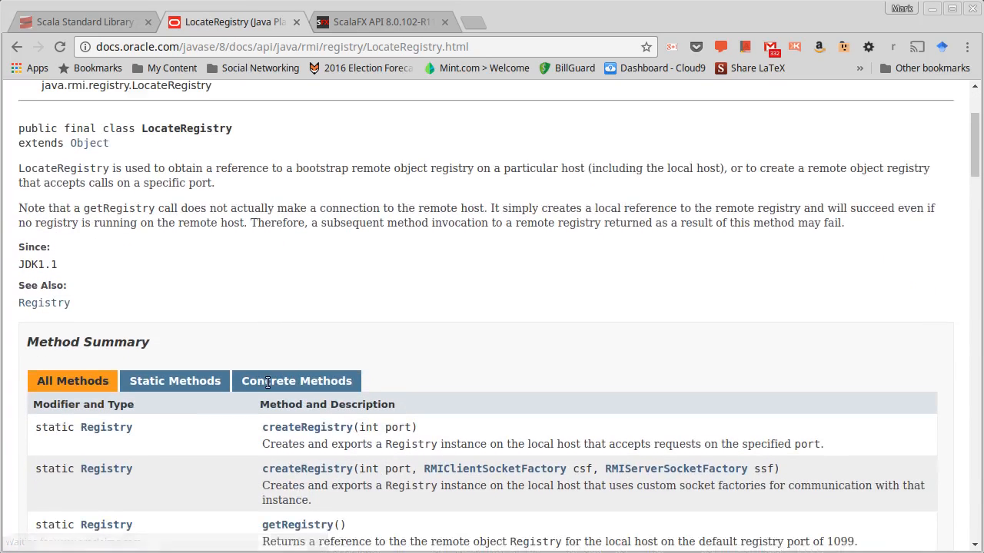
{"action": "scroll", "scroll_direction": "down", "scroll_amount": 3}
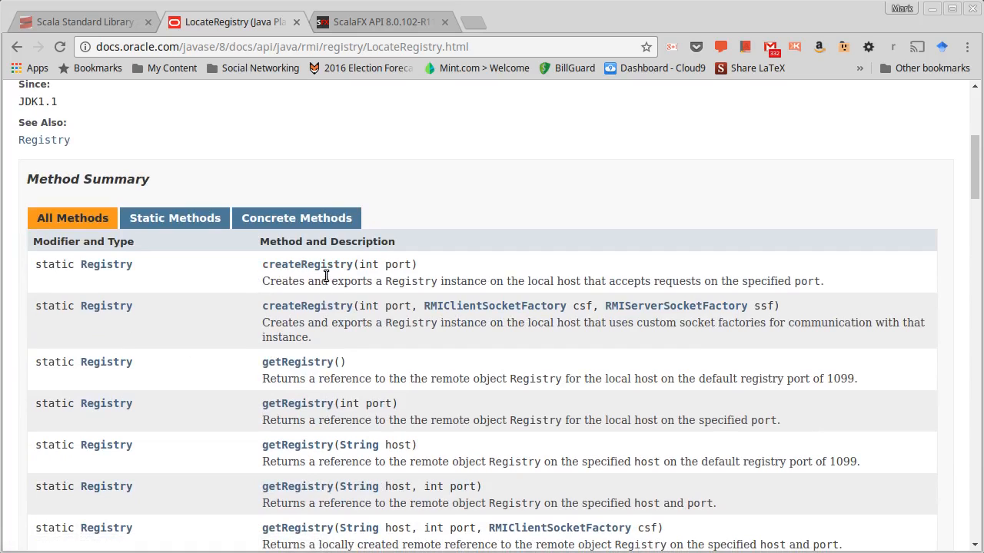
{"action": "mouse_move", "coordinate": [402, 267]}
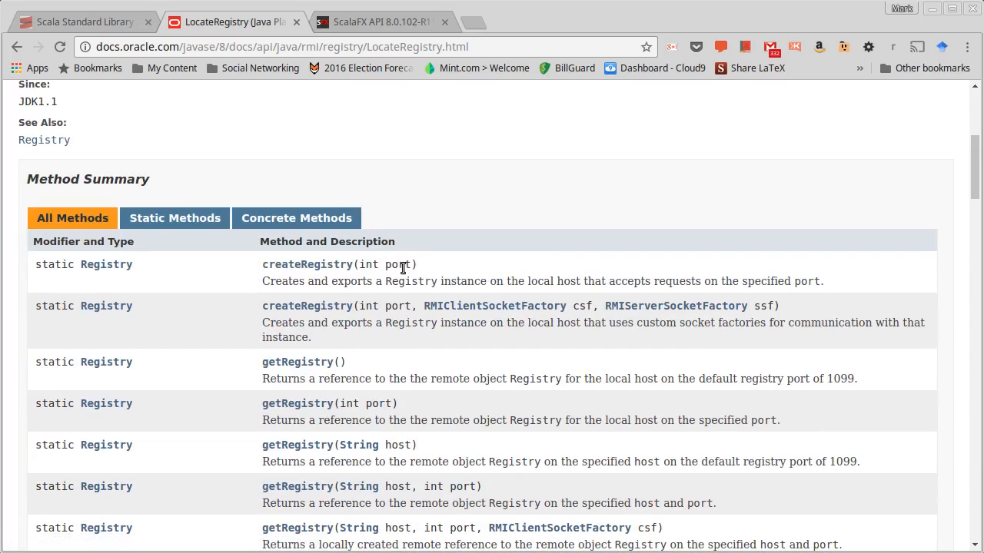
{"action": "mouse_move", "coordinate": [418, 267]}
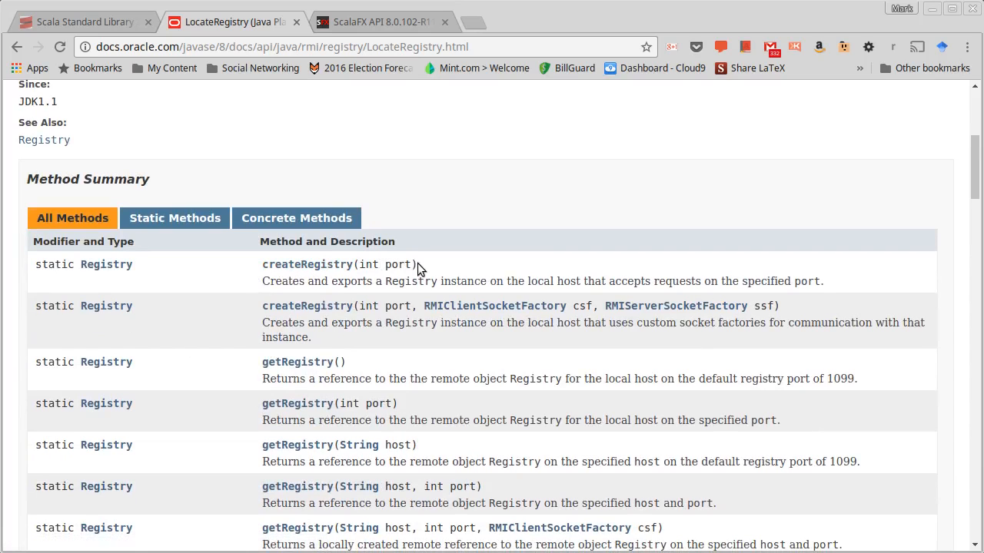
{"action": "left_click", "coordinate": [17, 46]}
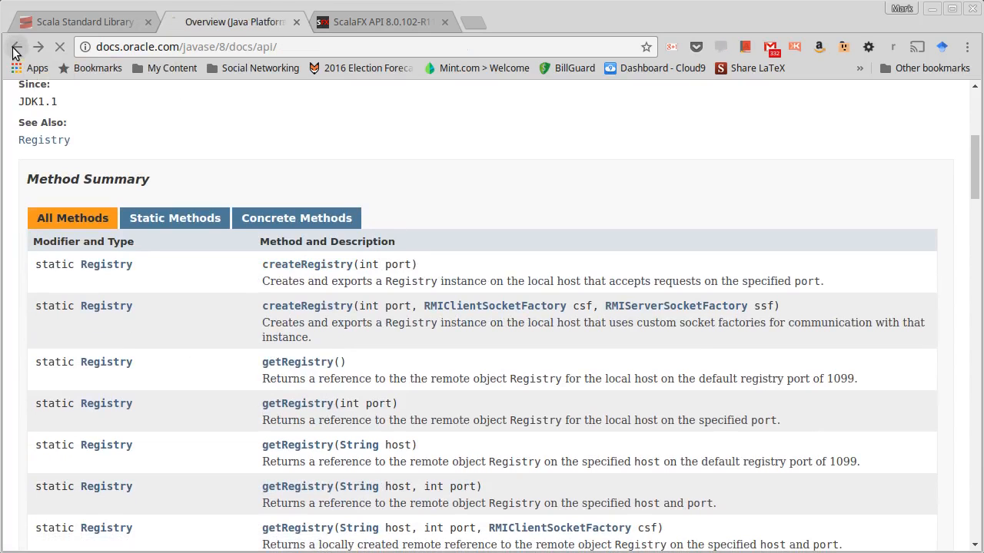
{"action": "left_click", "coordinate": [16, 46]}
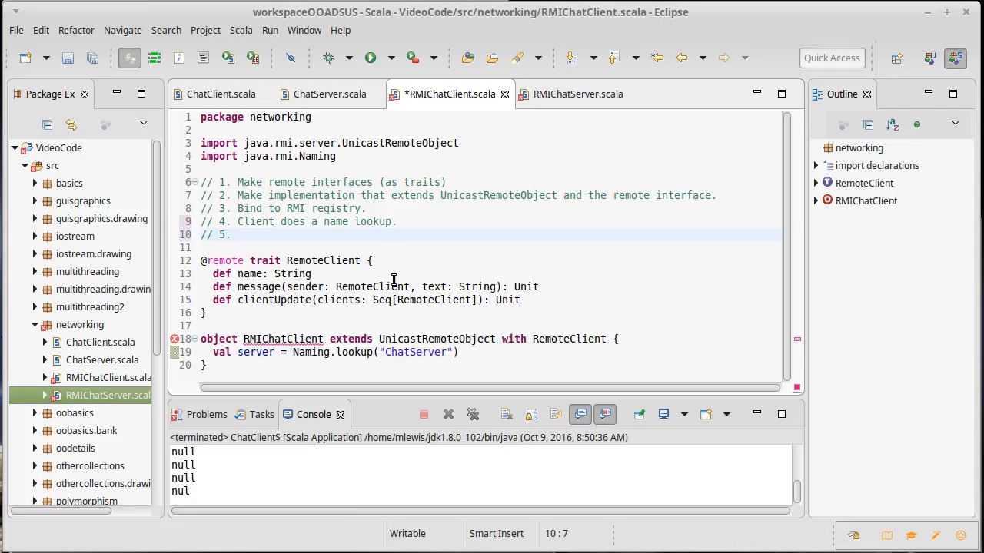
Complete comment 5 as 'Bring up the registry.'.
{"action": "type", "text": "Bring up the regisr"}
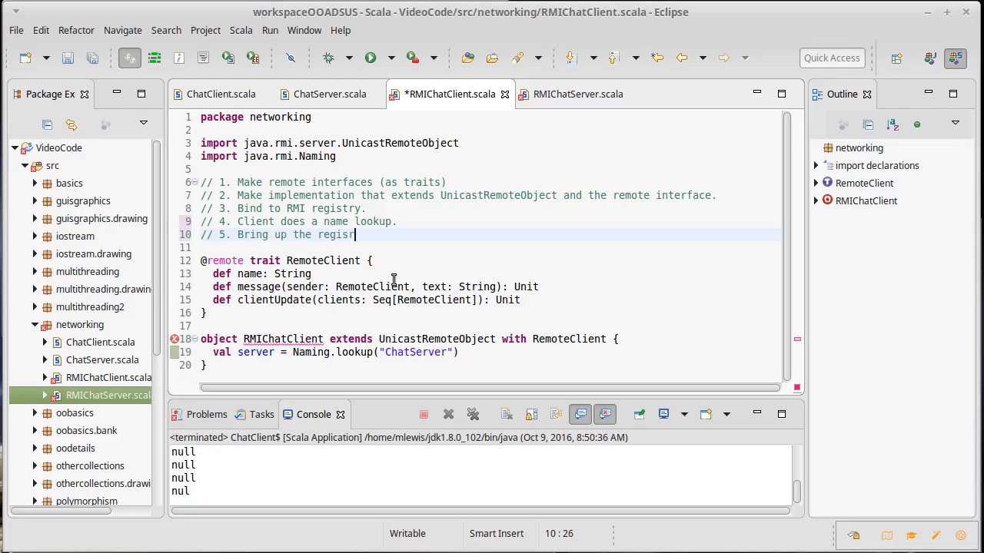
{"action": "type", "text": "try."}
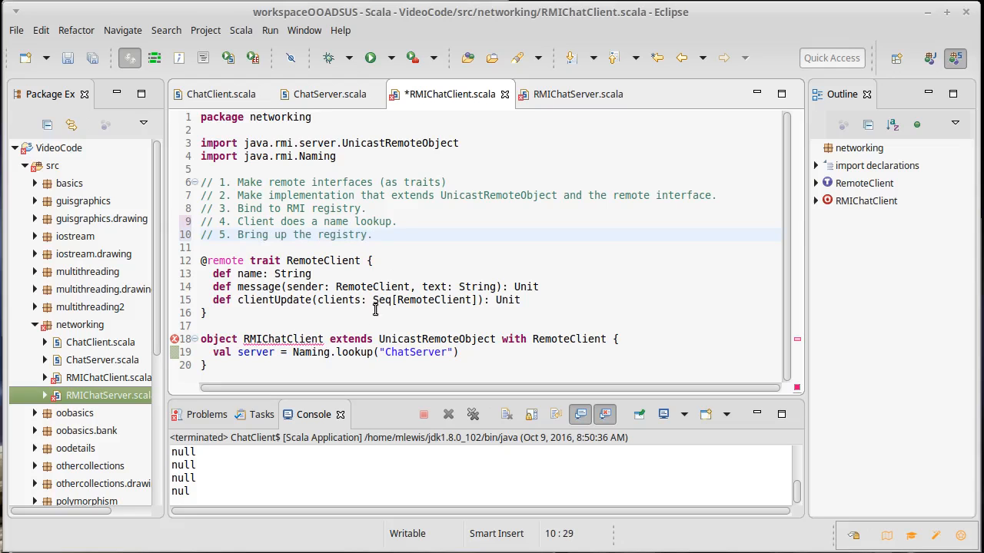
In RMIChatServer.scala, add LocateRegistry.createRegistry() before Naming.rebind, importing LocateRegistry.
{"action": "left_click", "coordinate": [578, 94]}
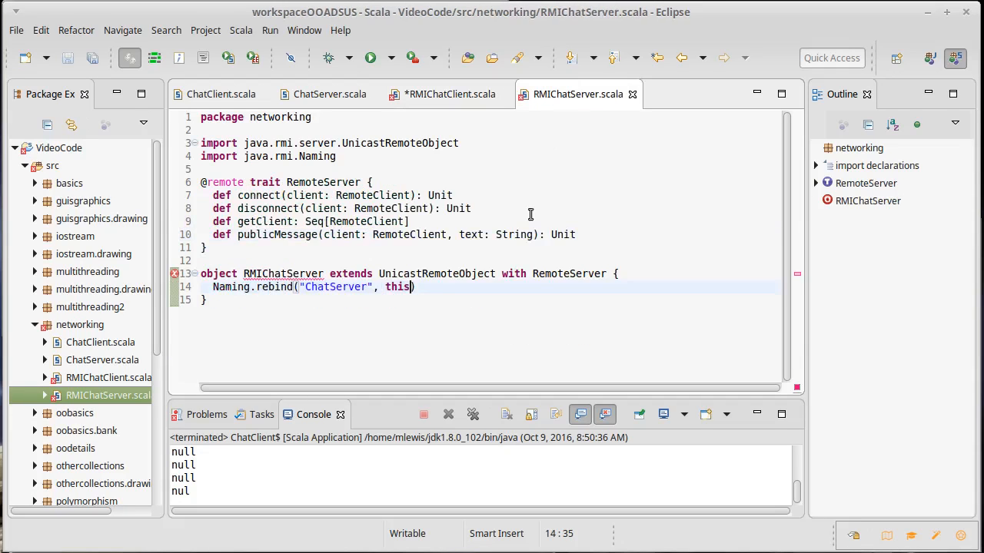
{"action": "key", "text": "Return"}
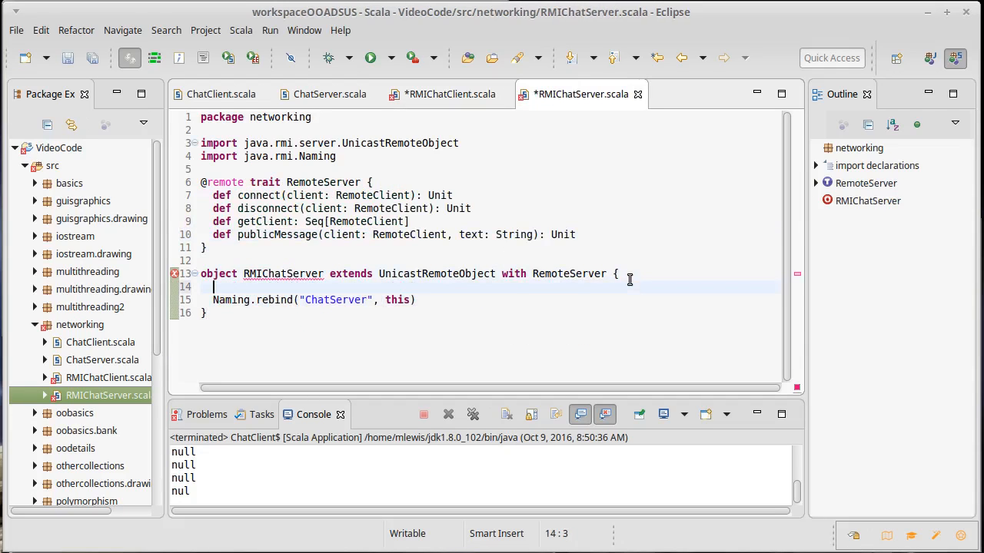
{"action": "type", "text": "LocateRegistry.c"}
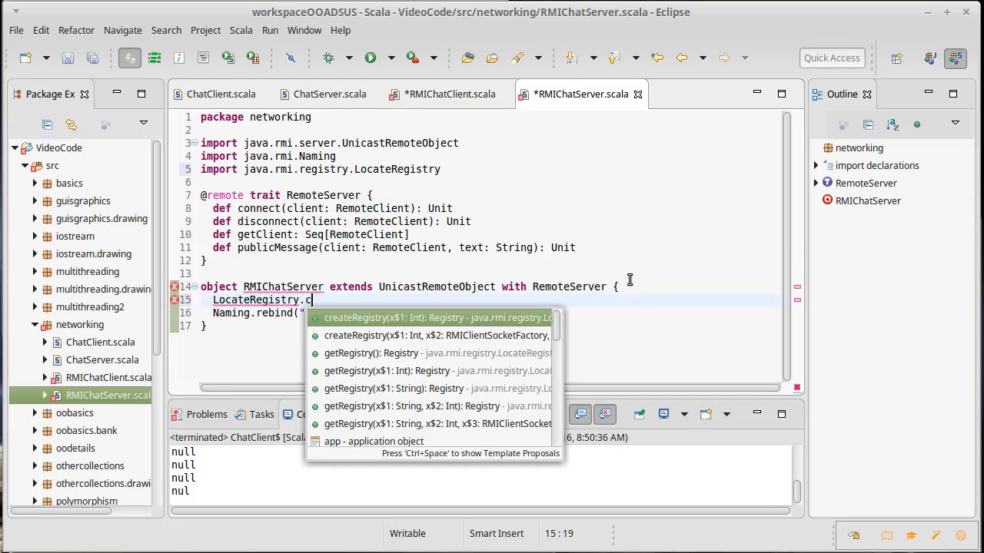
{"action": "left_click", "coordinate": [436, 317]}
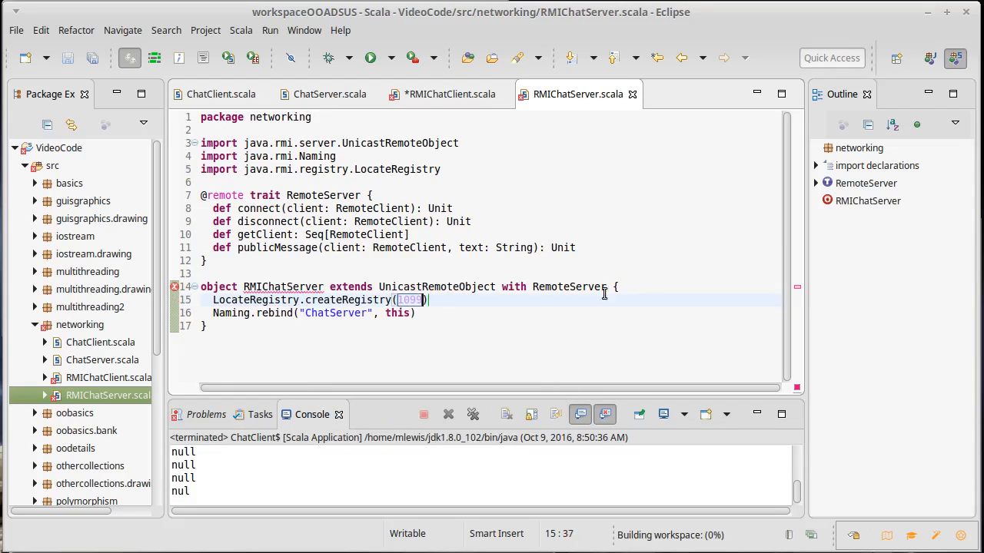
{"action": "mouse_move", "coordinate": [461, 305]}
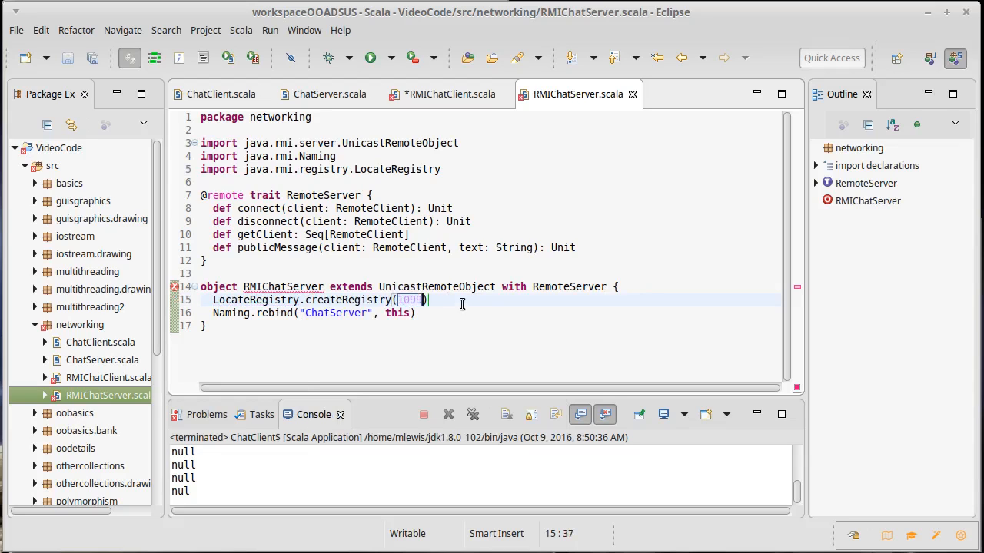
{"action": "mouse_move", "coordinate": [415, 275]}
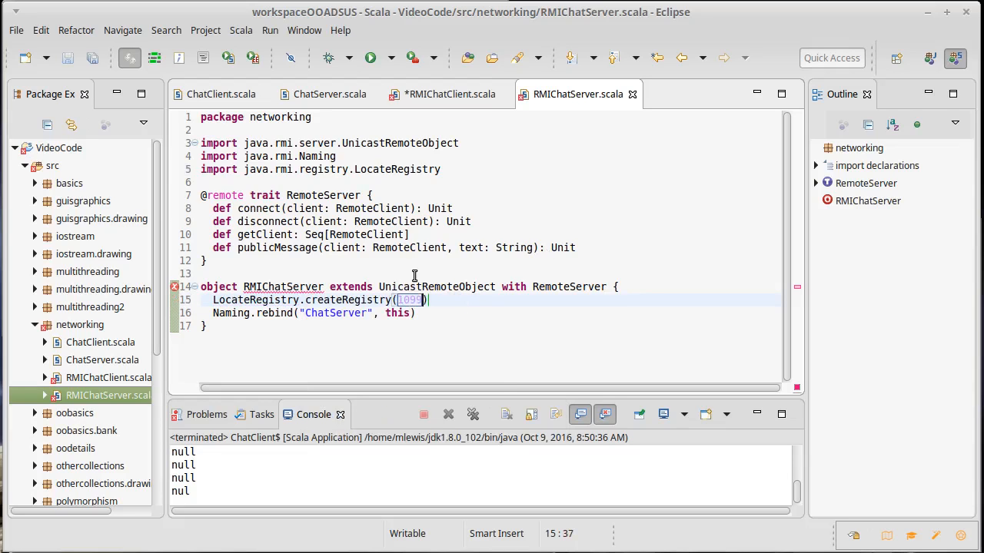
{"action": "left_click", "coordinate": [444, 93]}
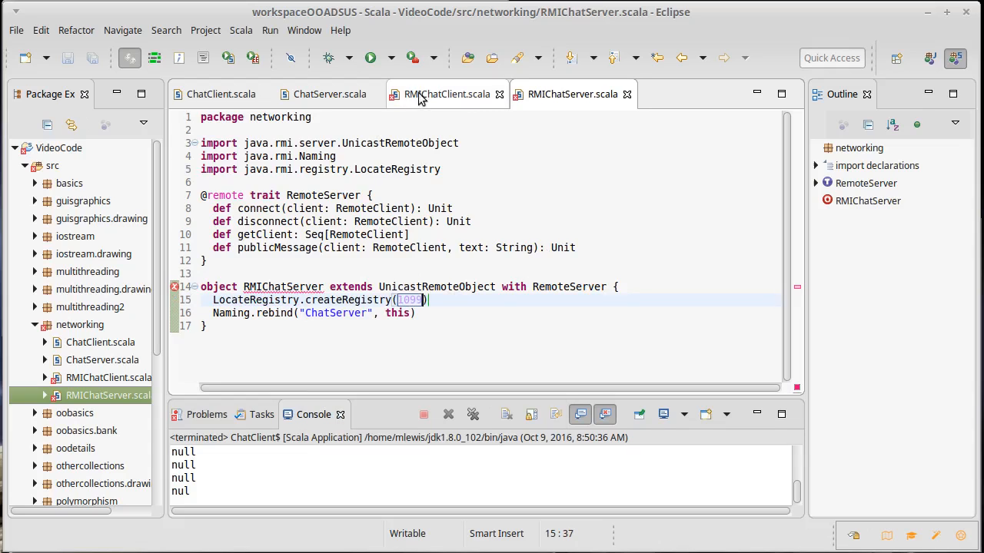
Return to RMIChatClient.scala and review the five step comments.
{"action": "left_click", "coordinate": [446, 94]}
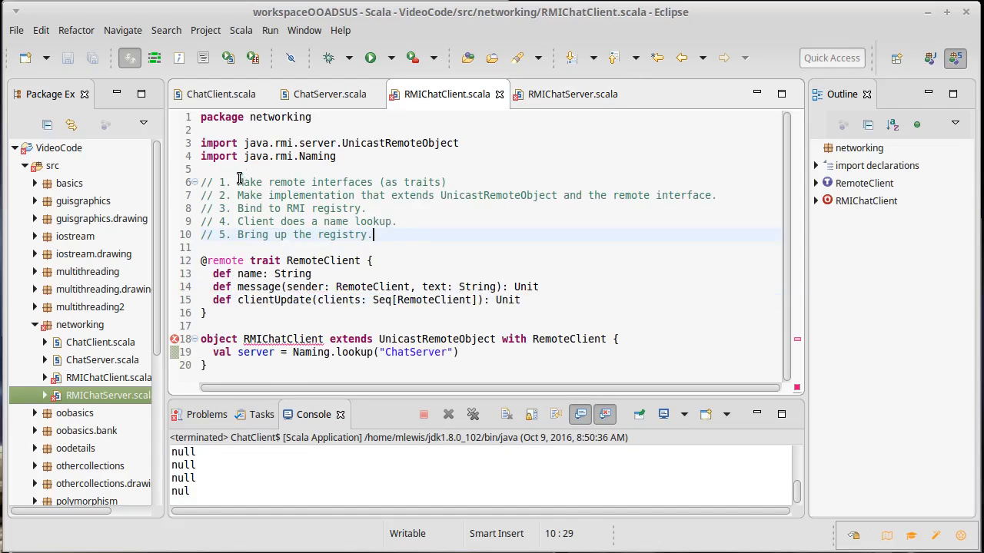
{"action": "mouse_move", "coordinate": [400, 233]}
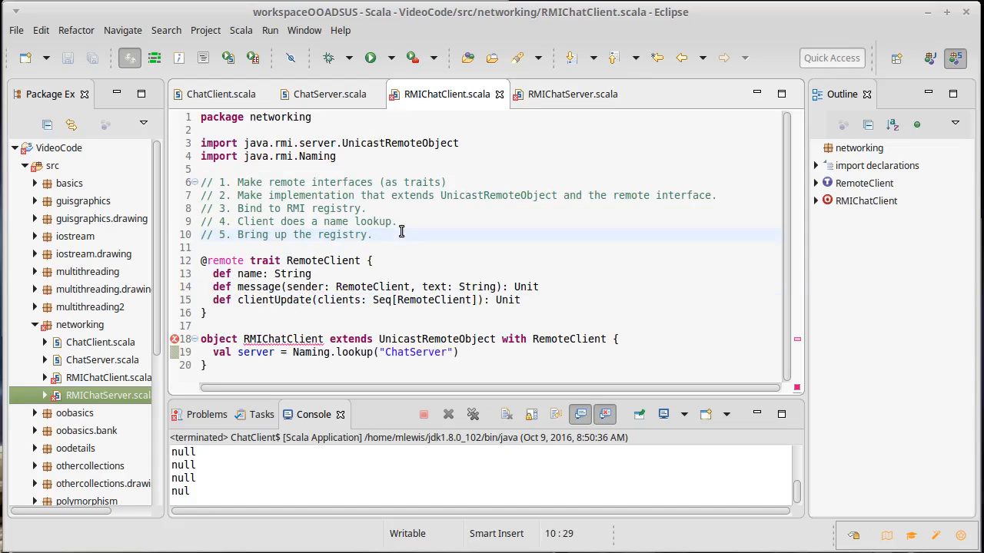
{"action": "left_click", "coordinate": [371, 233]}
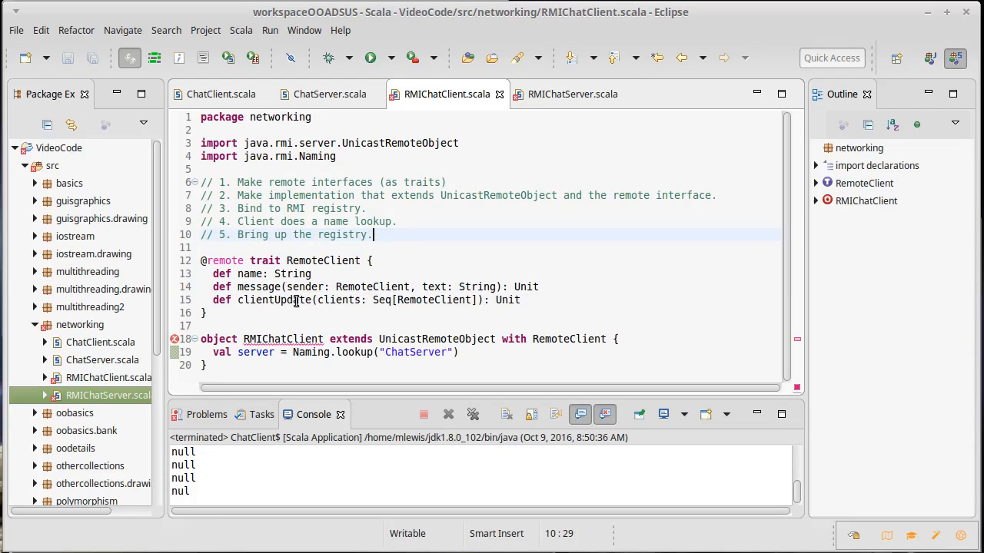
{"action": "mouse_move", "coordinate": [277, 300]}
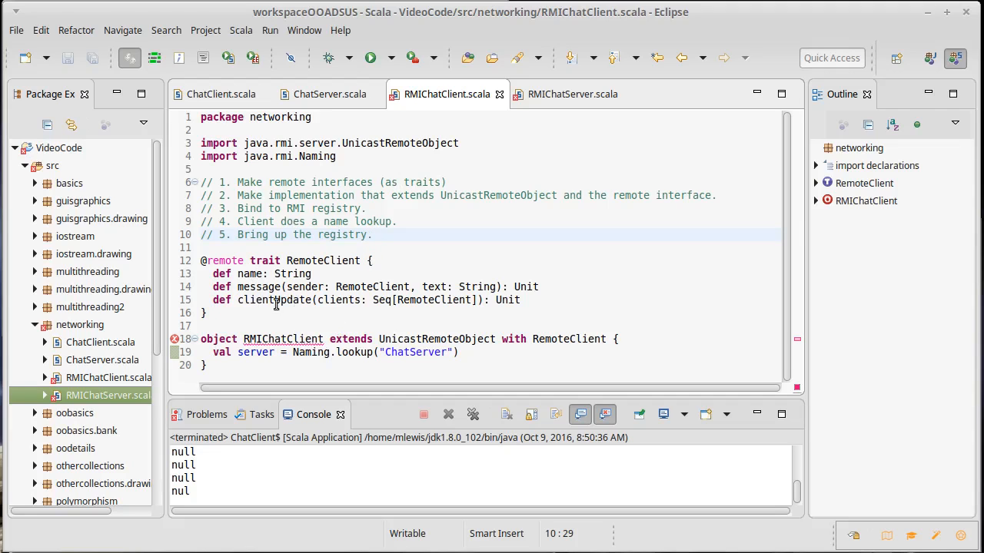
{"action": "mouse_move", "coordinate": [397, 299]}
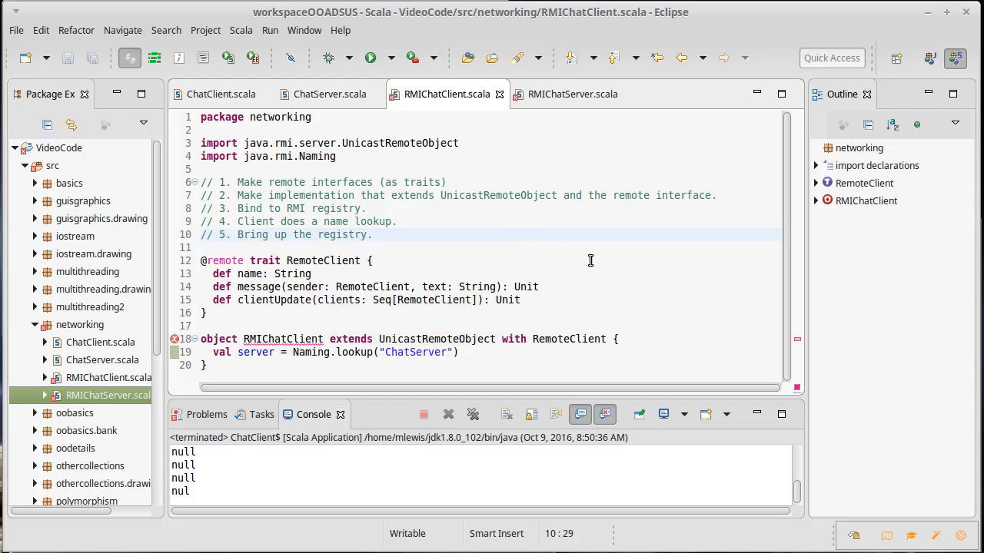
{"action": "left_click", "coordinate": [372, 234]}
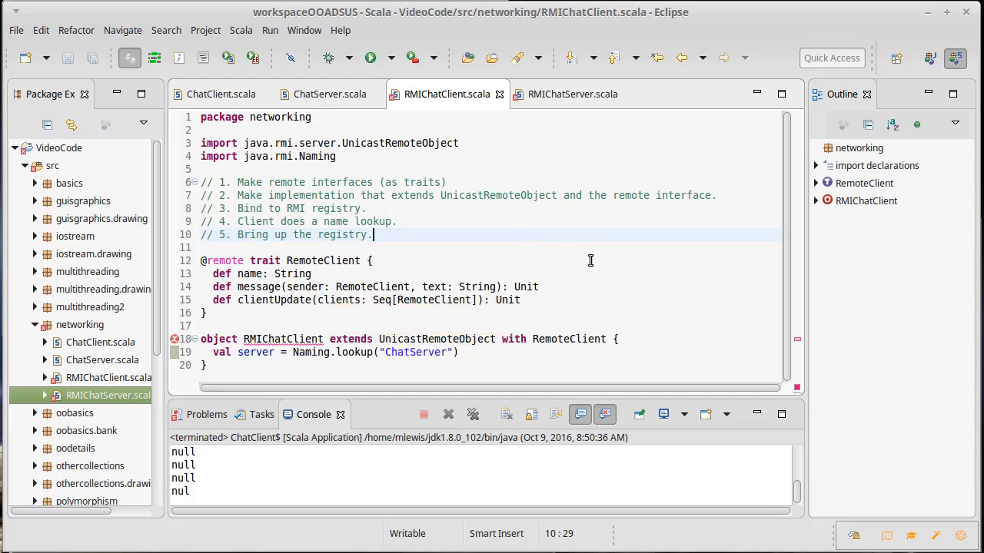
{"action": "mouse_move", "coordinate": [614, 316]}
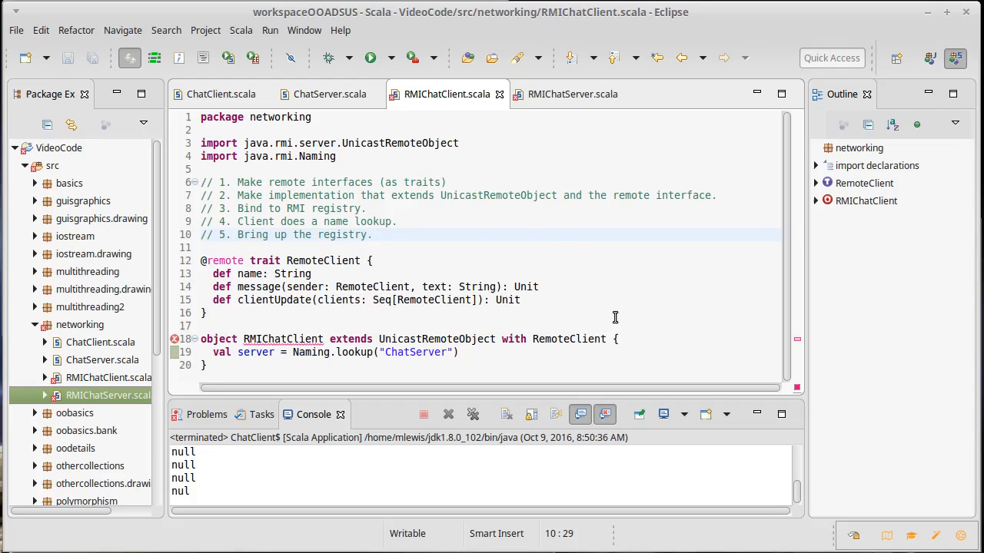
{"action": "mouse_move", "coordinate": [649, 317]}
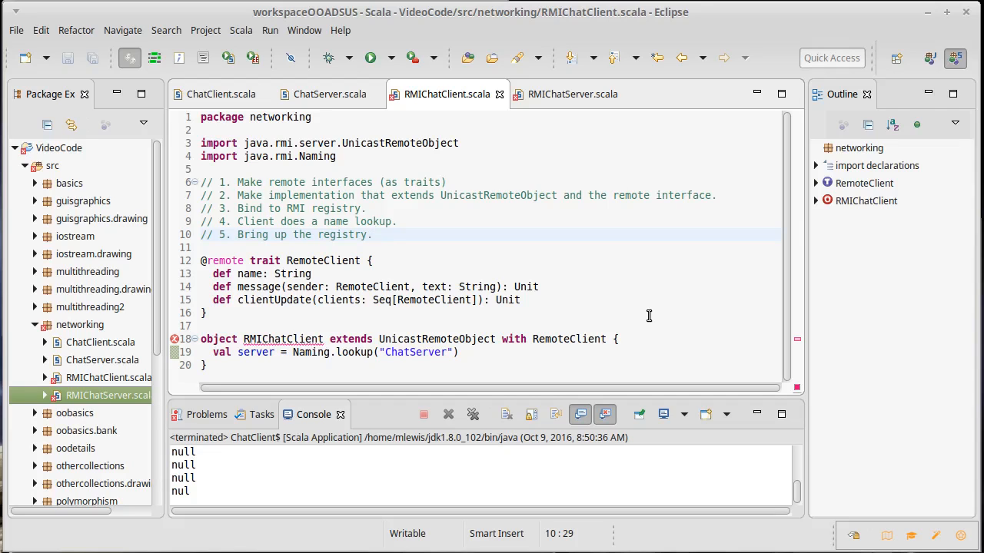